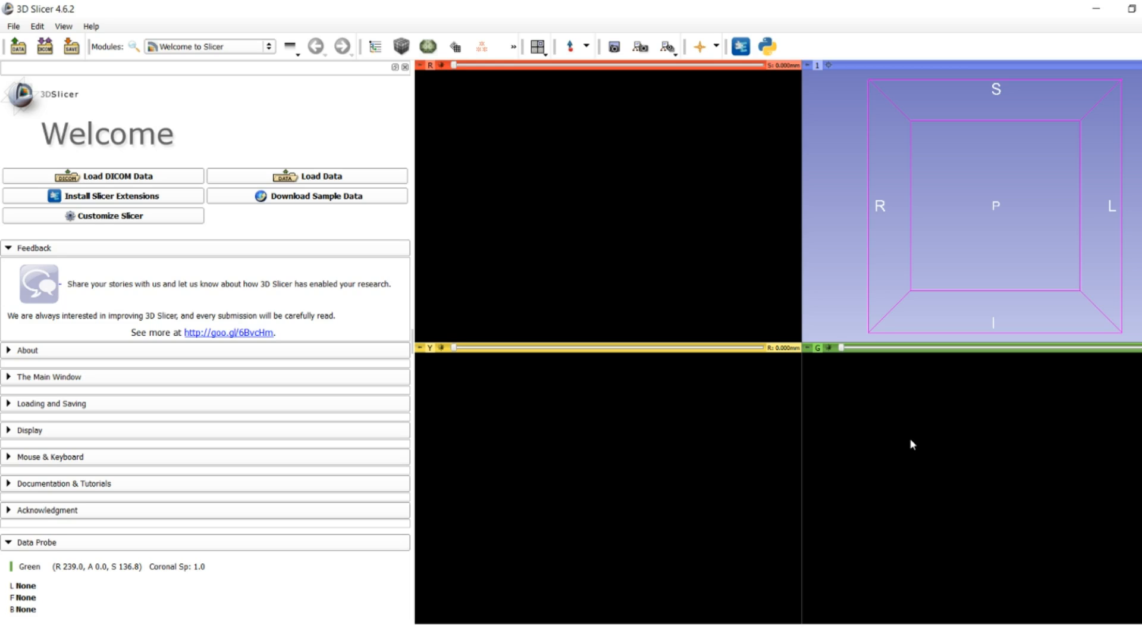
{"action": "mouse_move", "coordinate": [821, 386]}
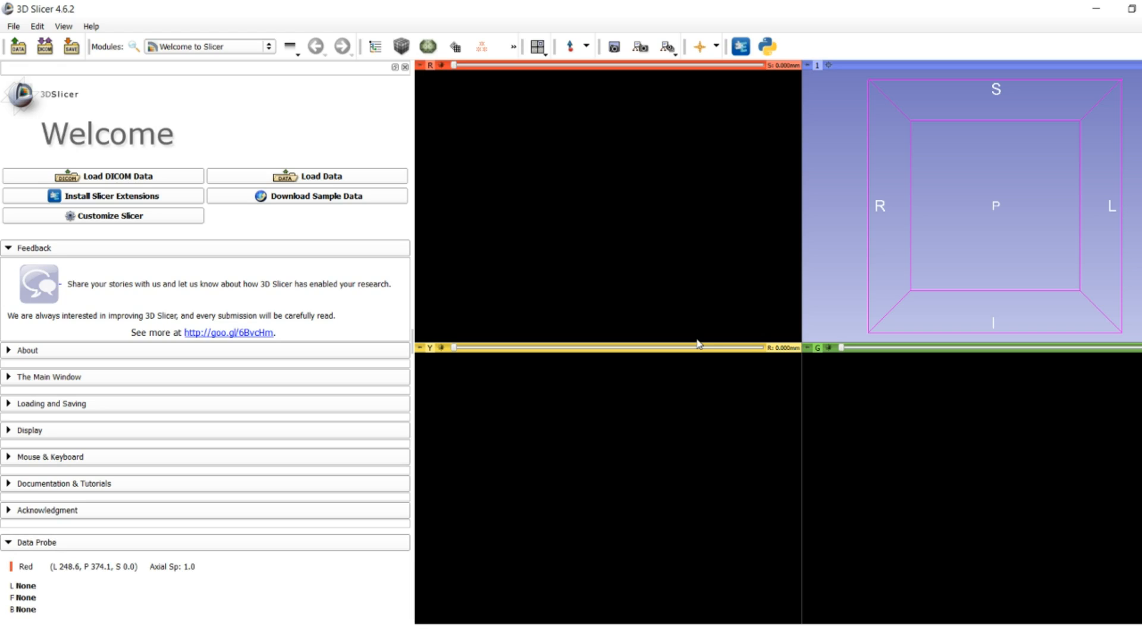
{"action": "mouse_move", "coordinate": [435, 269]}
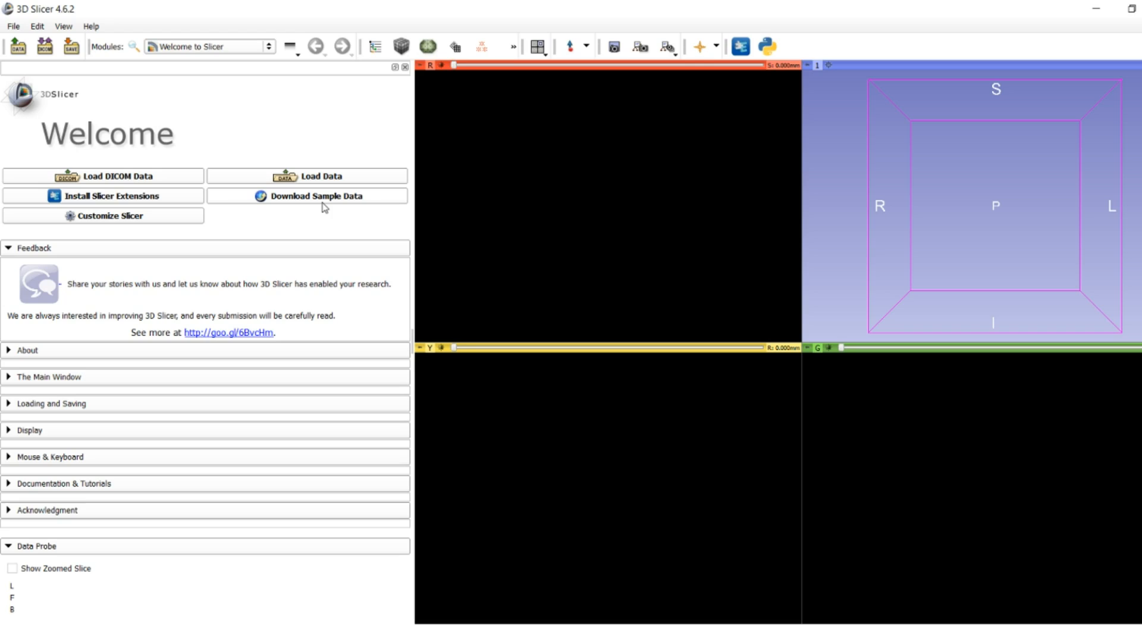
{"action": "mouse_move", "coordinate": [360, 173]}
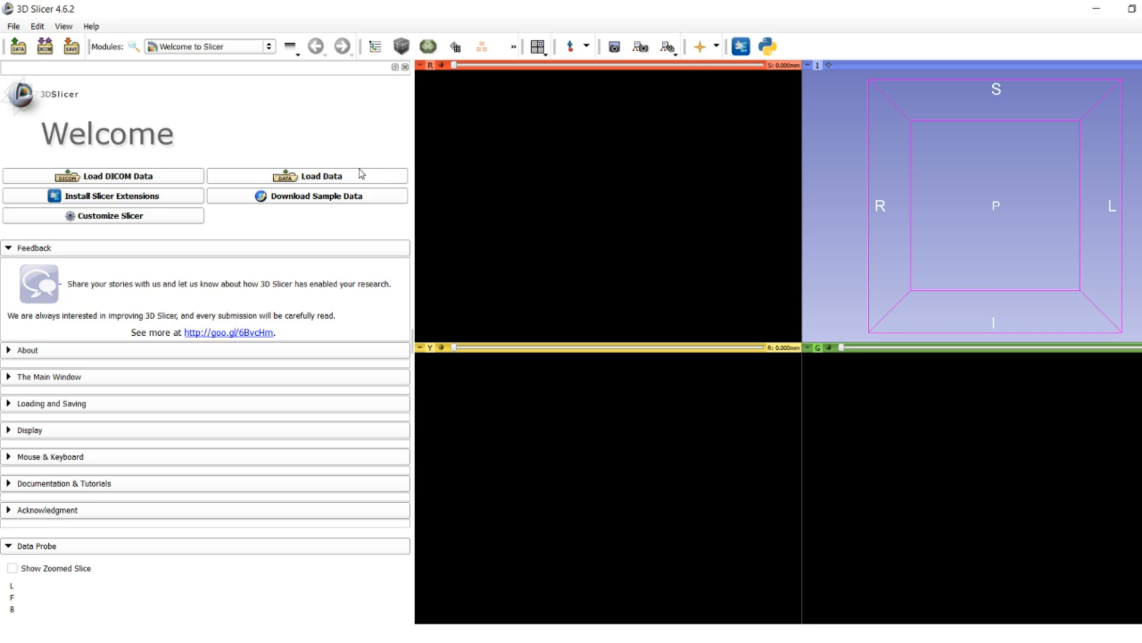
{"action": "mouse_move", "coordinate": [337, 141]}
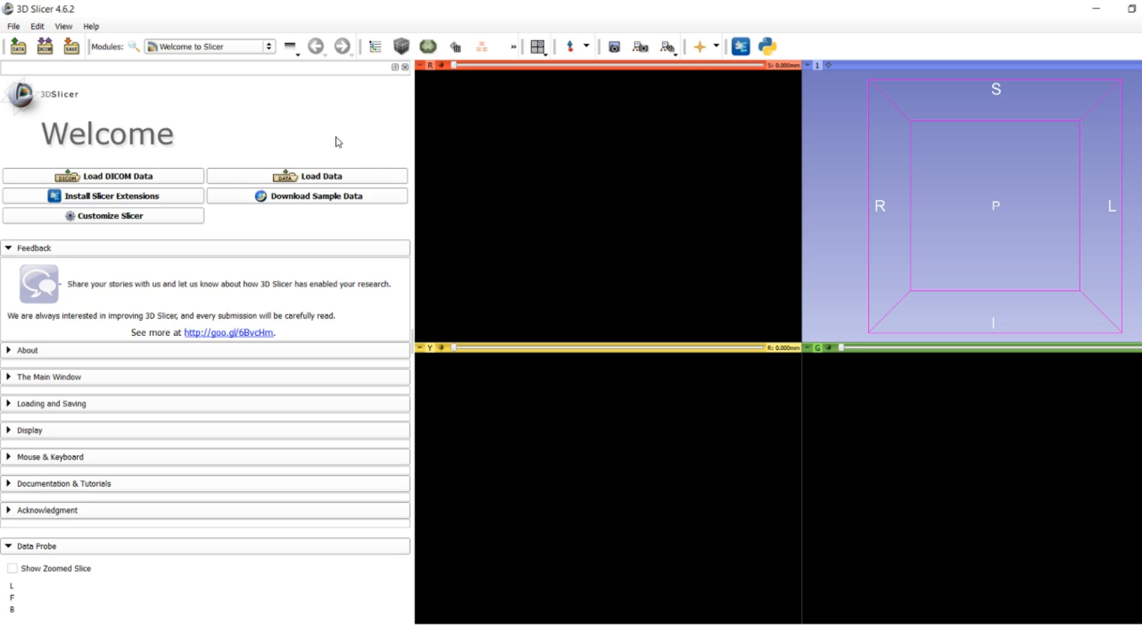
{"action": "mouse_move", "coordinate": [13, 25]}
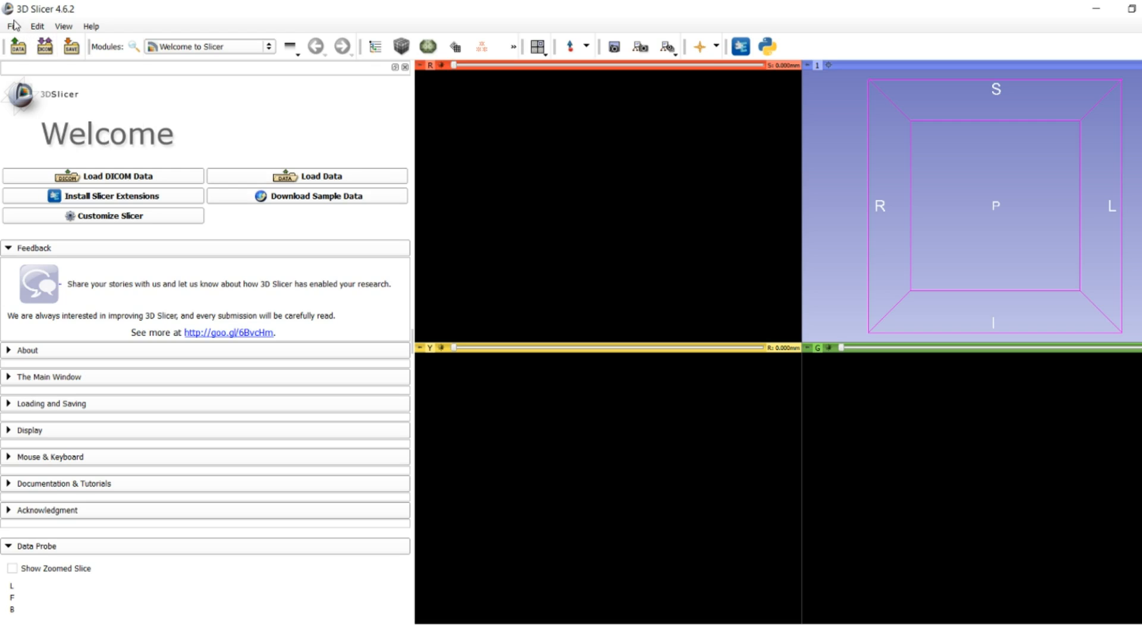
Step: Open the Sample Data download module from the File menu
{"action": "left_click", "coordinate": [12, 27]}
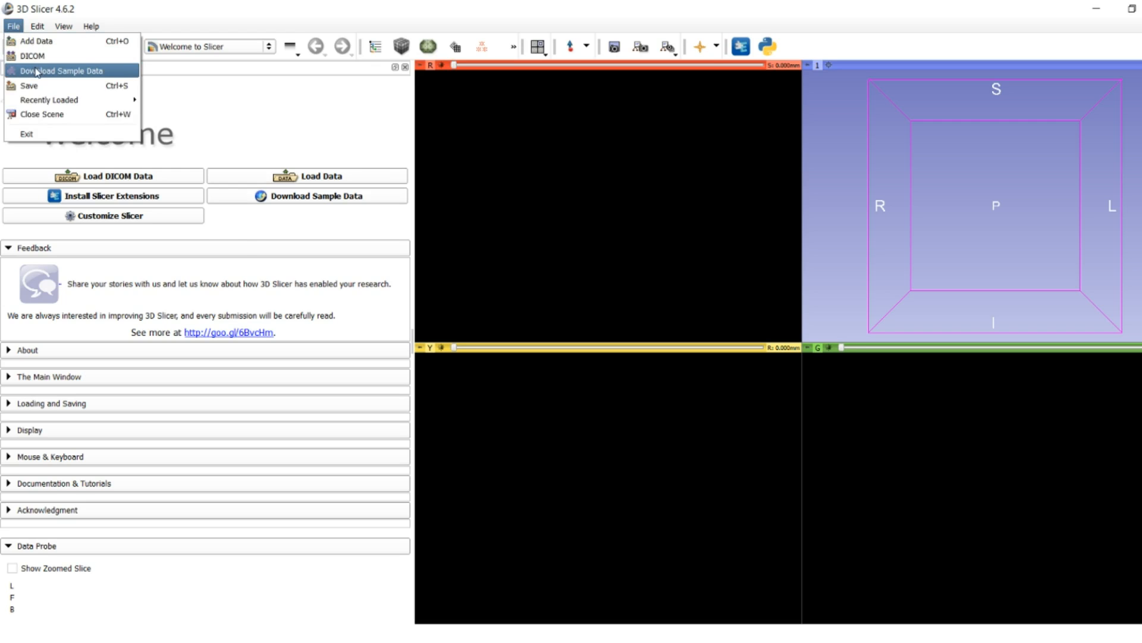
{"action": "left_click", "coordinate": [62, 71]}
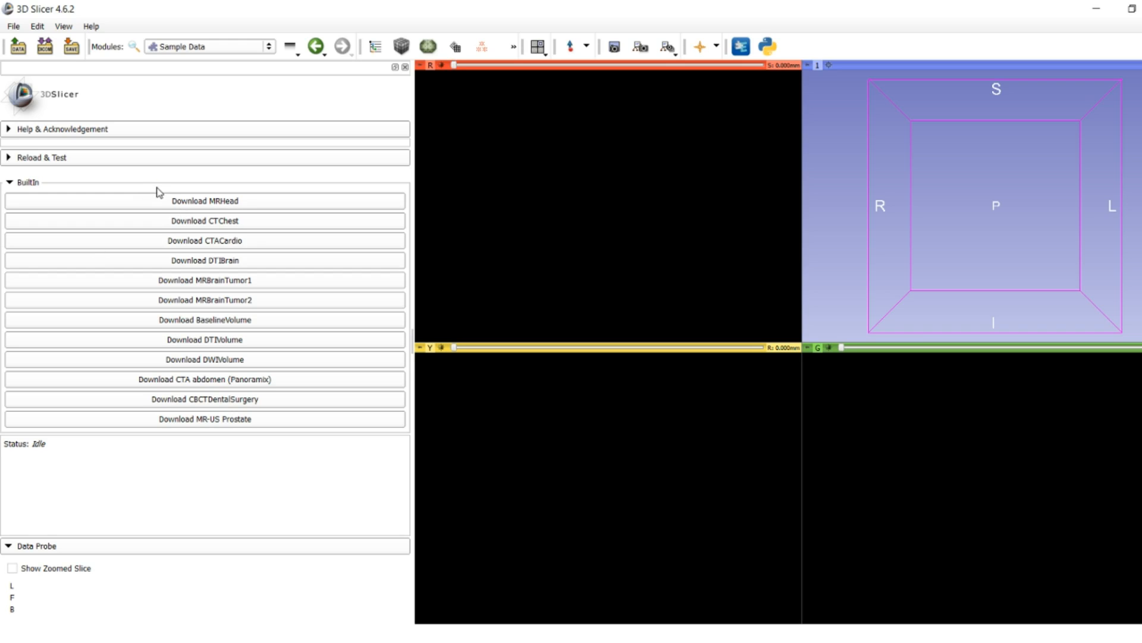
{"action": "mouse_move", "coordinate": [173, 284]}
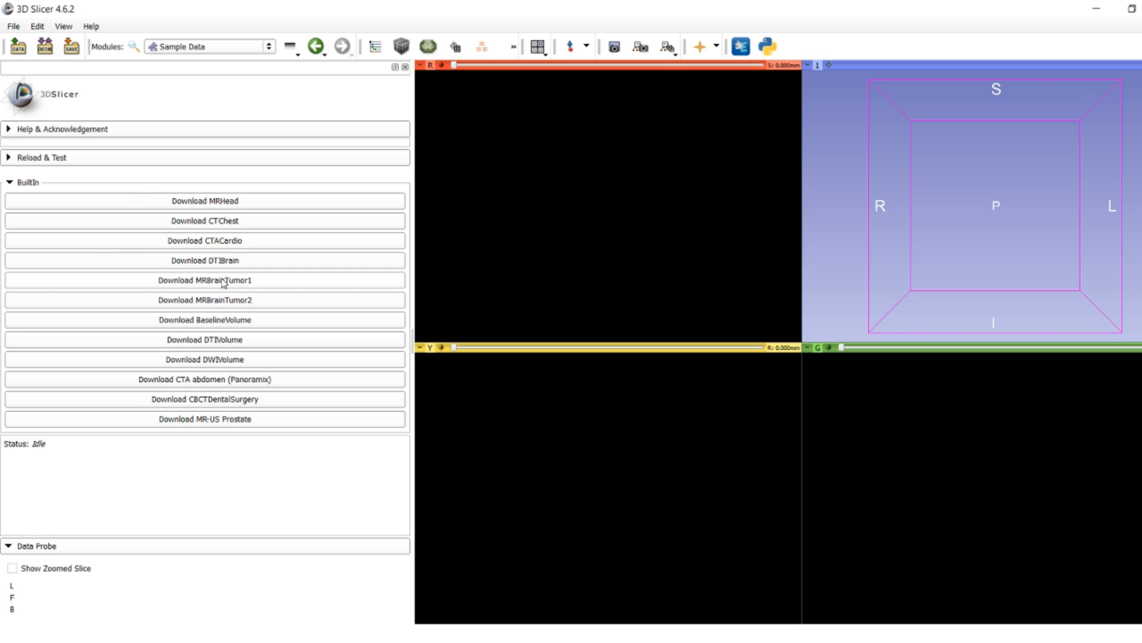
{"action": "mouse_move", "coordinate": [190, 337]}
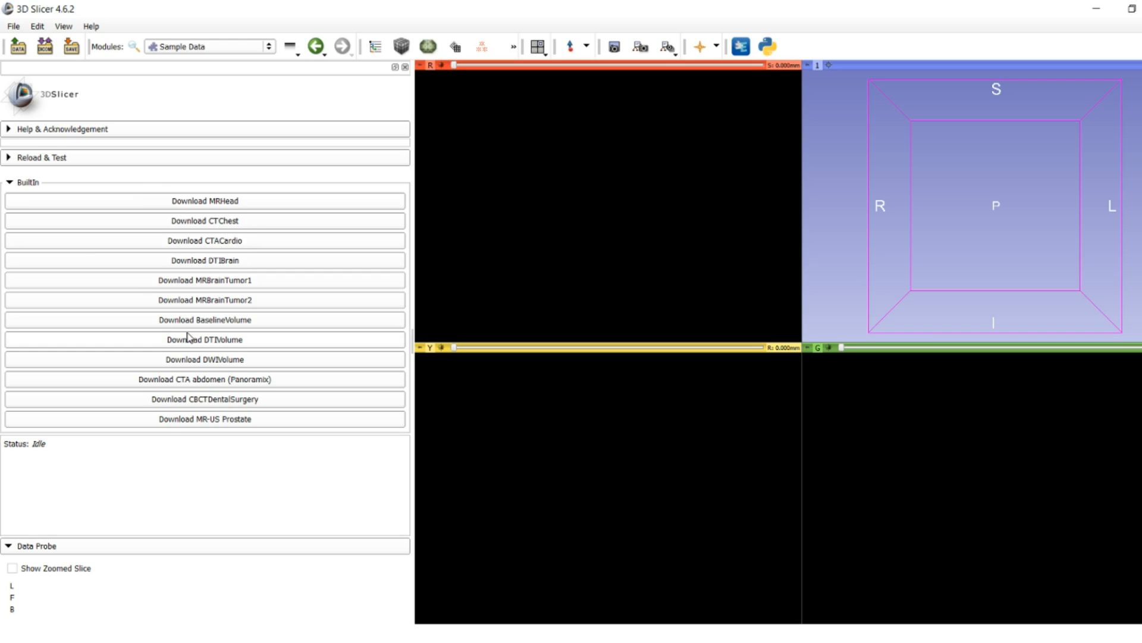
{"action": "mouse_move", "coordinate": [222, 289]}
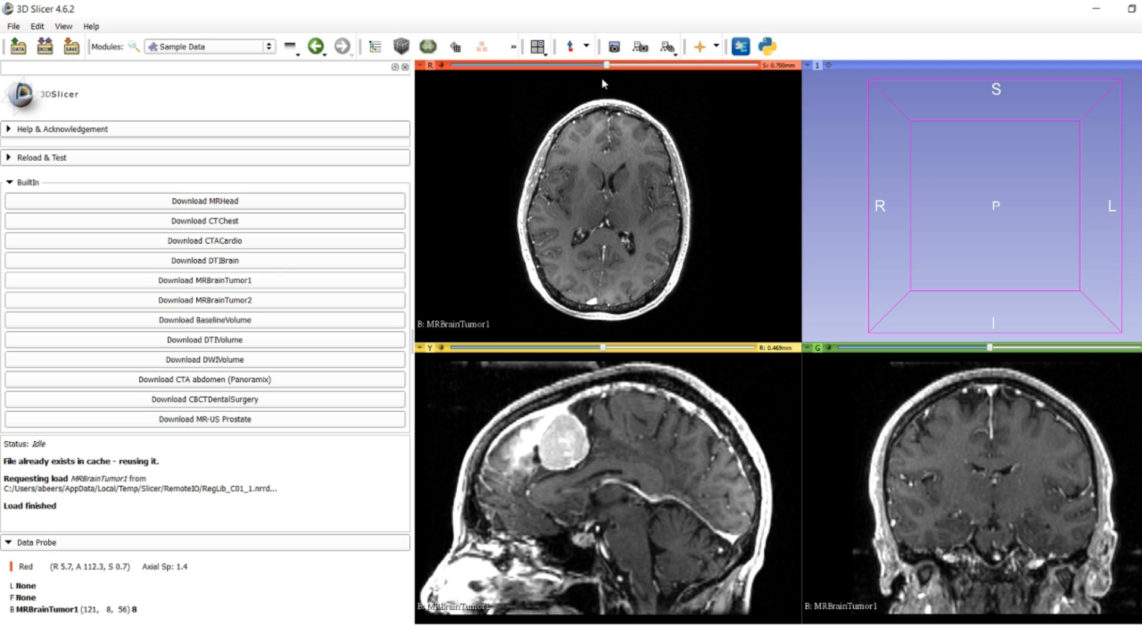
Step: Bring the axial slice to the tumor's widest level, cancelling the accidental Scene View dialog
{"action": "left_click_drag", "start_coordinate": [606, 66], "coordinate": [653, 66]}
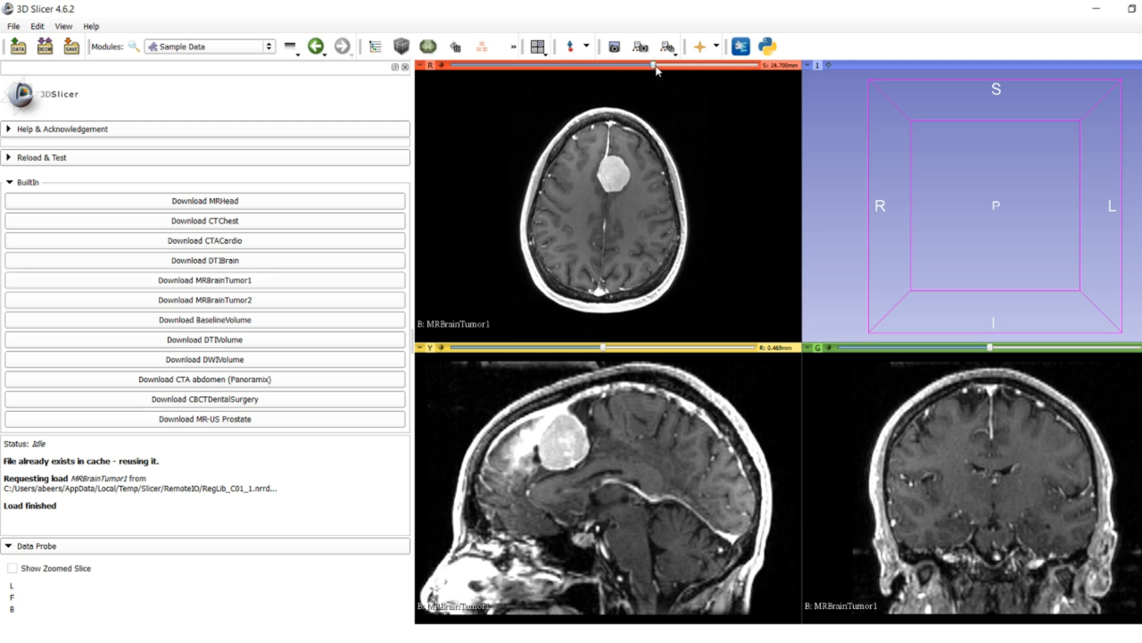
{"action": "left_click_drag", "start_coordinate": [652, 65], "coordinate": [632, 66]}
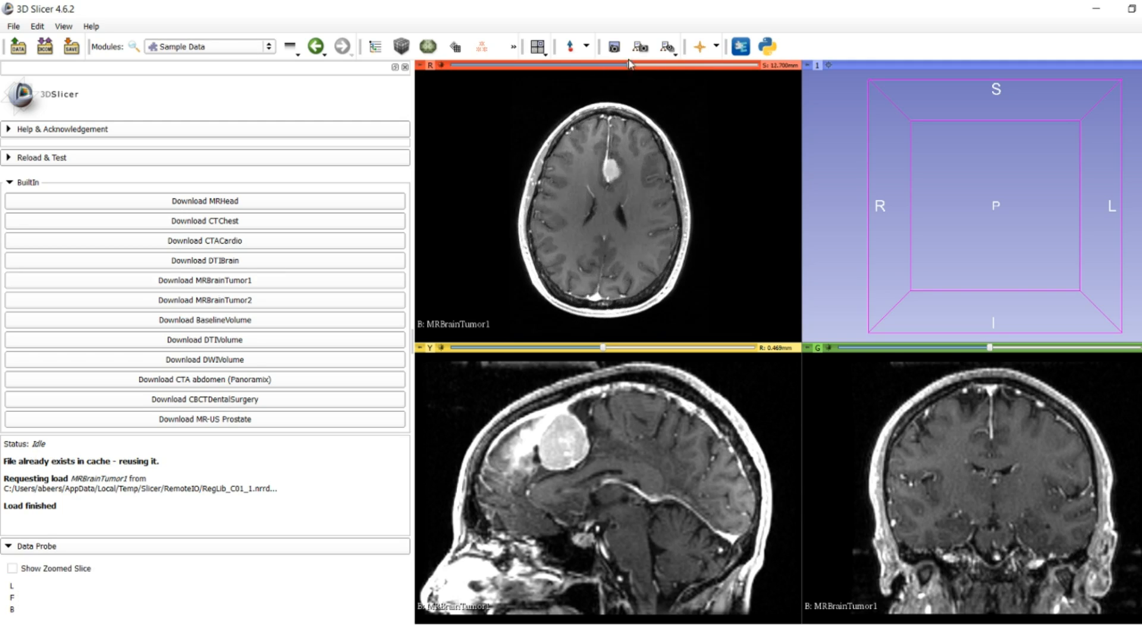
{"action": "left_click_drag", "start_coordinate": [630, 65], "coordinate": [655, 64]}
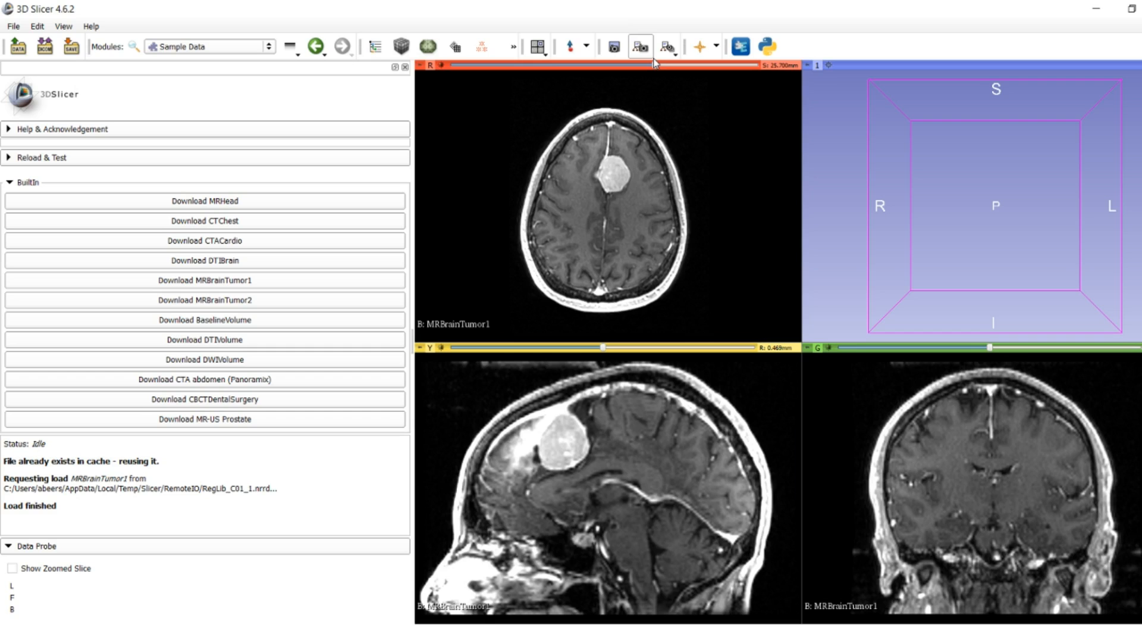
{"action": "left_click", "coordinate": [639, 47]}
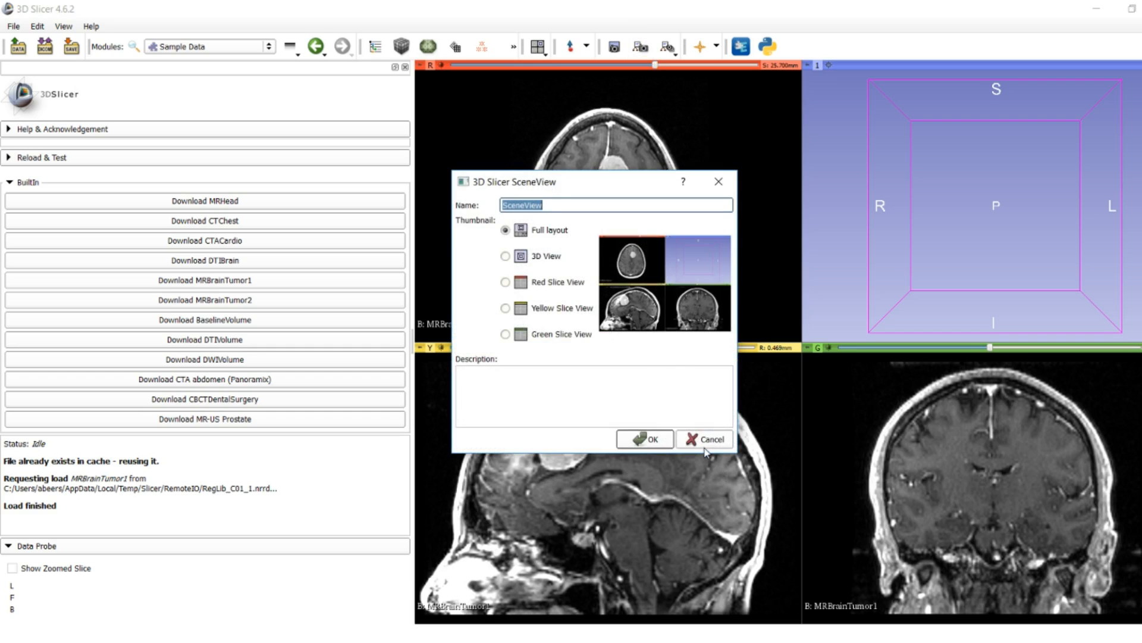
{"action": "left_click", "coordinate": [705, 439]}
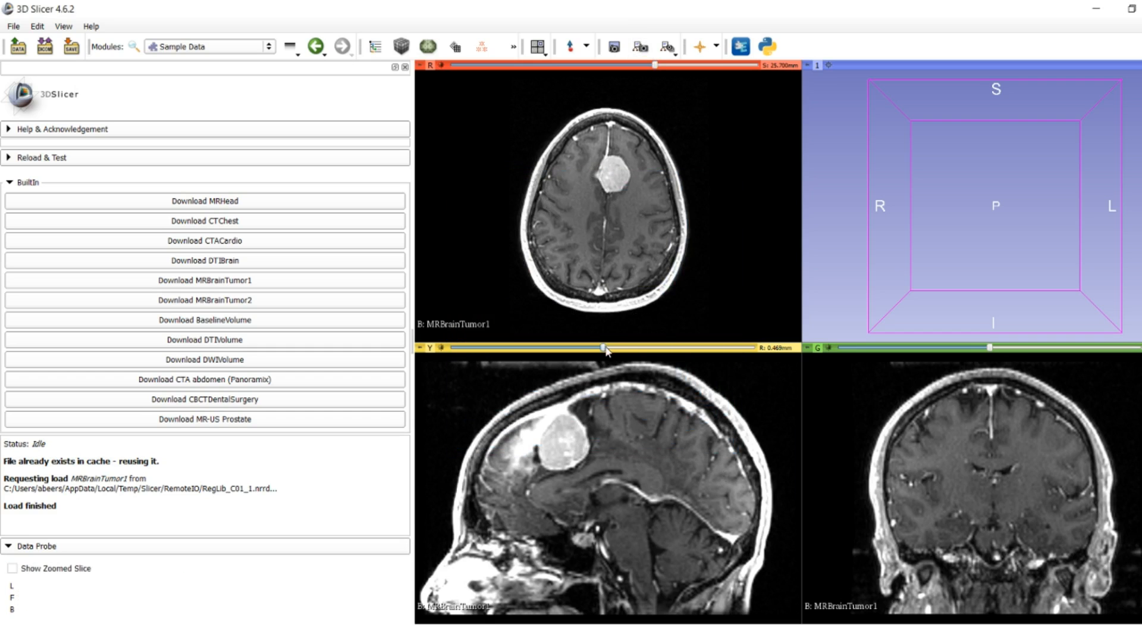
Step: Adjust the sagittal slice so it passes through the tumor's center
{"action": "left_click_drag", "start_coordinate": [605, 347], "coordinate": [727, 347]}
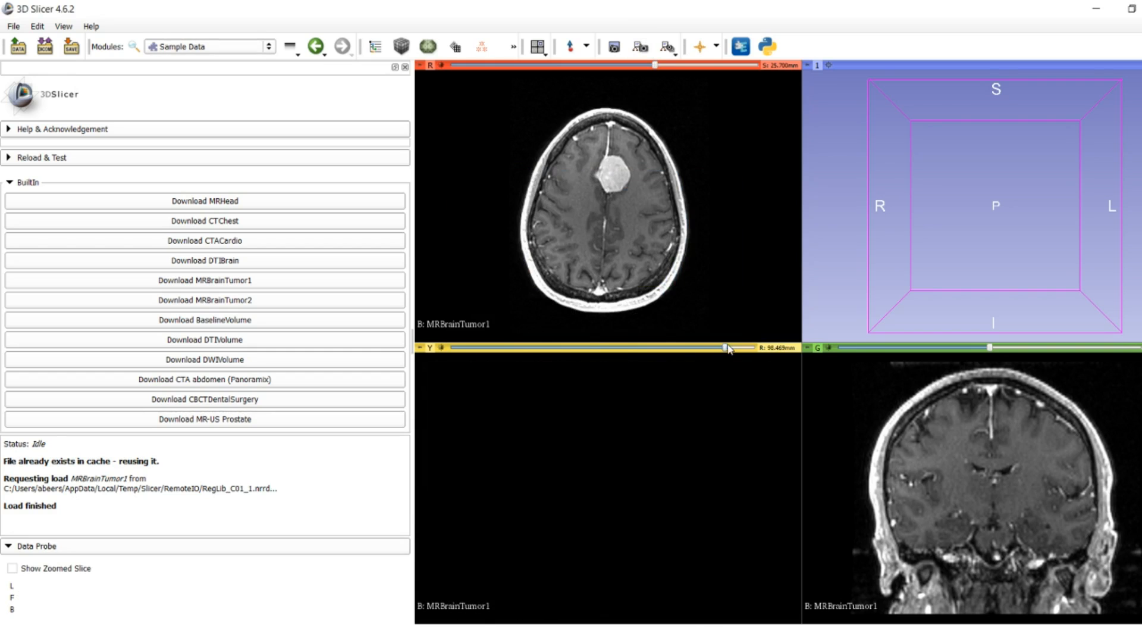
{"action": "left_click_drag", "start_coordinate": [727, 347], "coordinate": [596, 343]}
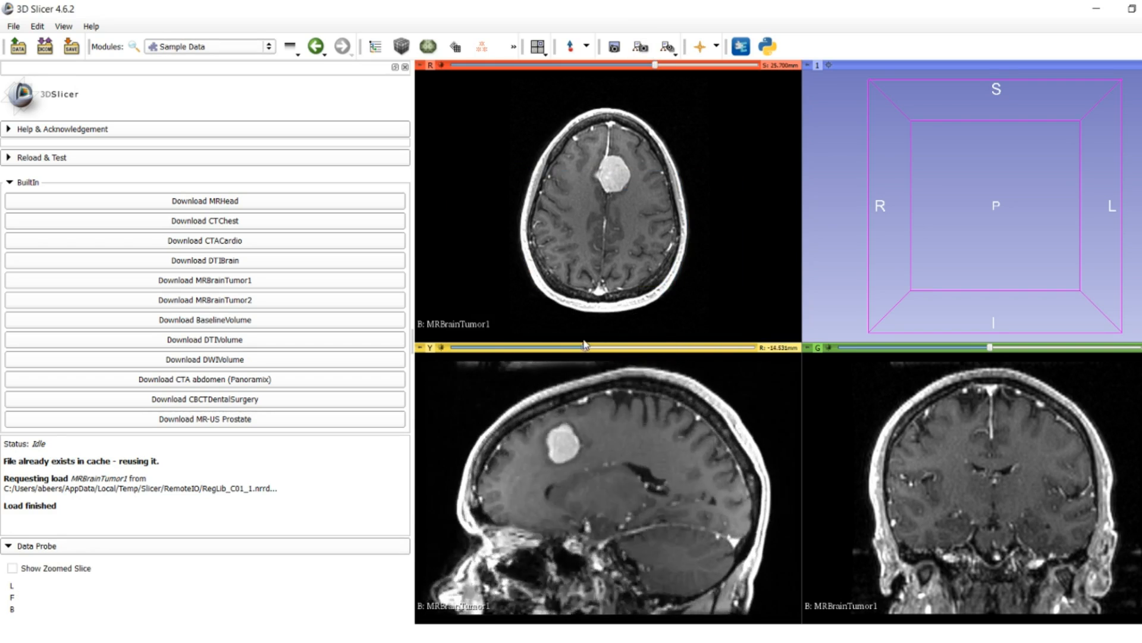
{"action": "left_click_drag", "start_coordinate": [585, 346], "coordinate": [589, 346]}
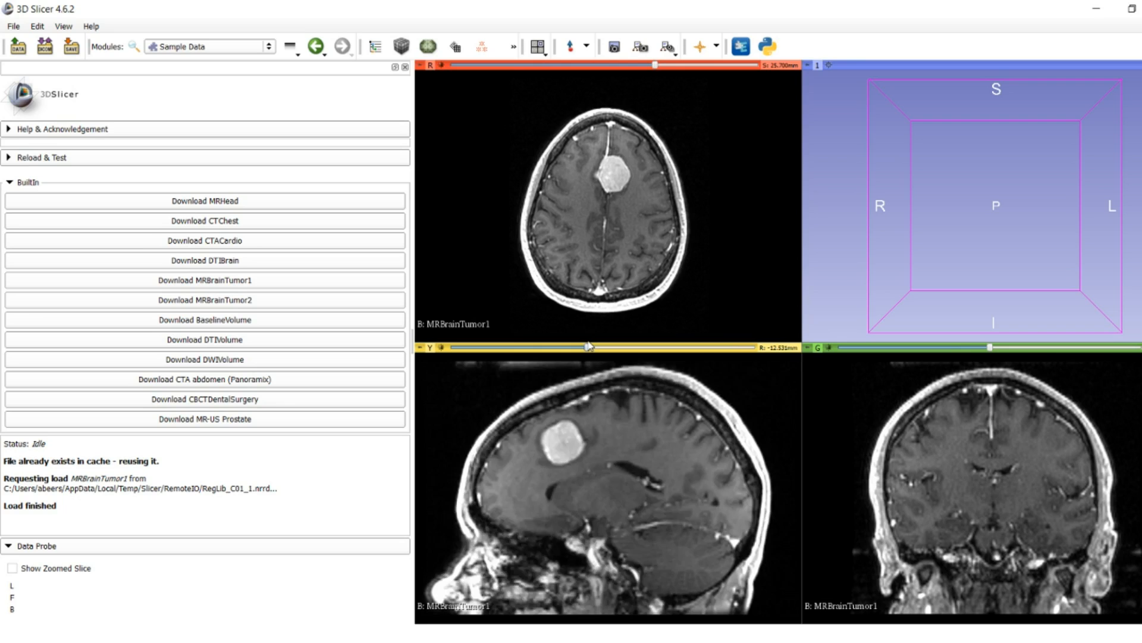
{"action": "left_click_drag", "start_coordinate": [590, 347], "coordinate": [594, 347]}
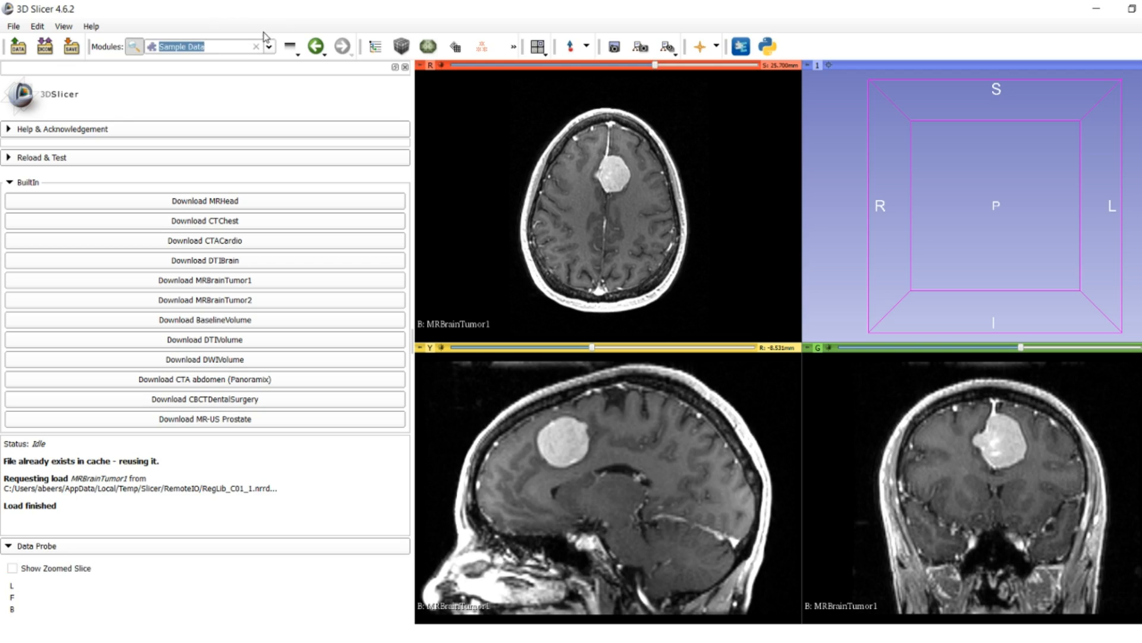
Step: Search the Modules list for 'Volumetric' and open Volumetric Segmentation
{"action": "left_click", "coordinate": [269, 46]}
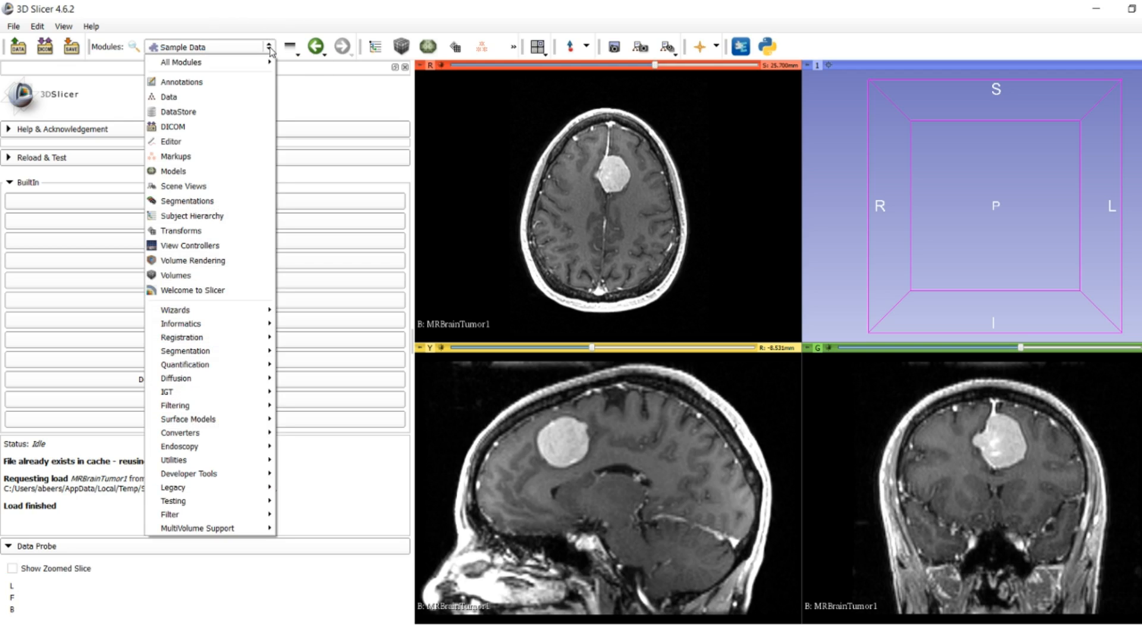
{"action": "mouse_move", "coordinate": [181, 322]}
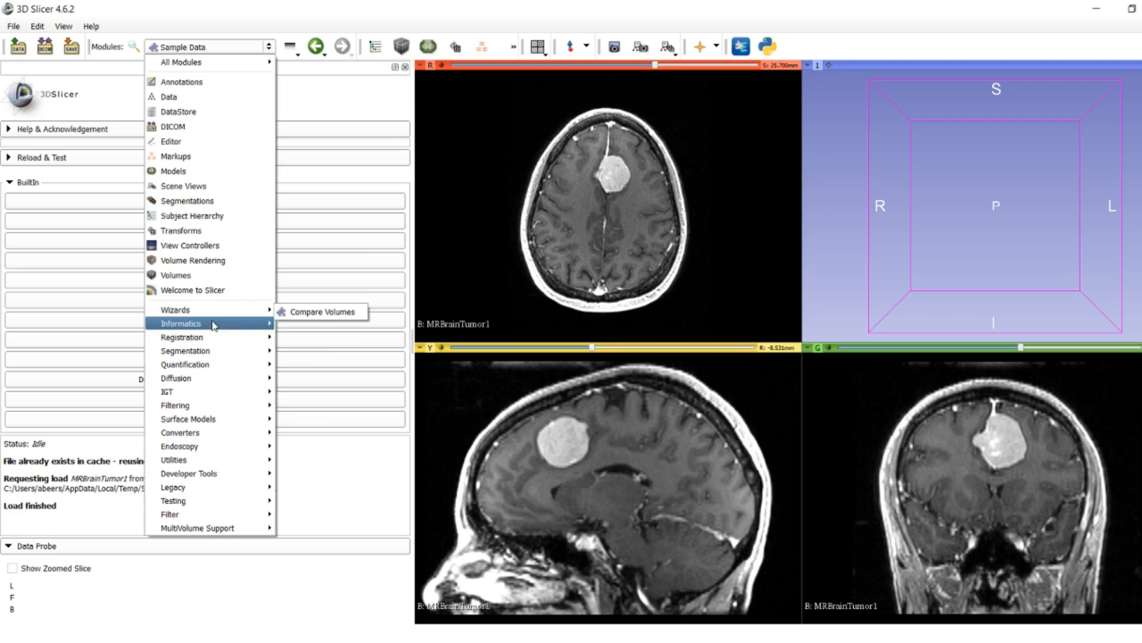
{"action": "mouse_move", "coordinate": [184, 350]}
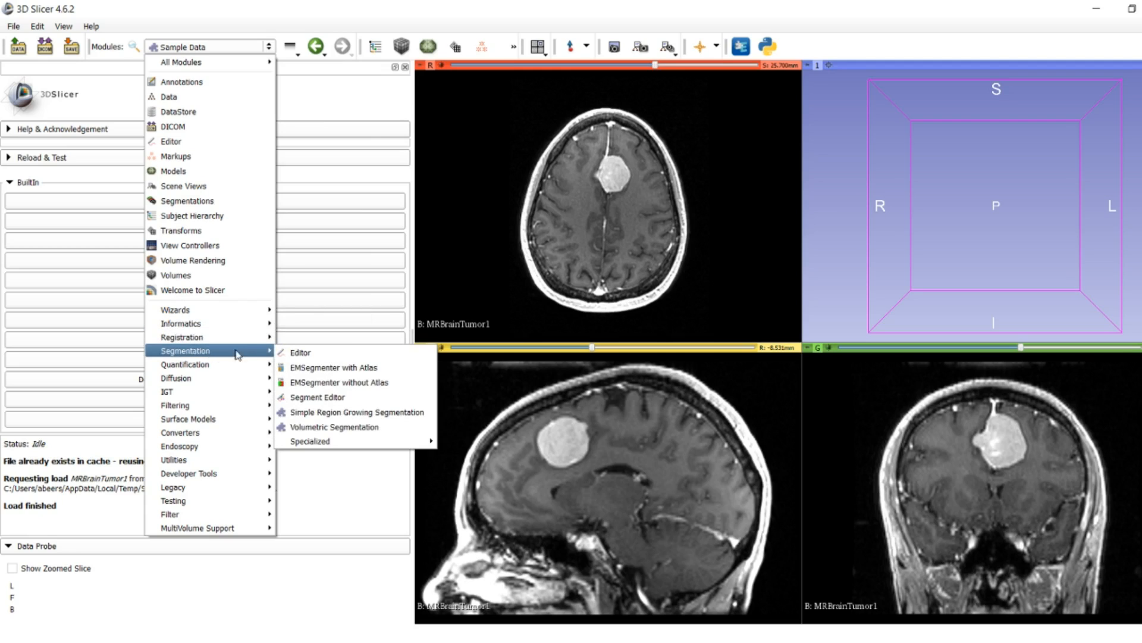
{"action": "mouse_move", "coordinate": [357, 411]}
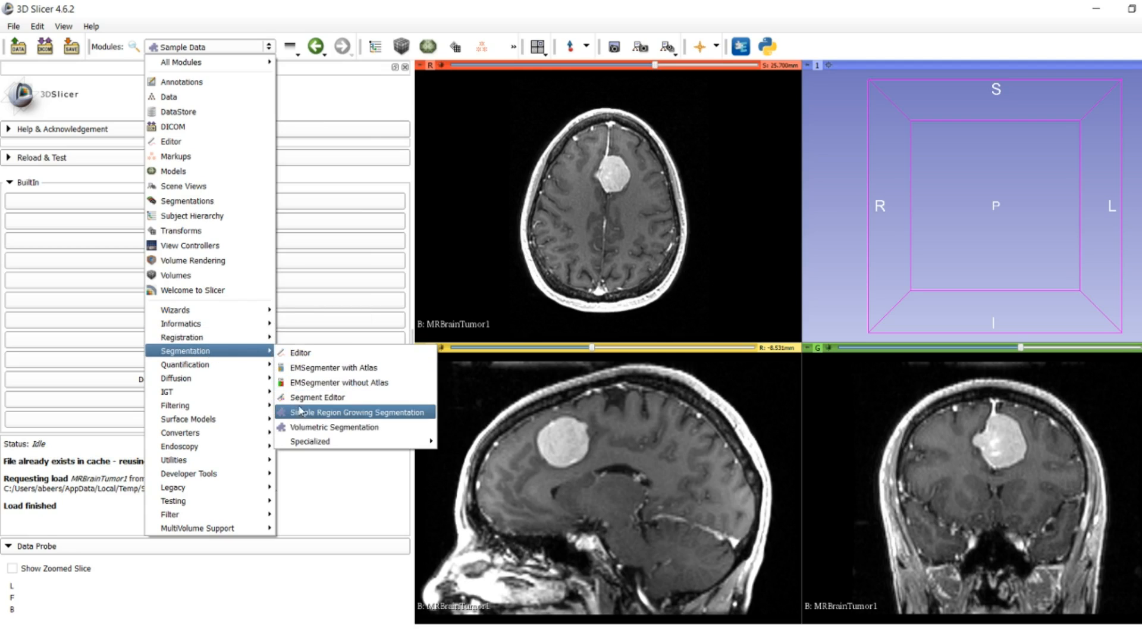
{"action": "left_click", "coordinate": [335, 427]}
{"action": "type", "text": "Volumetric"}
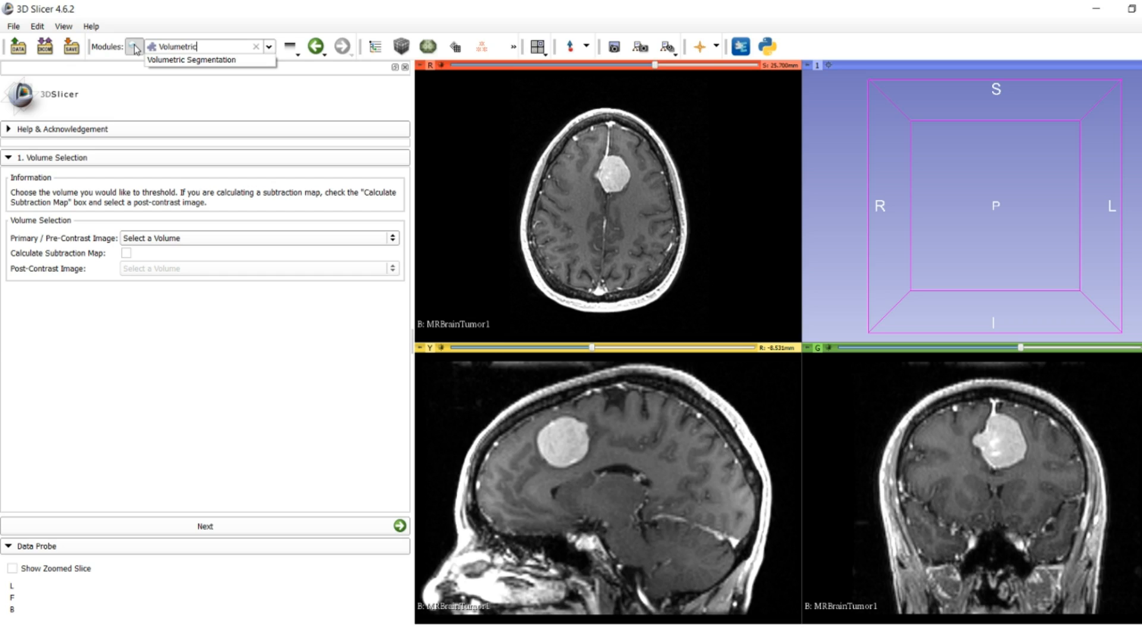
{"action": "left_click", "coordinate": [192, 59]}
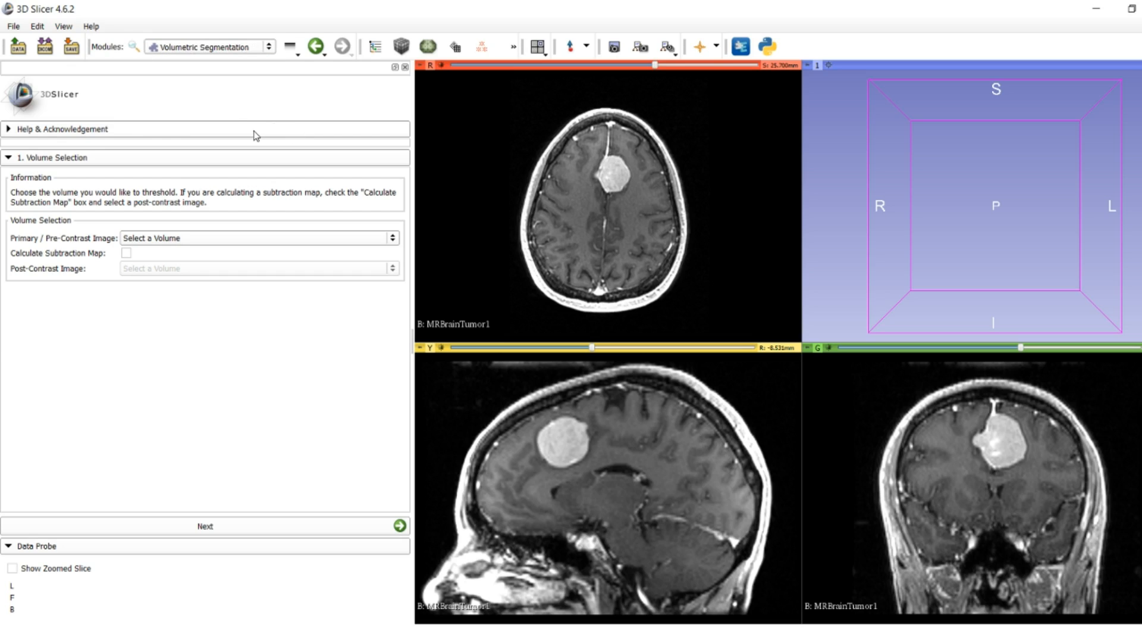
{"action": "mouse_move", "coordinate": [225, 197]}
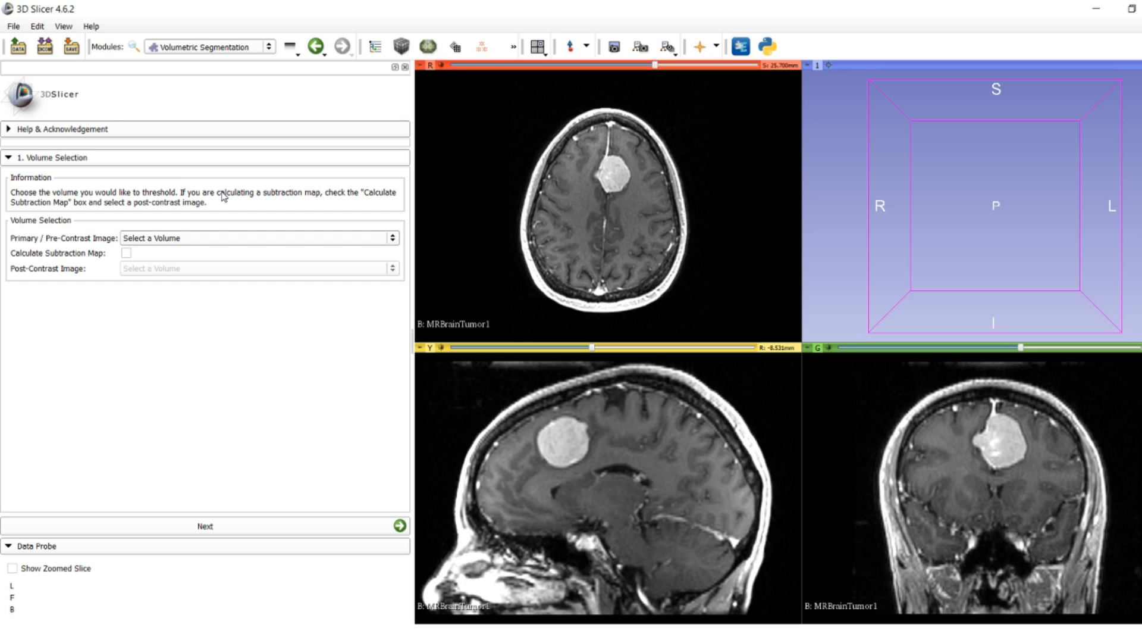
{"action": "mouse_move", "coordinate": [58, 212]}
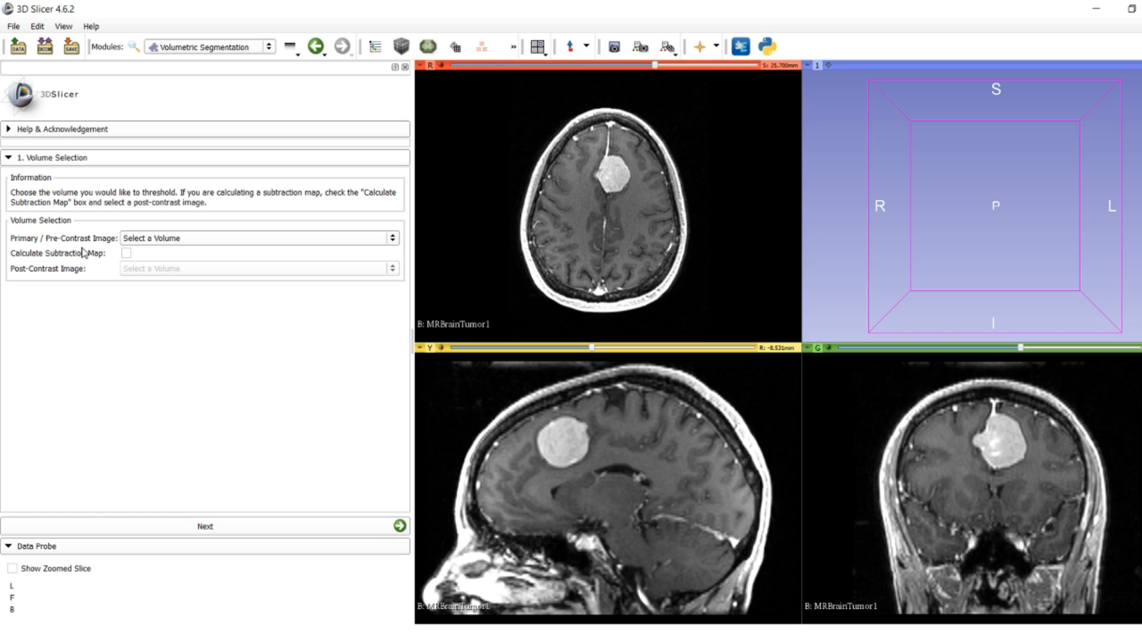
Step: Choose MRBrainTumor1 as the Primary / Pre-Contrast Image
{"action": "left_click", "coordinate": [257, 238]}
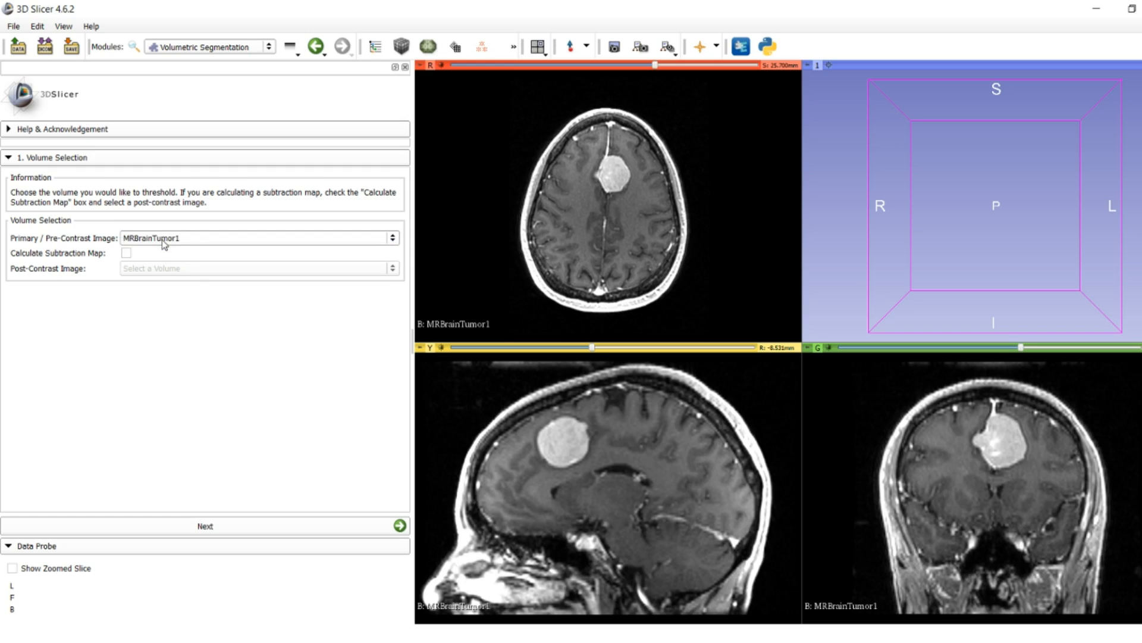
{"action": "mouse_move", "coordinate": [133, 253]}
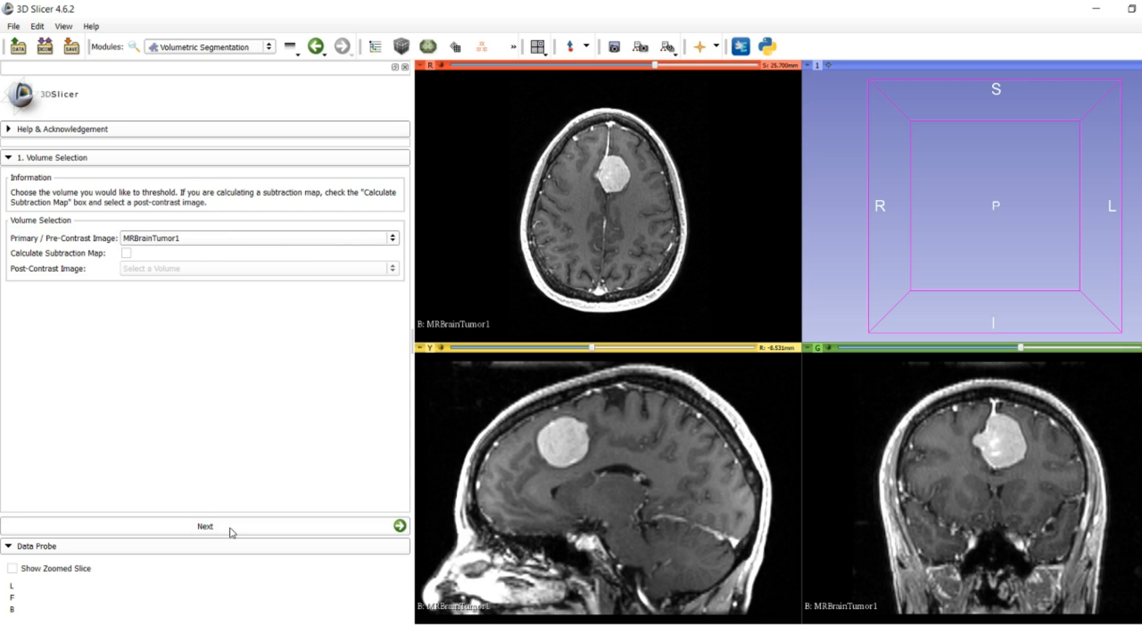
Step: Advance to the ROI step, center slices on the tumor, and create a new convex ROI Model
{"action": "left_click", "coordinate": [204, 526]}
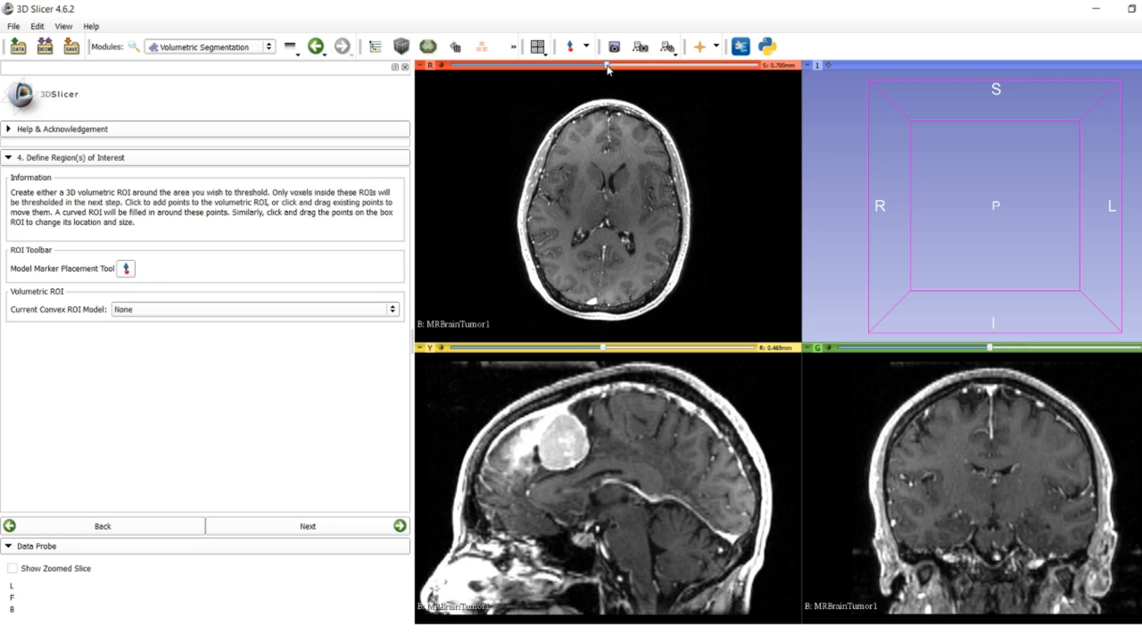
{"action": "left_click_drag", "start_coordinate": [607, 68], "coordinate": [659, 68]}
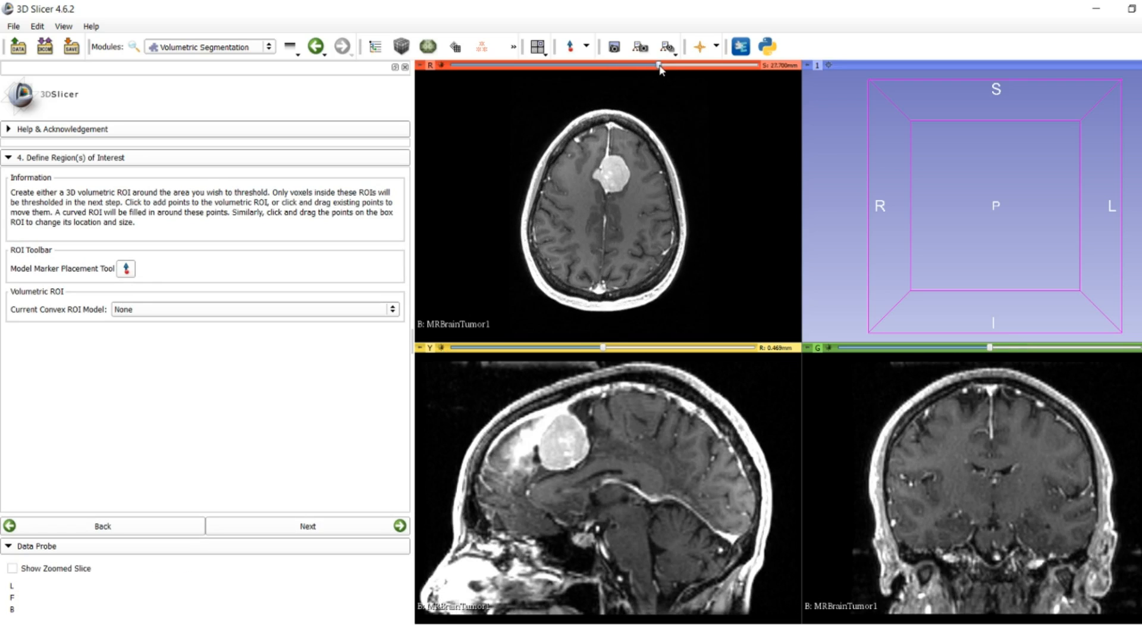
{"action": "left_click_drag", "start_coordinate": [656, 64], "coordinate": [661, 64]}
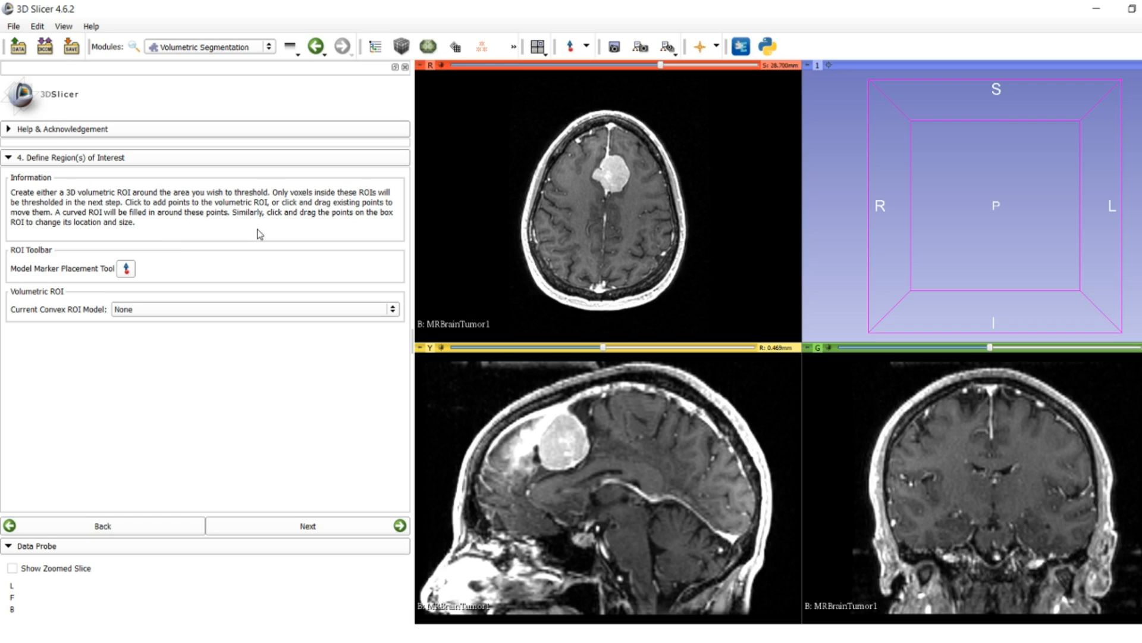
{"action": "mouse_move", "coordinate": [95, 285]}
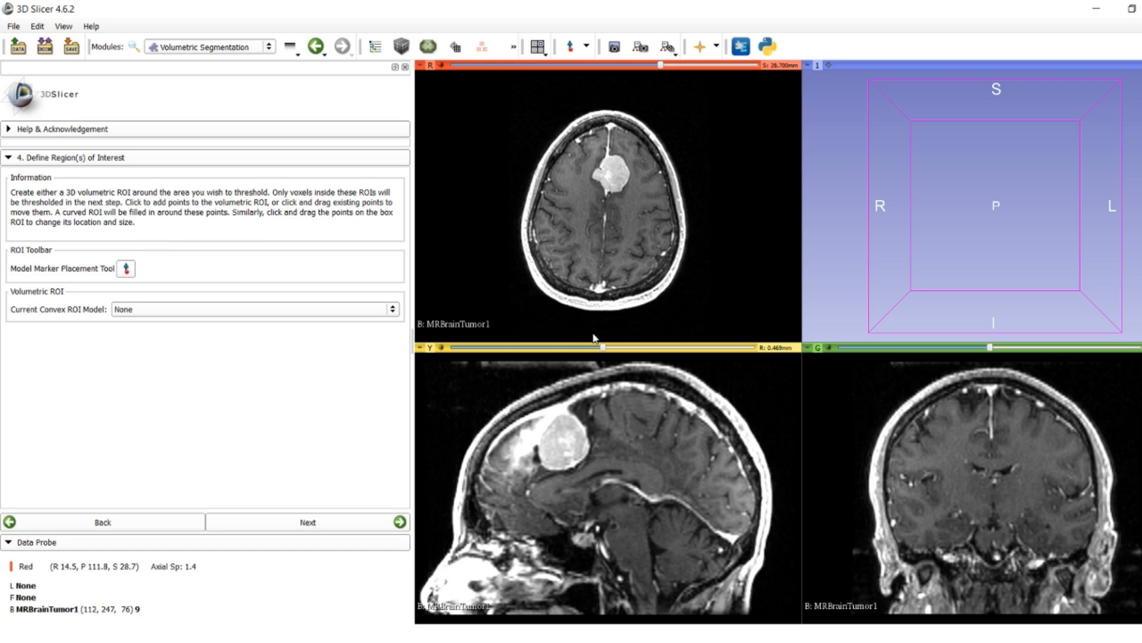
{"action": "left_click_drag", "start_coordinate": [605, 347], "coordinate": [616, 350]}
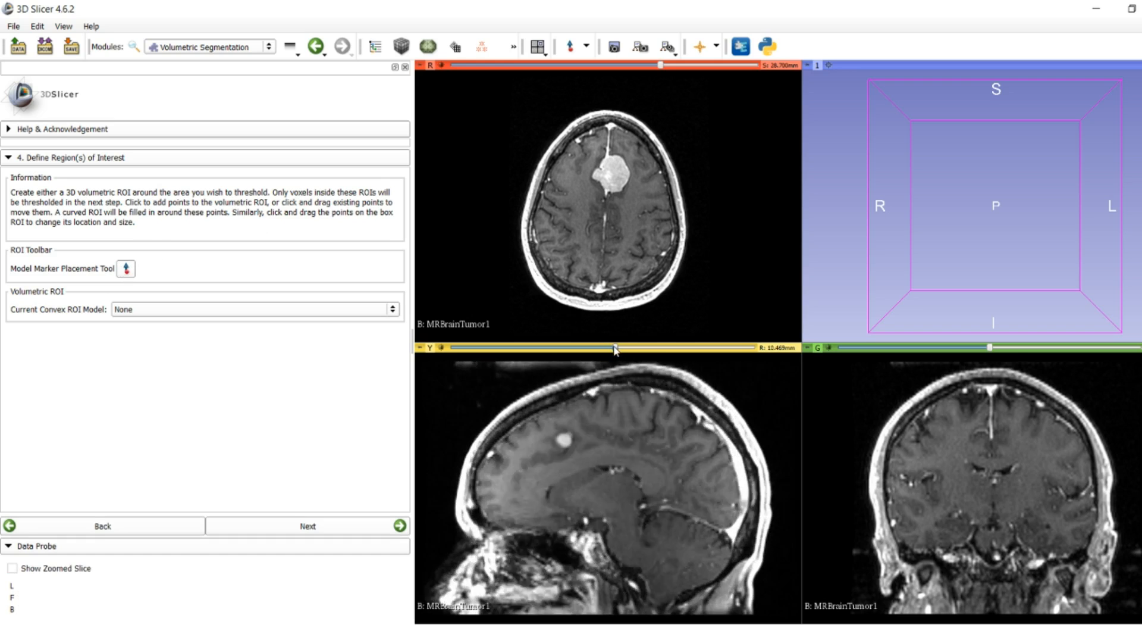
{"action": "left_click_drag", "start_coordinate": [616, 347], "coordinate": [605, 347]}
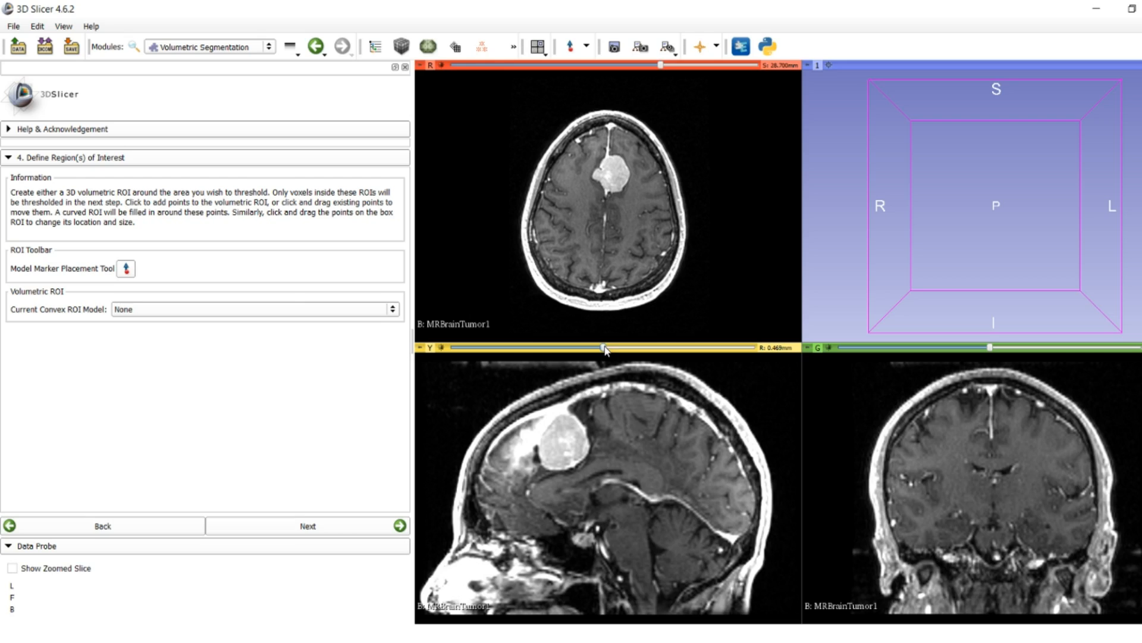
{"action": "left_click", "coordinate": [126, 268]}
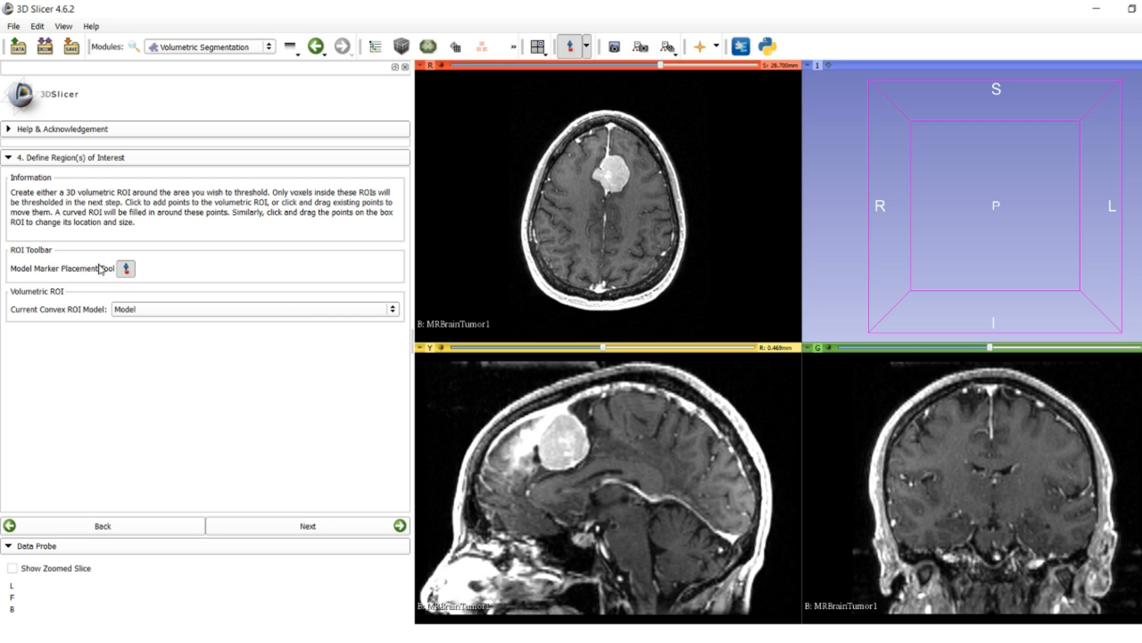
{"action": "mouse_move", "coordinate": [139, 272]}
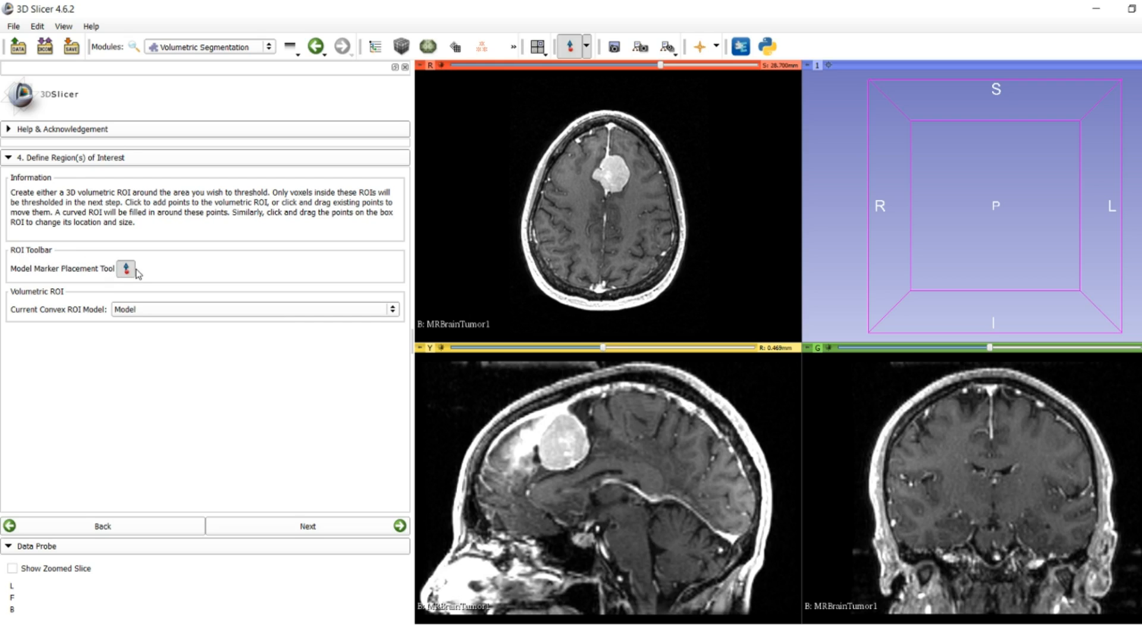
Step: Place ROI points on the tumor and drag a stray point back to its edge
{"action": "left_click", "coordinate": [587, 182]}
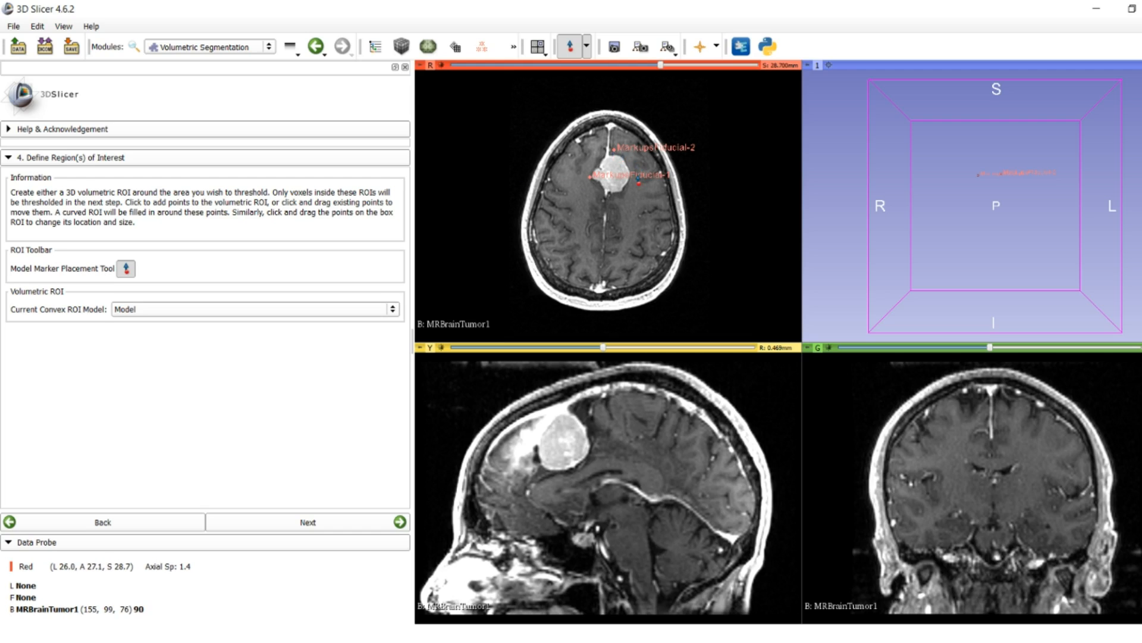
{"action": "left_click", "coordinate": [612, 202]}
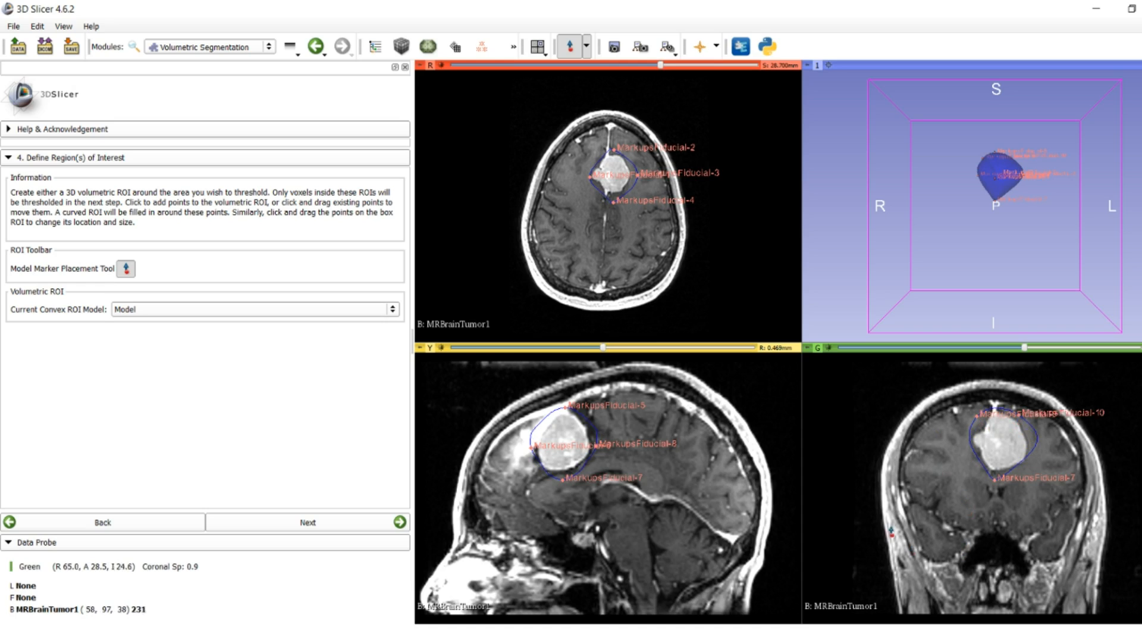
{"action": "mouse_move", "coordinate": [838, 464]}
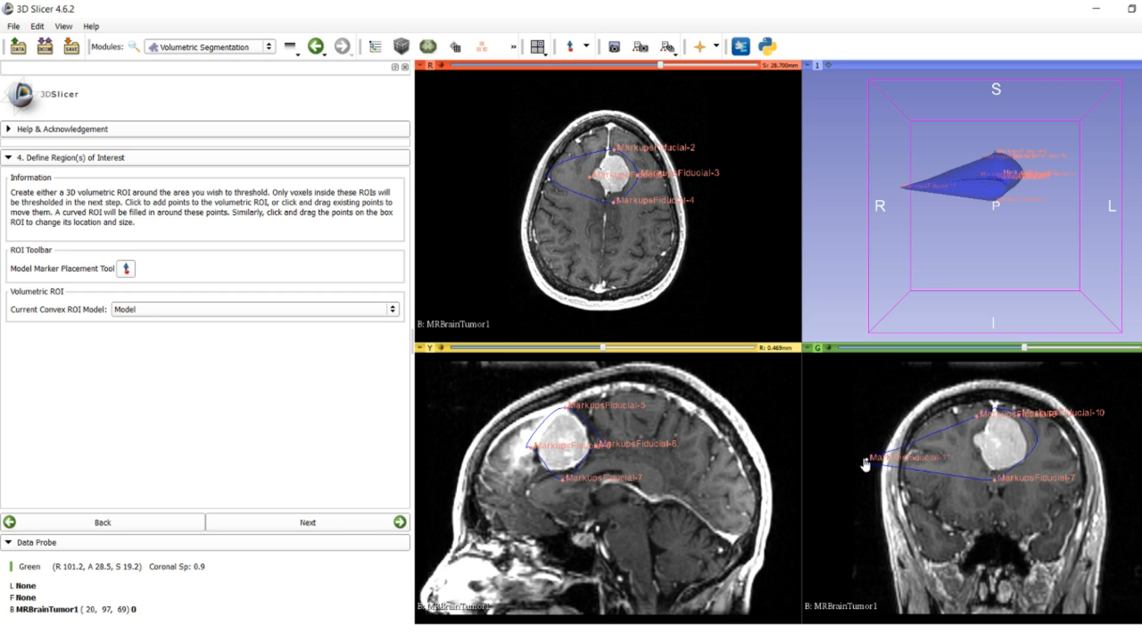
{"action": "left_click_drag", "start_coordinate": [866, 458], "coordinate": [969, 452]}
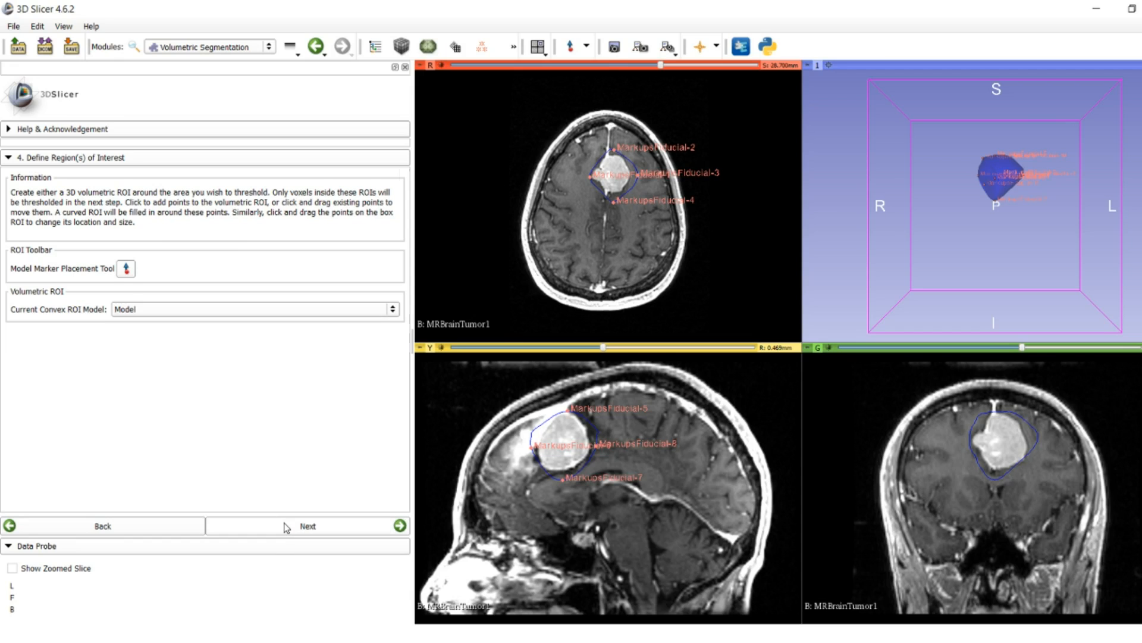
Step: On the Threshold step, set the lower intensity bound to 136 (range 136–371)
{"action": "left_click", "coordinate": [307, 525]}
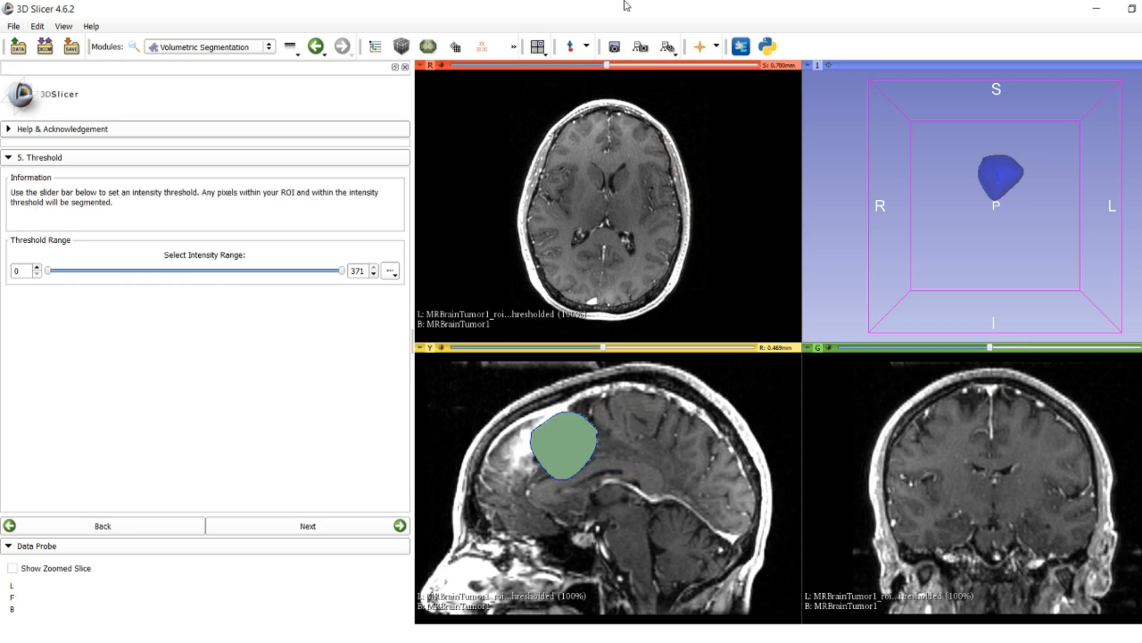
{"action": "left_click_drag", "start_coordinate": [608, 66], "coordinate": [623, 66]}
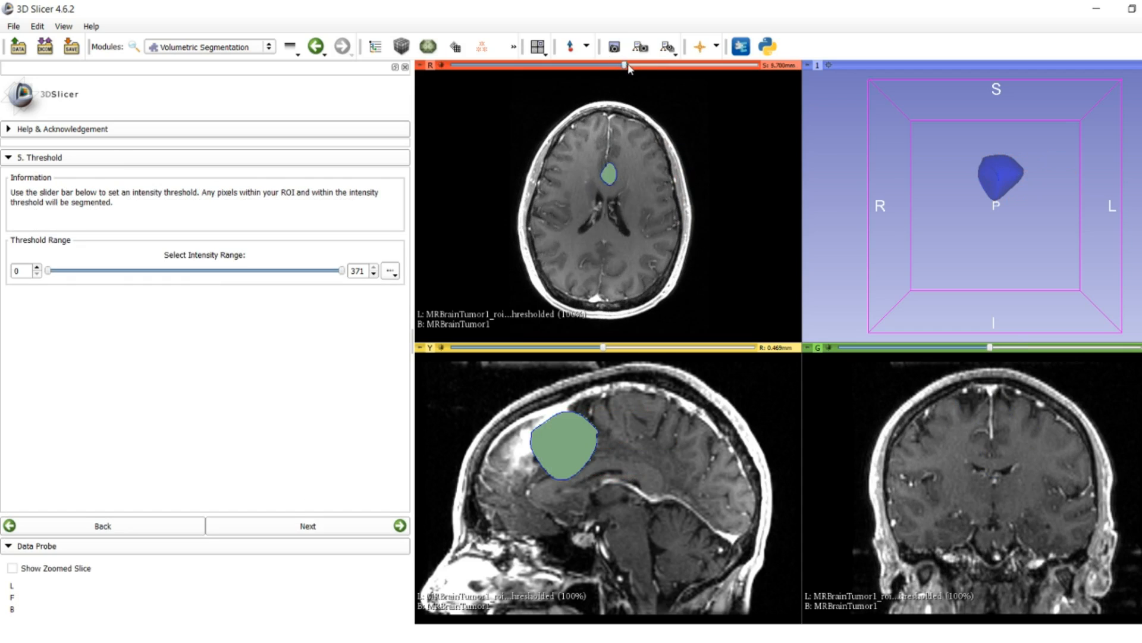
{"action": "left_click_drag", "start_coordinate": [623, 65], "coordinate": [671, 66]}
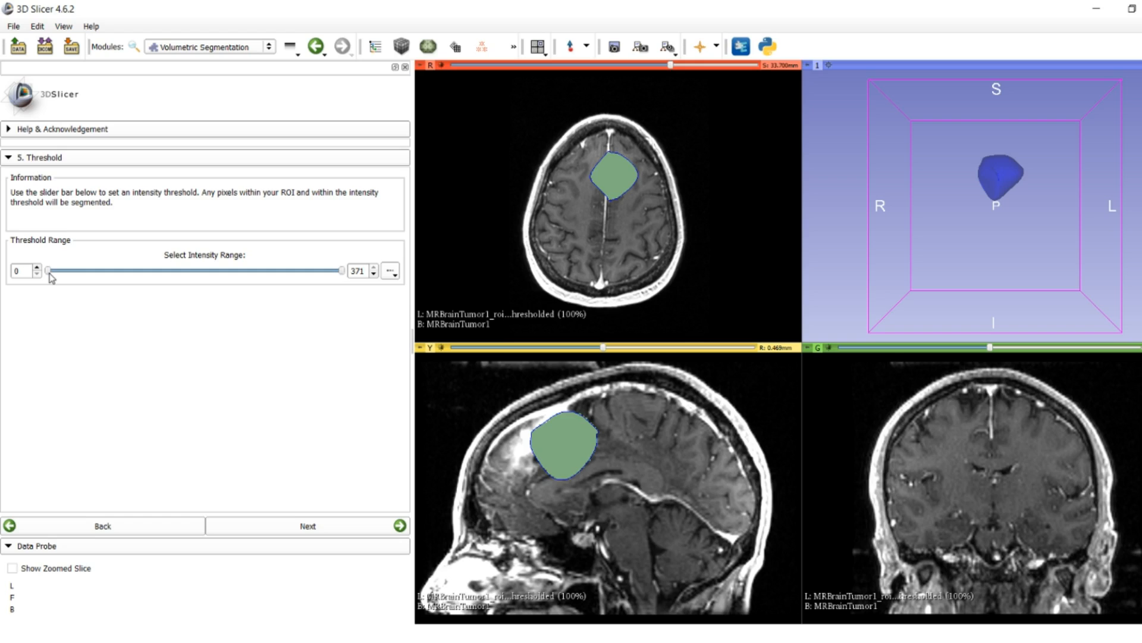
{"action": "left_click_drag", "start_coordinate": [47, 270], "coordinate": [94, 270]}
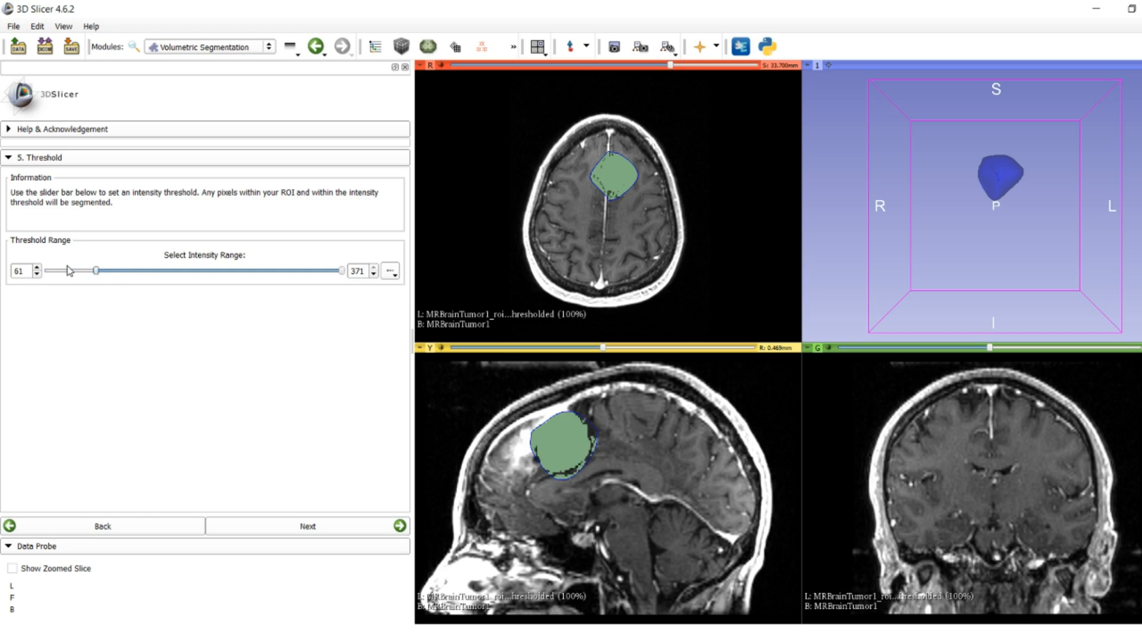
{"action": "left_click_drag", "start_coordinate": [97, 271], "coordinate": [169, 270]}
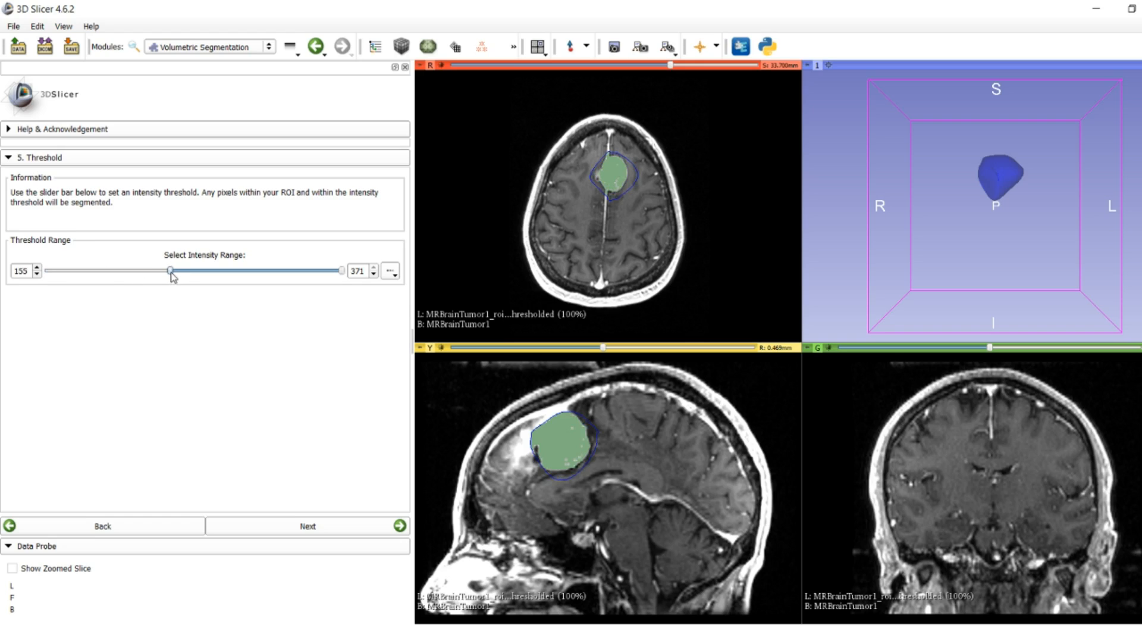
{"action": "left_click_drag", "start_coordinate": [169, 270], "coordinate": [162, 270]}
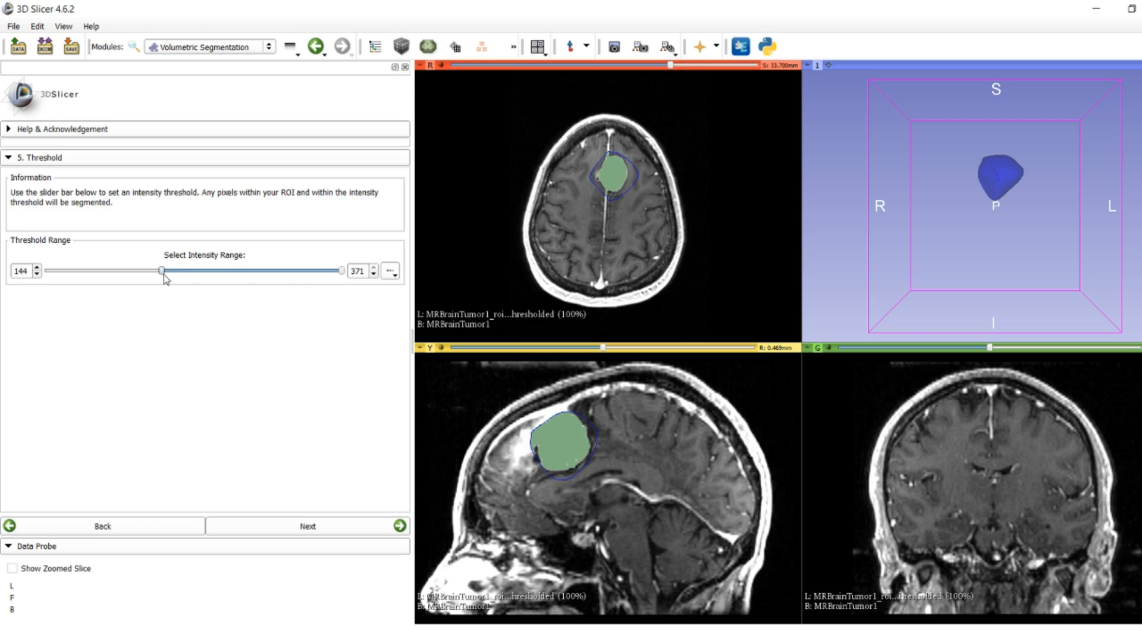
{"action": "left_click_drag", "start_coordinate": [162, 269], "coordinate": [156, 269]}
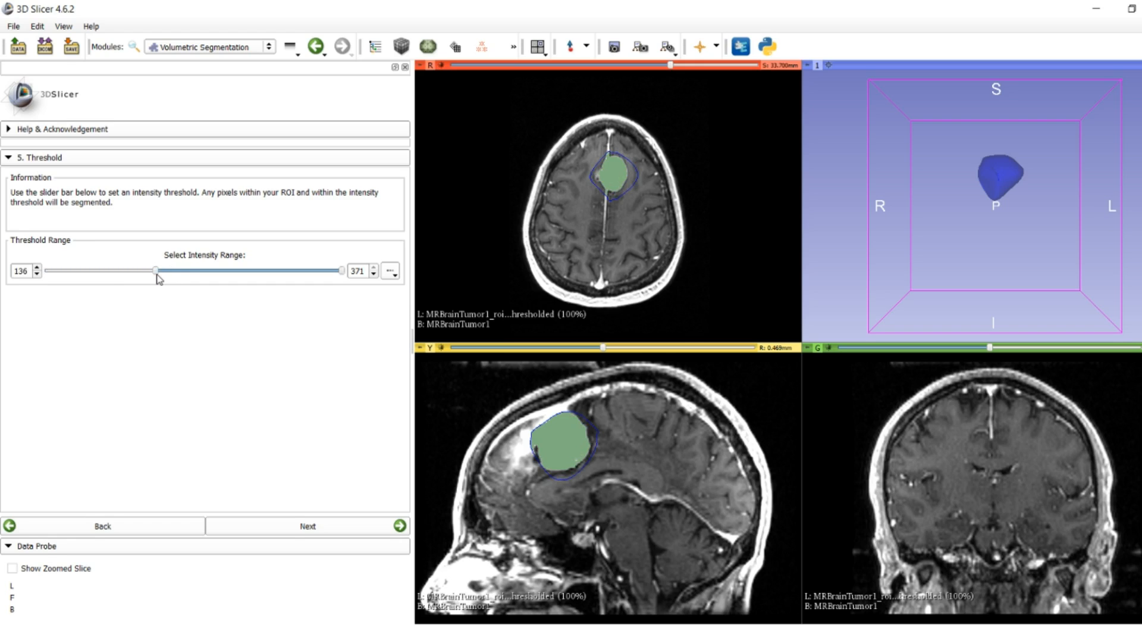
Step: Scrub through the axial slices to check the thresholded tumor segmentation
{"action": "left_click_drag", "start_coordinate": [668, 66], "coordinate": [661, 65]}
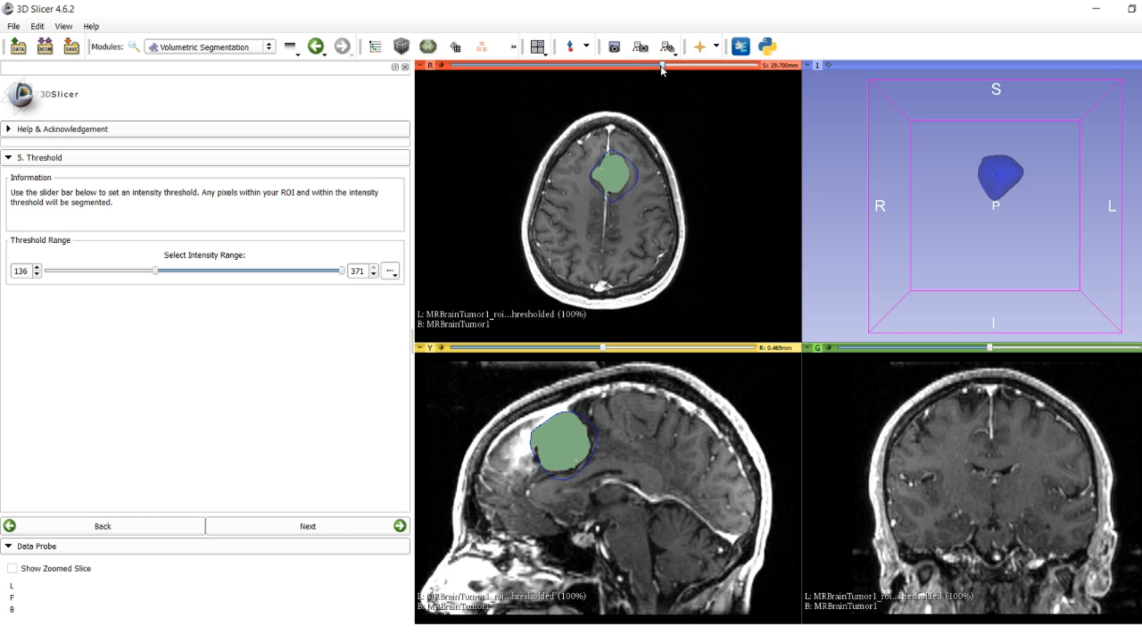
{"action": "left_click_drag", "start_coordinate": [659, 71], "coordinate": [670, 71]}
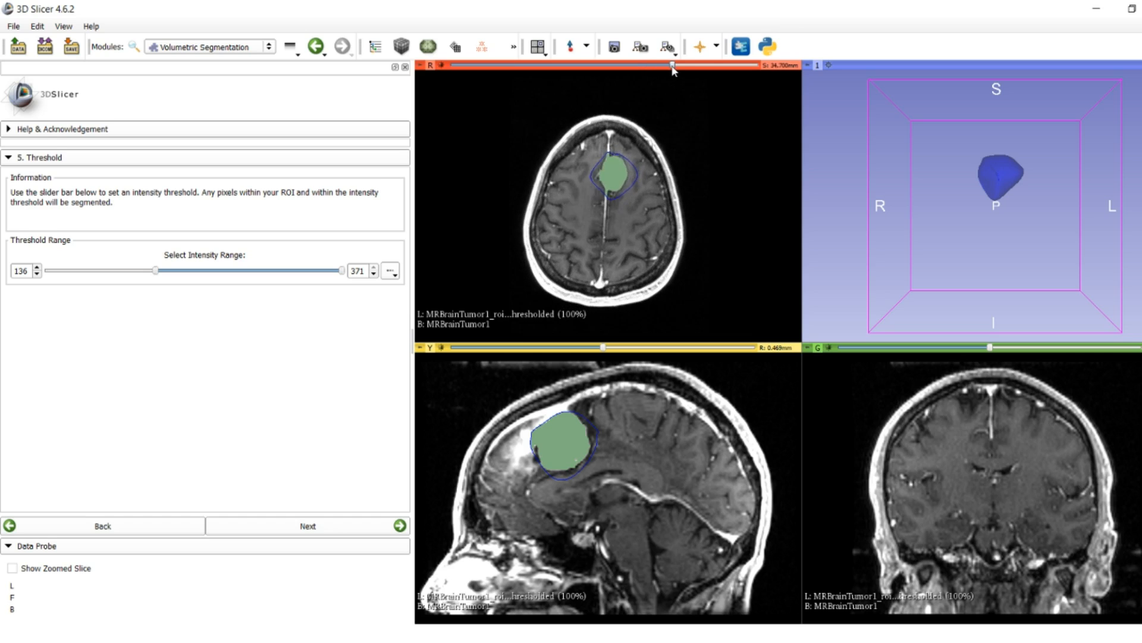
{"action": "left_click_drag", "start_coordinate": [672, 67], "coordinate": [661, 67]}
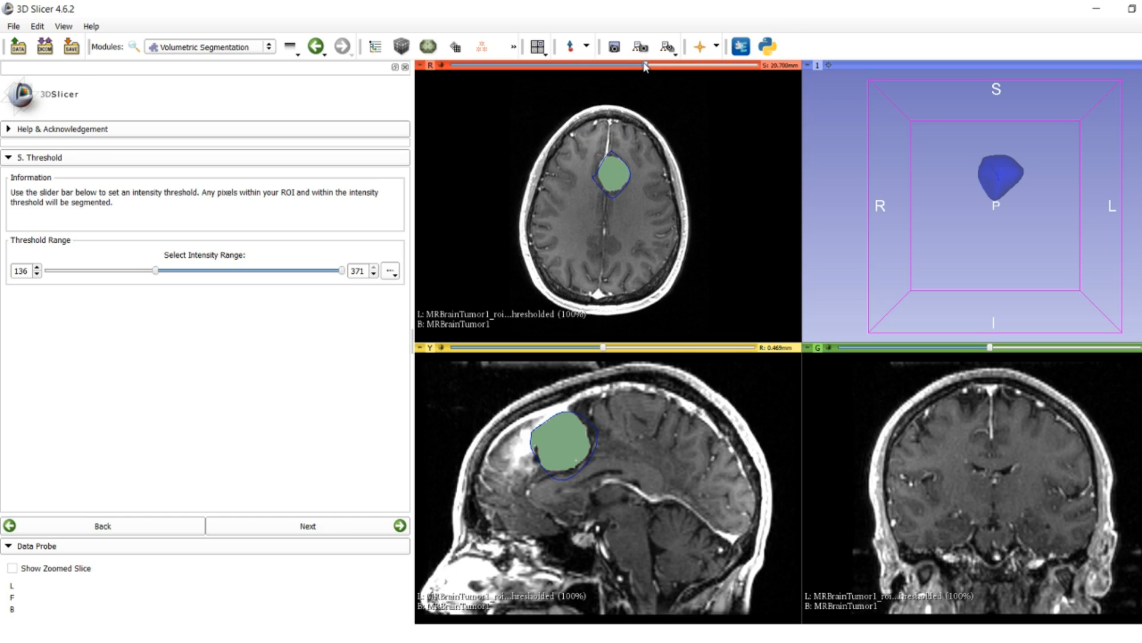
{"action": "left_click_drag", "start_coordinate": [643, 66], "coordinate": [633, 66]}
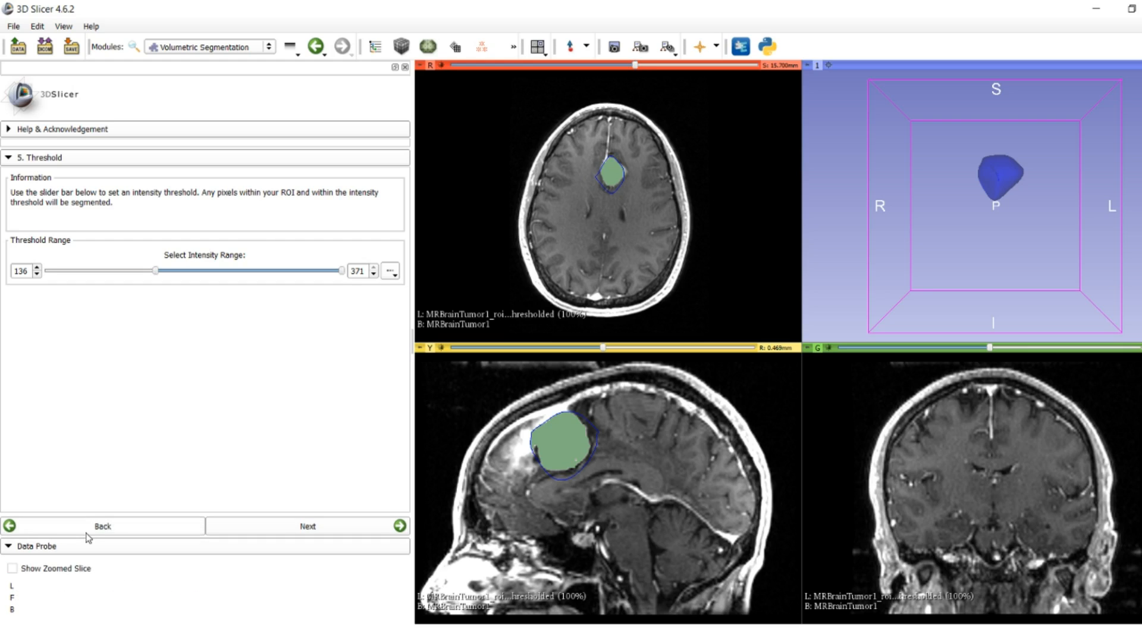
Step: Return to the ROI step, add another point on the tumor edge, and go back to thresholding
{"action": "left_click", "coordinate": [102, 525]}
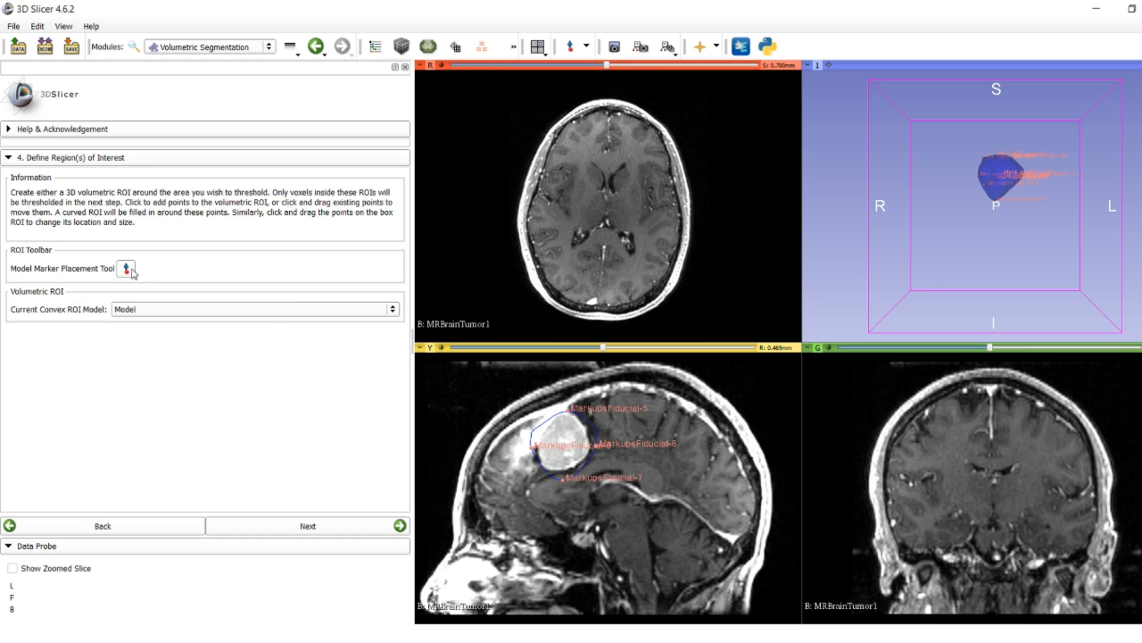
{"action": "left_click", "coordinate": [571, 46]}
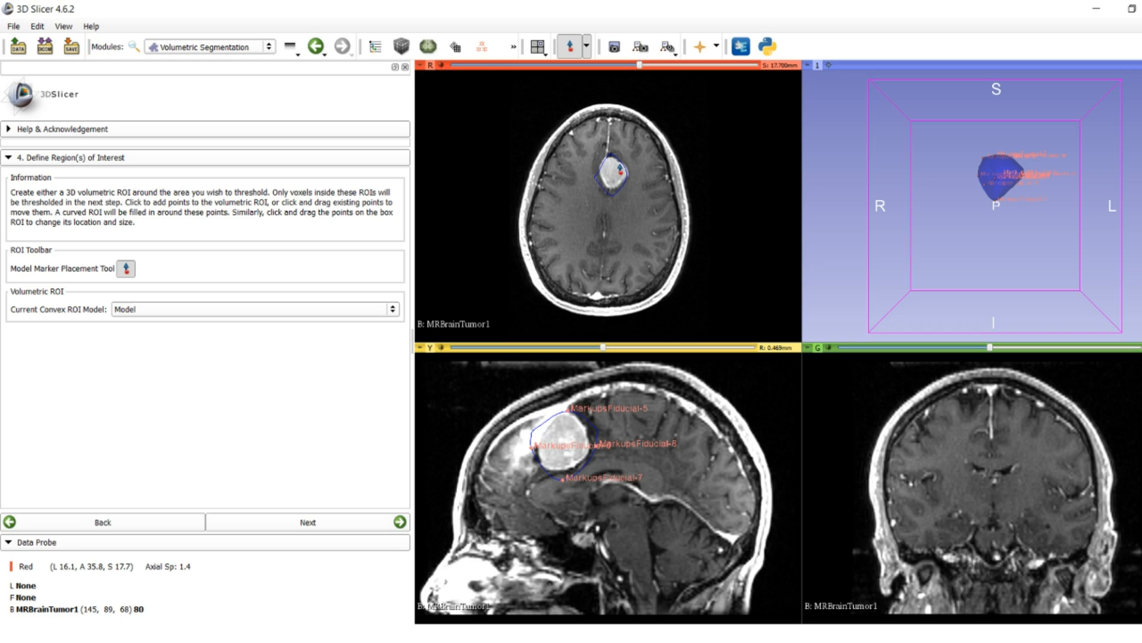
{"action": "left_click", "coordinate": [617, 173]}
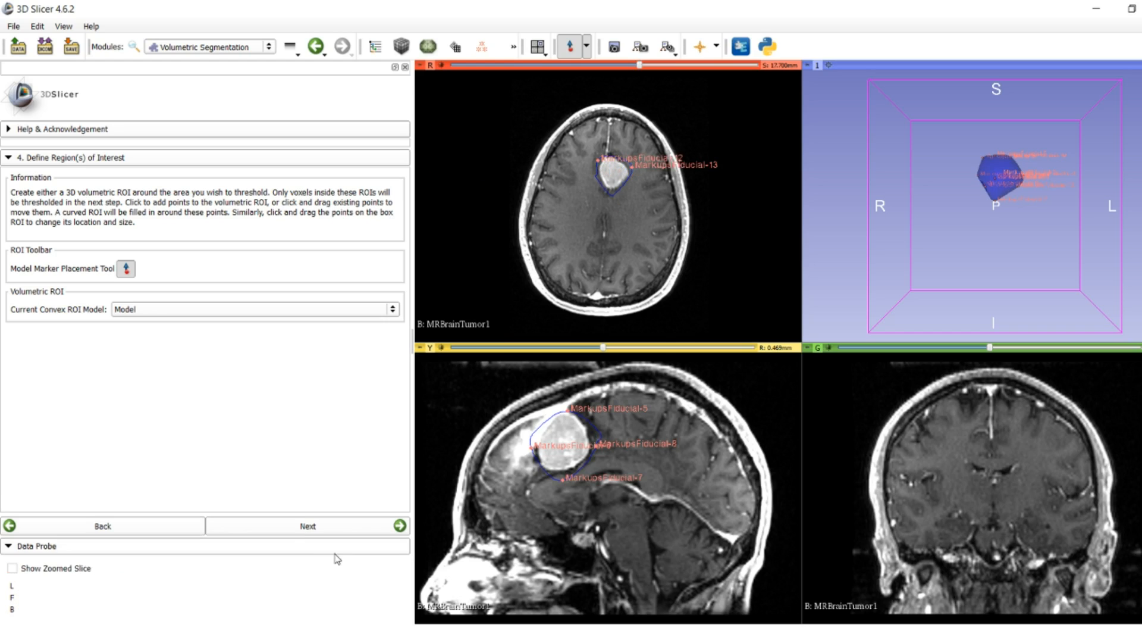
{"action": "left_click", "coordinate": [307, 525]}
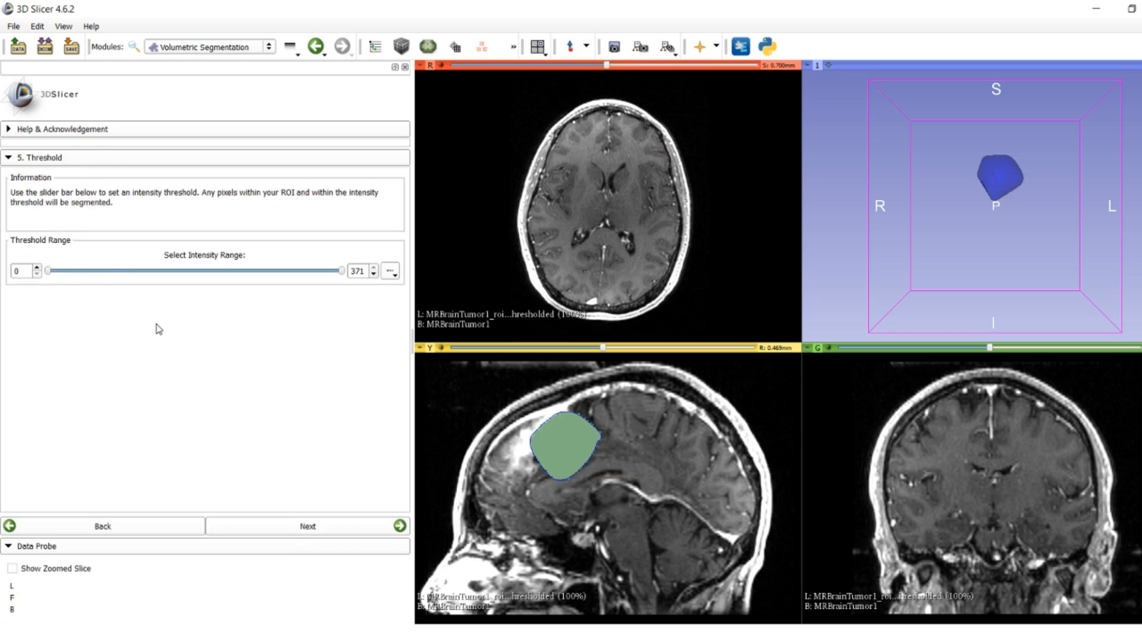
Step: Set the lower threshold to 134 and move the axial slice up through the tumor
{"action": "left_click_drag", "start_coordinate": [48, 270], "coordinate": [131, 271]}
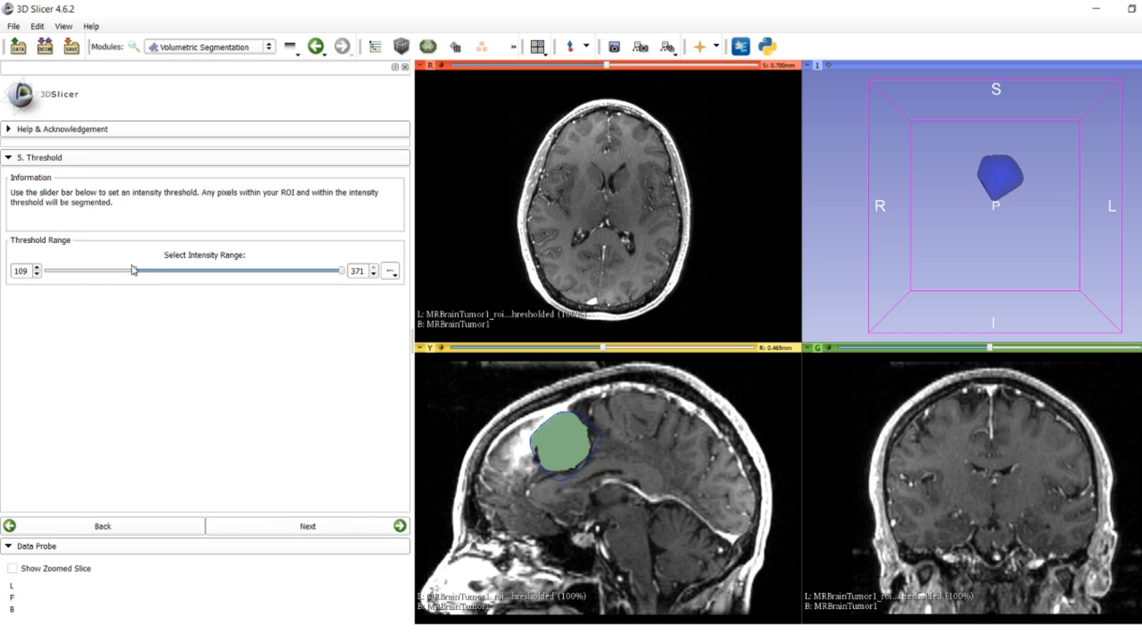
{"action": "left_click_drag", "start_coordinate": [132, 269], "coordinate": [192, 272]}
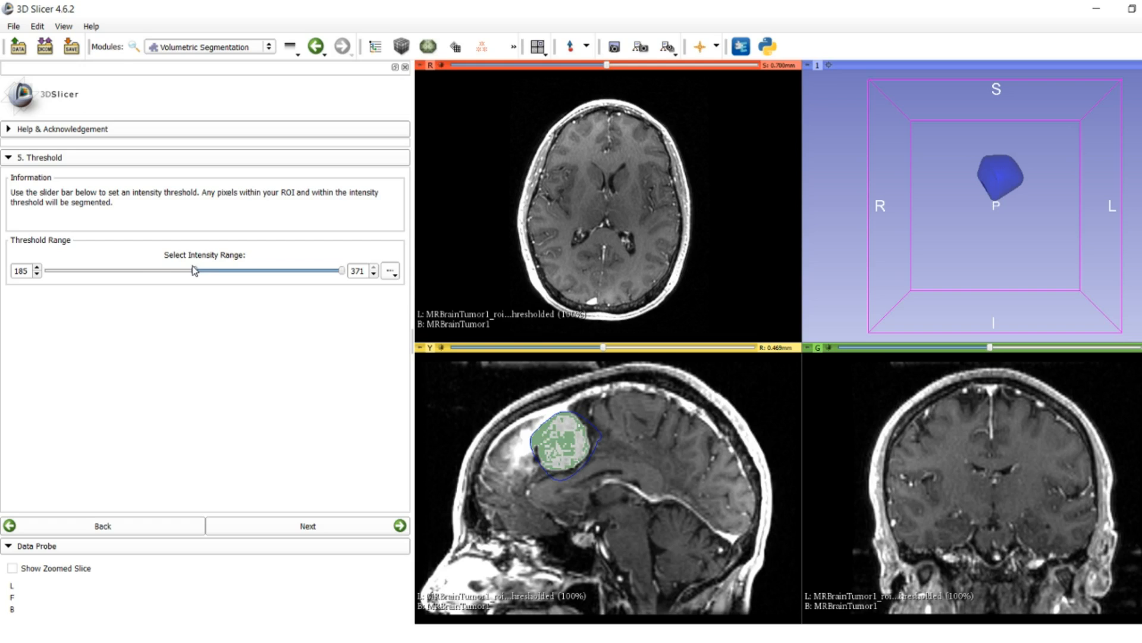
{"action": "left_click_drag", "start_coordinate": [191, 270], "coordinate": [153, 270]}
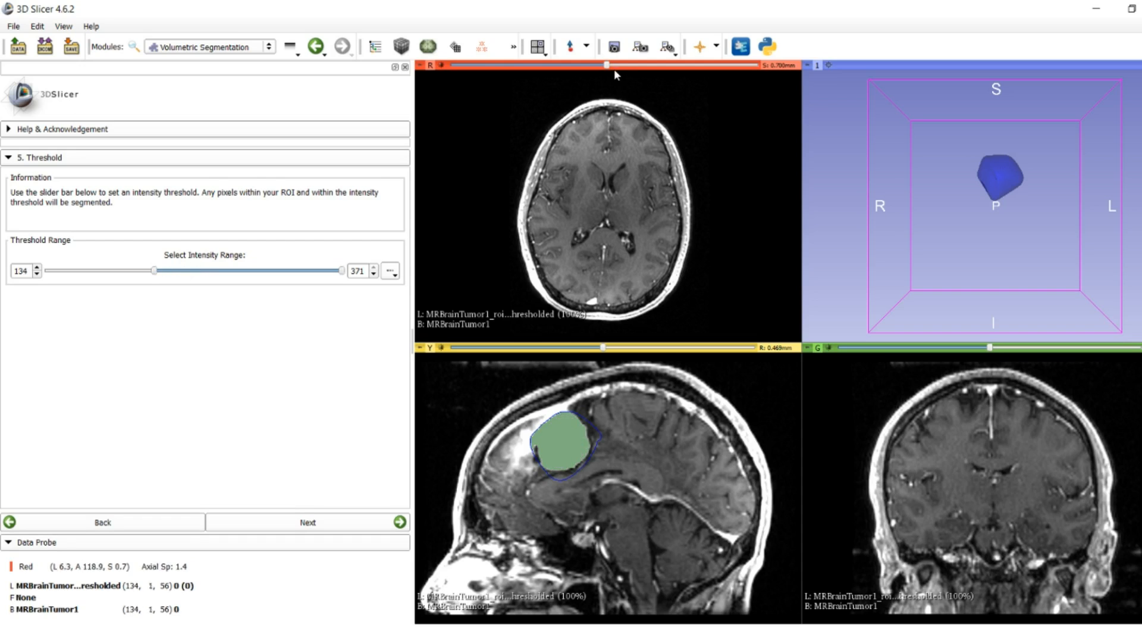
{"action": "left_click_drag", "start_coordinate": [605, 65], "coordinate": [649, 65]}
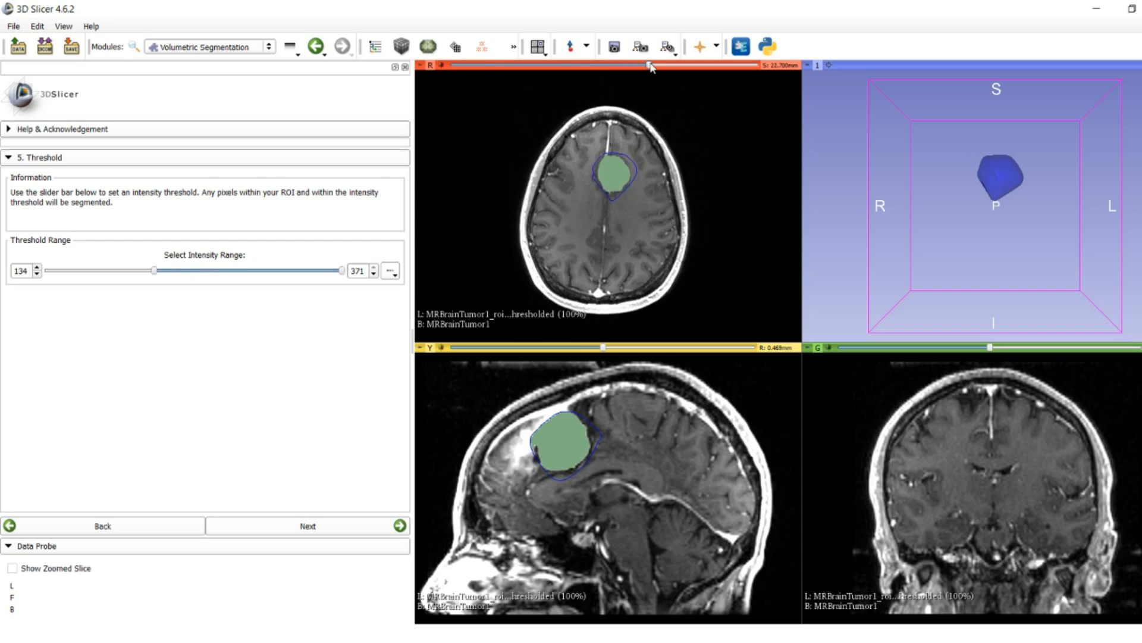
{"action": "left_click_drag", "start_coordinate": [647, 65], "coordinate": [661, 65]}
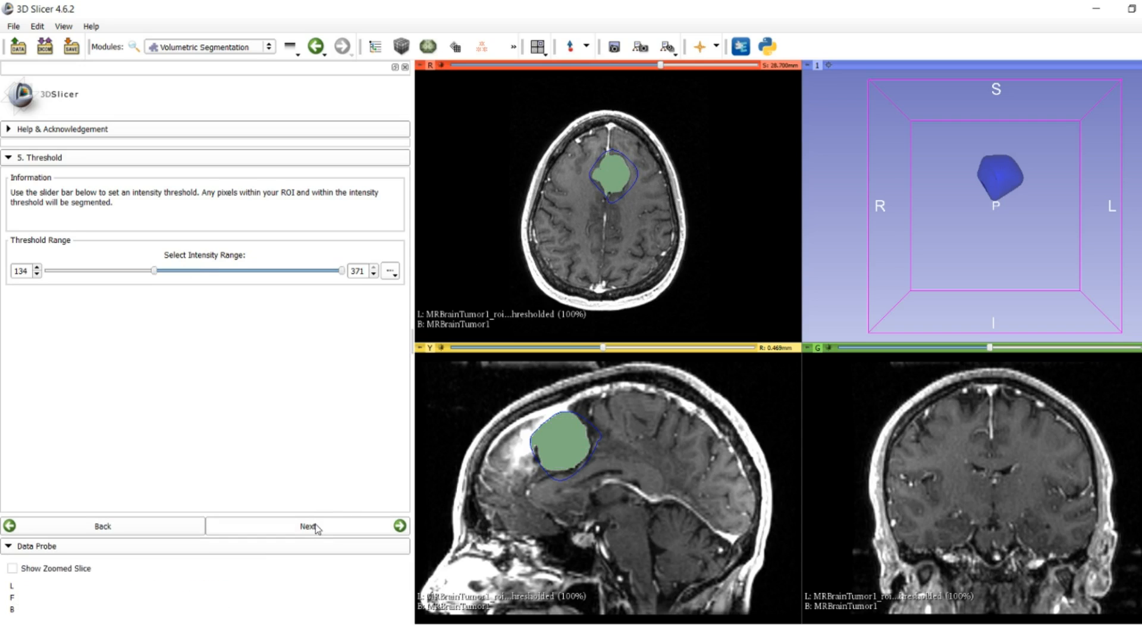
Step: Advance to the review step and display the axial label map as an outline
{"action": "left_click", "coordinate": [306, 526]}
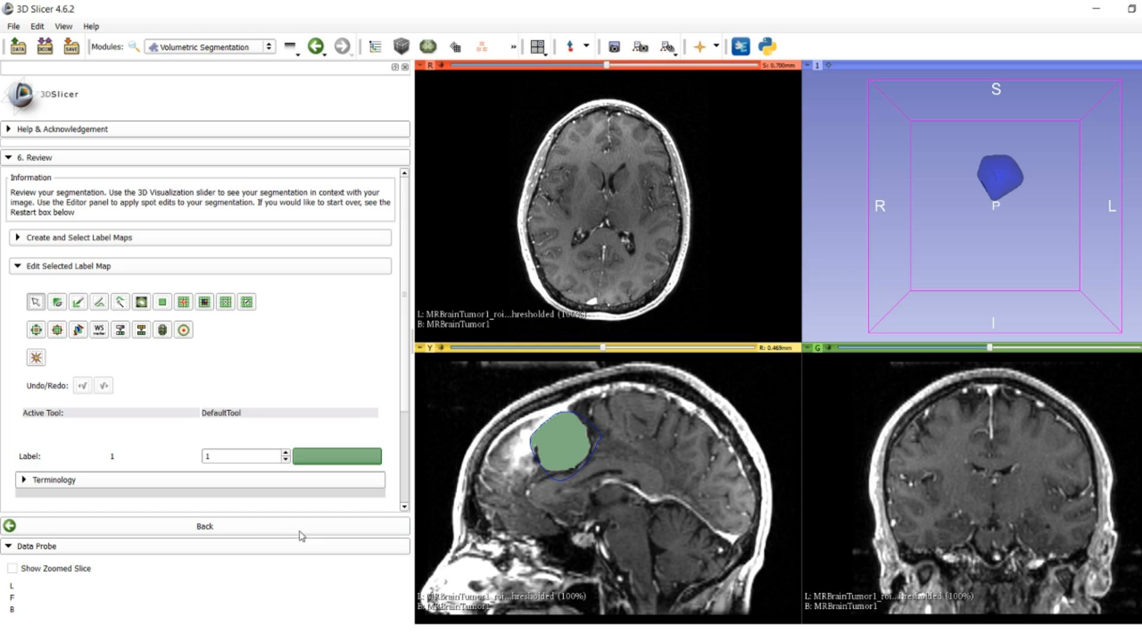
{"action": "left_click_drag", "start_coordinate": [608, 65], "coordinate": [630, 65]}
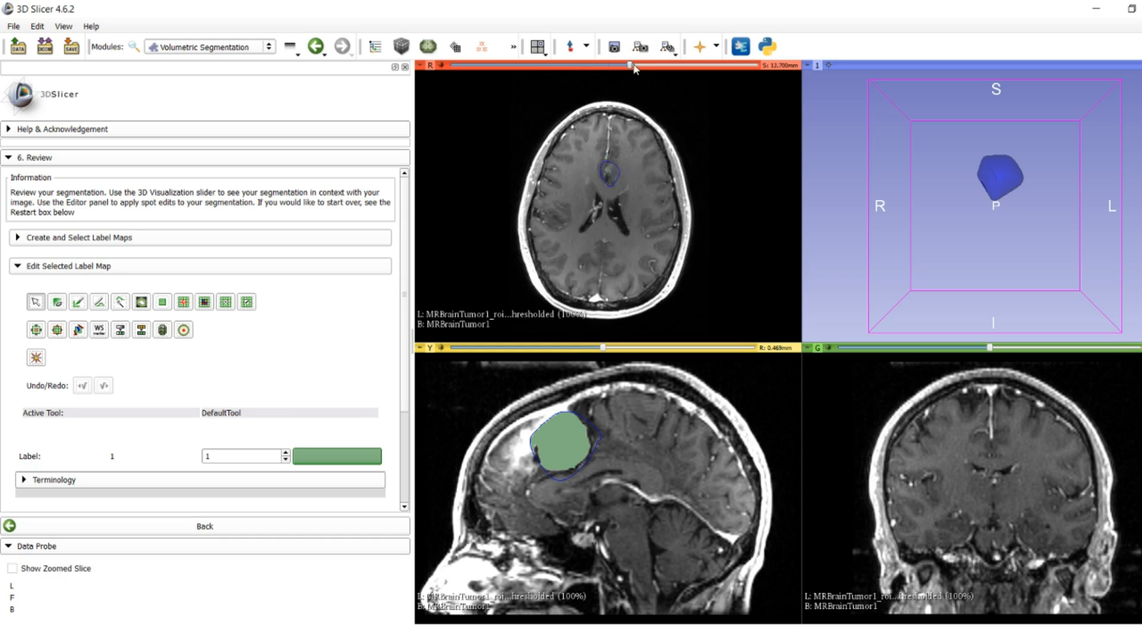
{"action": "left_click_drag", "start_coordinate": [630, 65], "coordinate": [655, 65]}
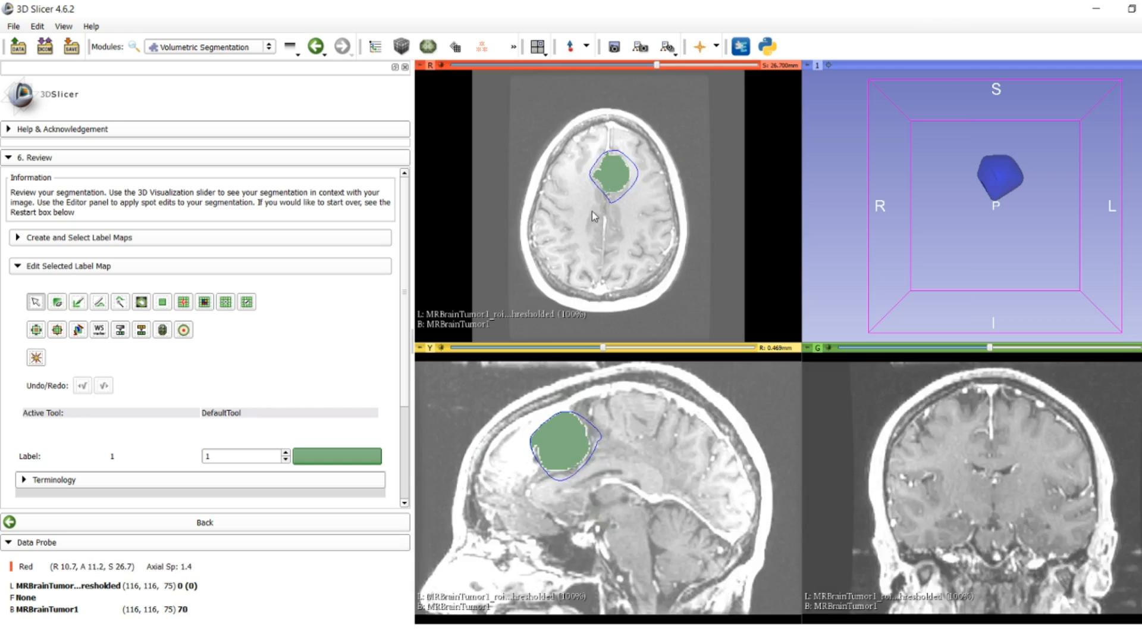
{"action": "left_click", "coordinate": [595, 178]}
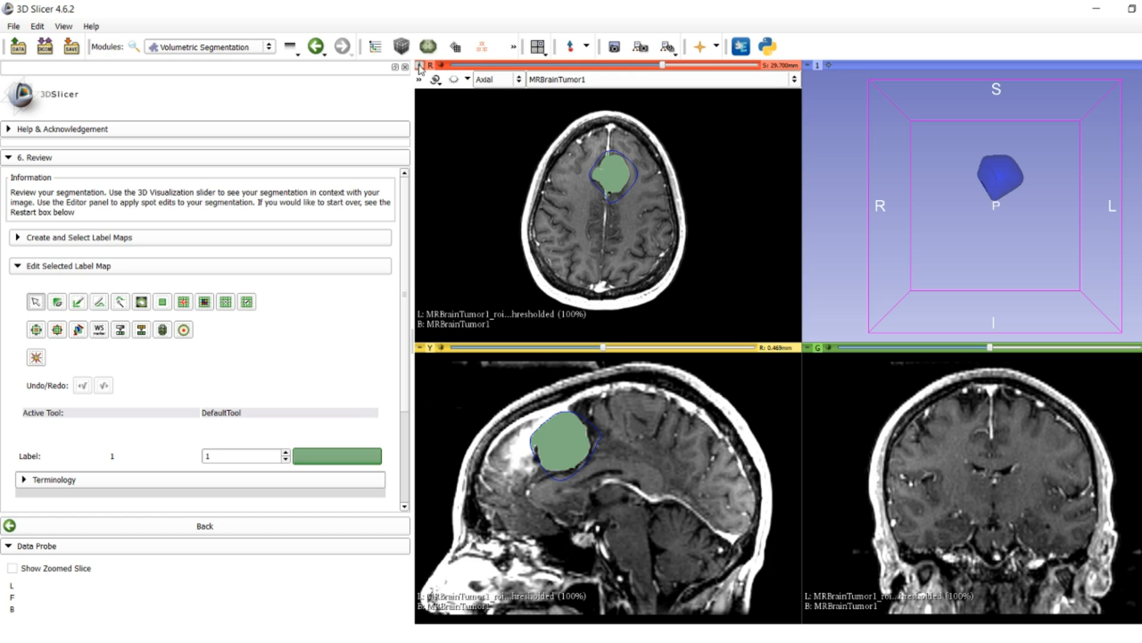
{"action": "left_click", "coordinate": [435, 79]}
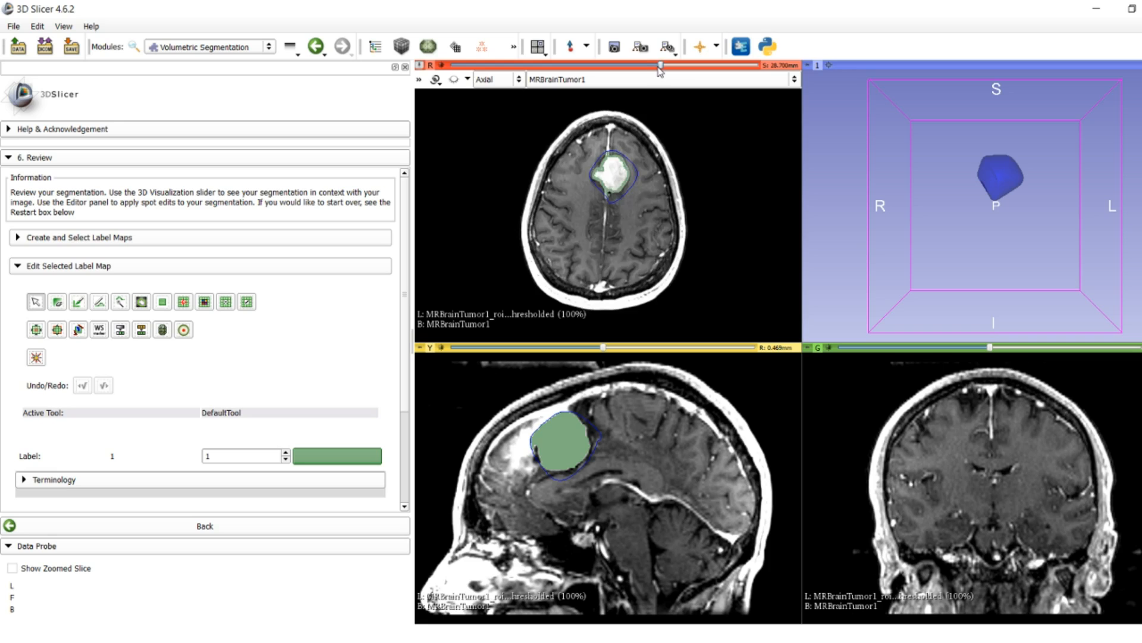
Step: Return to the tumor's central axial slice and select the Paint effect with label 0
{"action": "left_click_drag", "start_coordinate": [660, 66], "coordinate": [637, 66]}
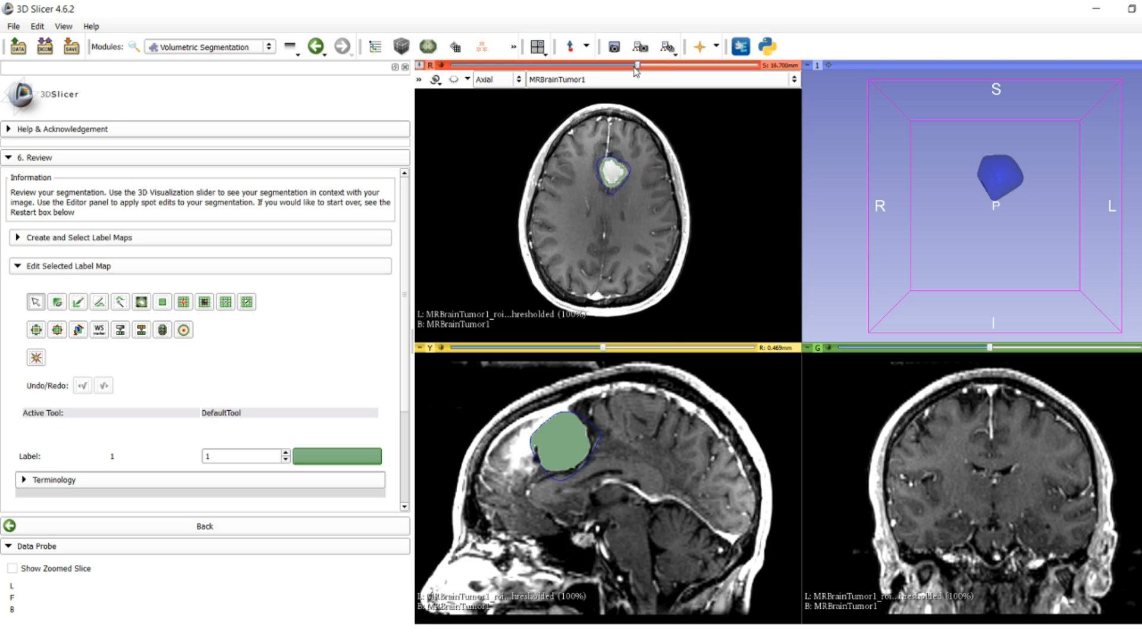
{"action": "left_click_drag", "start_coordinate": [638, 65], "coordinate": [659, 65]}
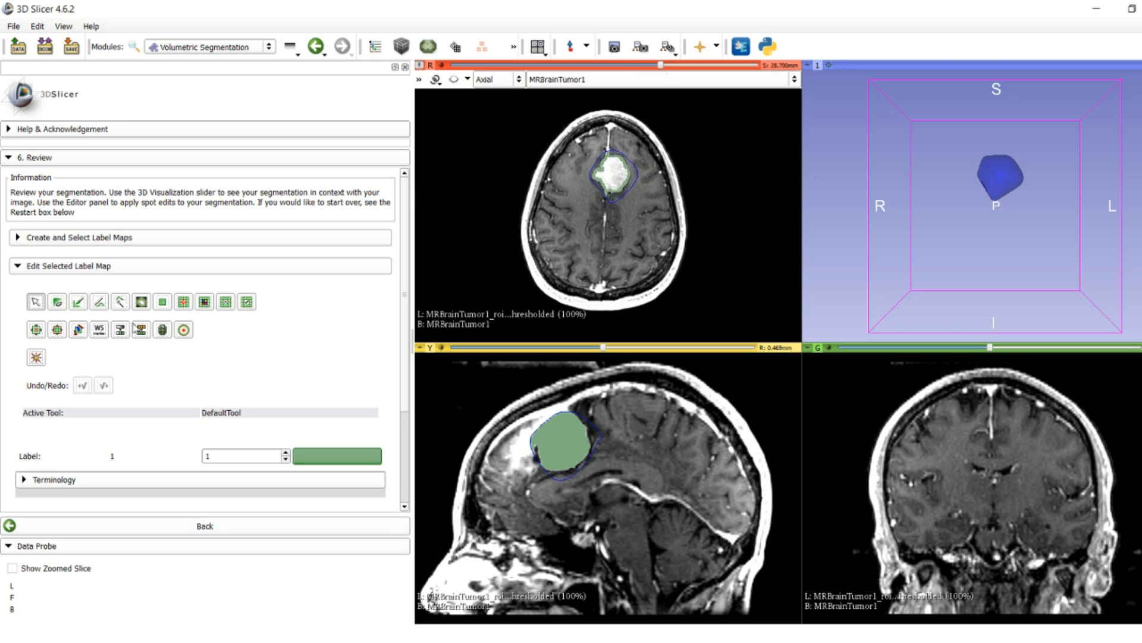
{"action": "left_click", "coordinate": [57, 302]}
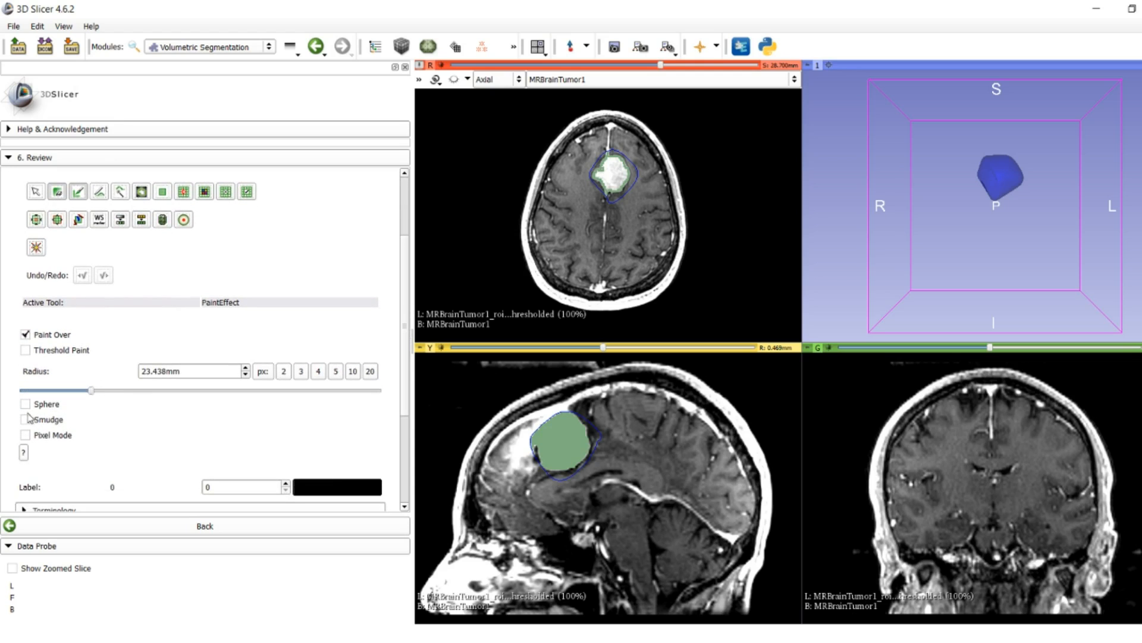
Step: Paint label 1 with a 3.75 mm sphere brush, then select the Erode effect
{"action": "left_click", "coordinate": [26, 403]}
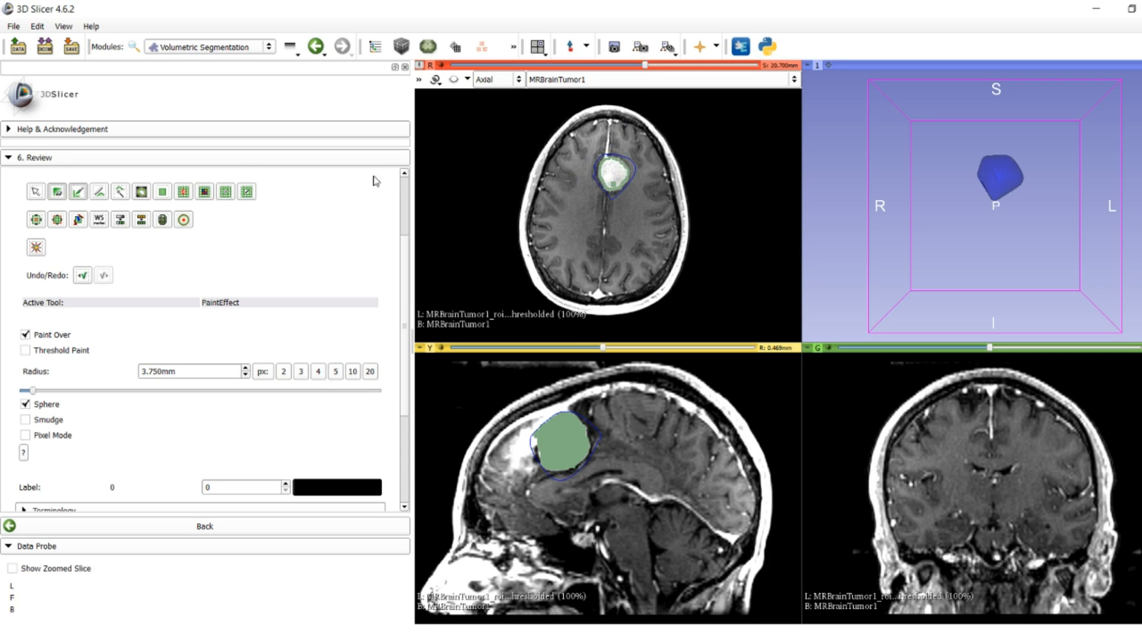
{"action": "left_click", "coordinate": [58, 191]}
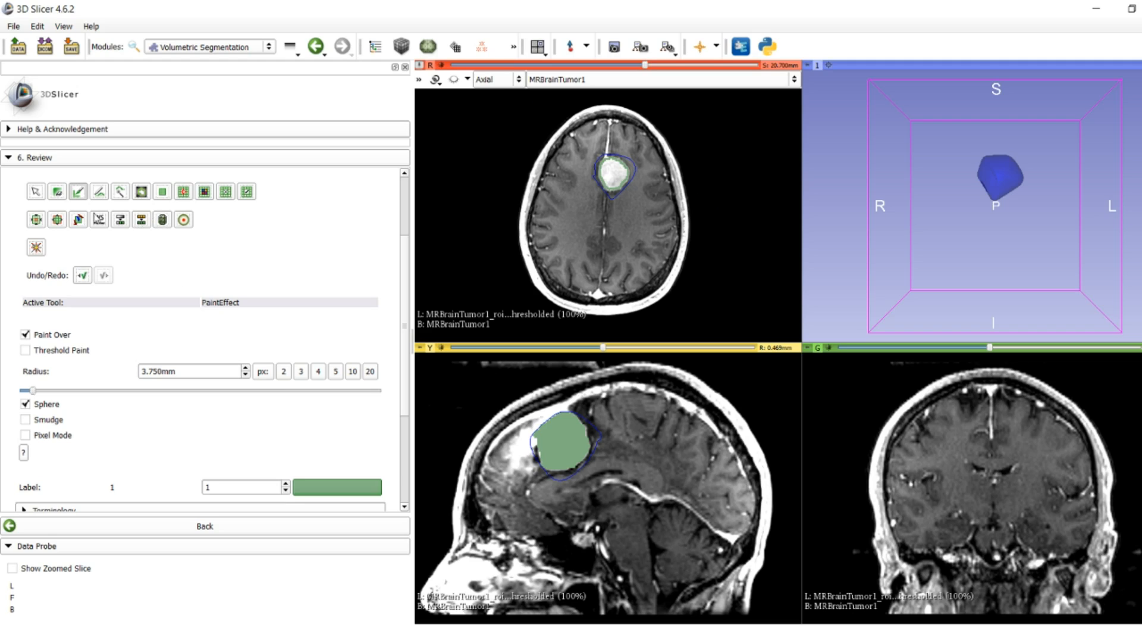
{"action": "left_click", "coordinate": [36, 219]}
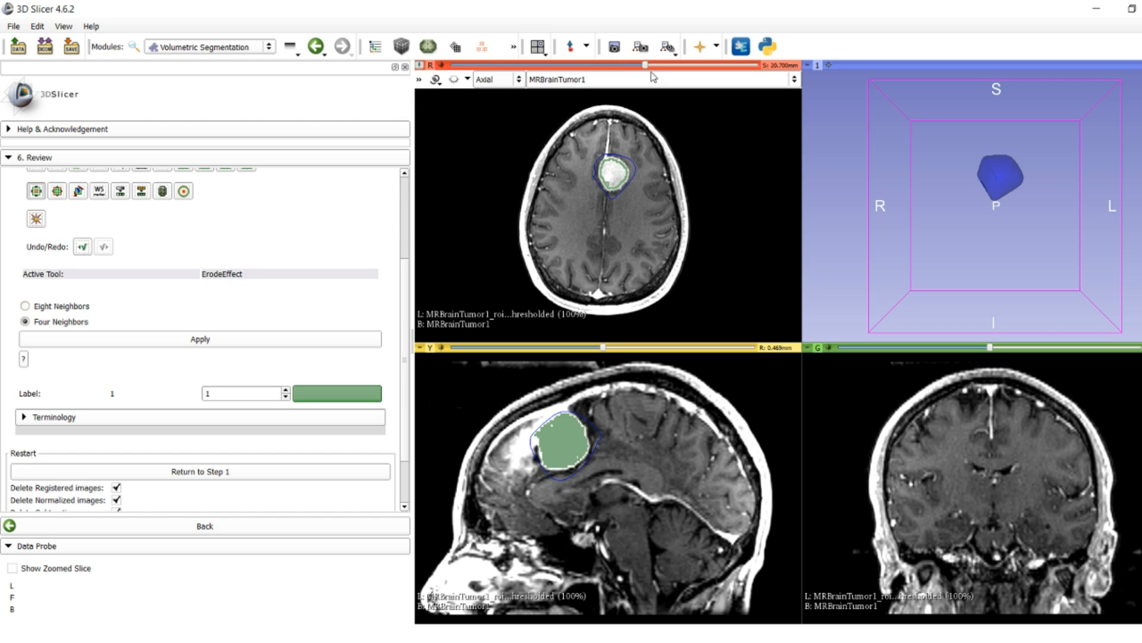
Step: Scroll the Editor panel back to the Paint effect with the 3.75 mm sphere brush
{"action": "left_click_drag", "start_coordinate": [645, 65], "coordinate": [659, 64]}
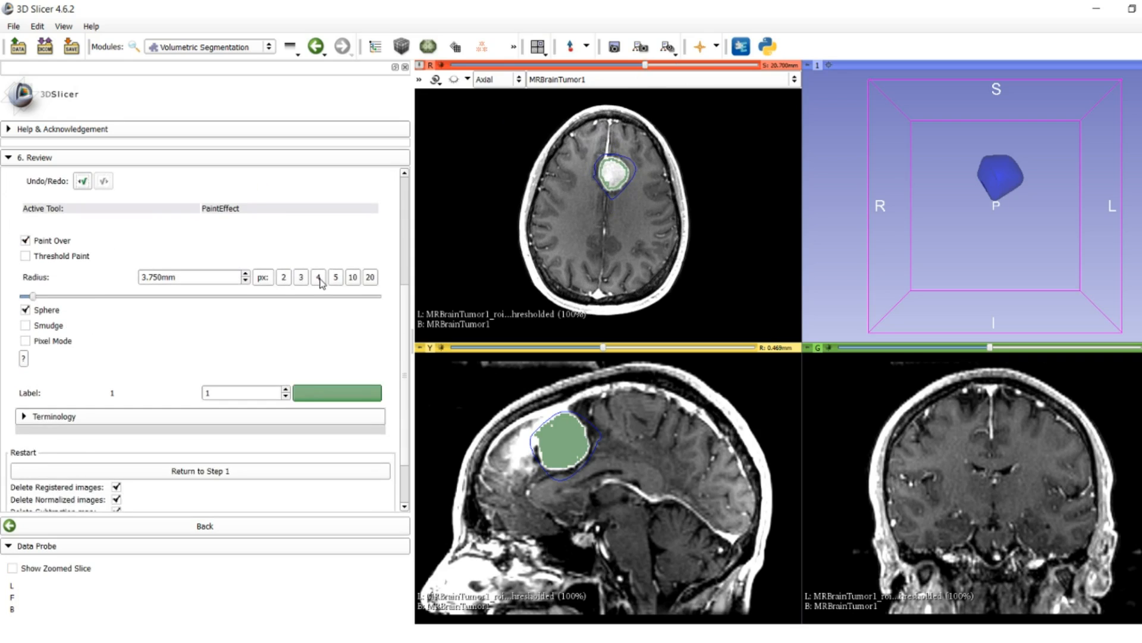
{"action": "scroll", "scroll_direction": "down", "scroll_amount": 3}
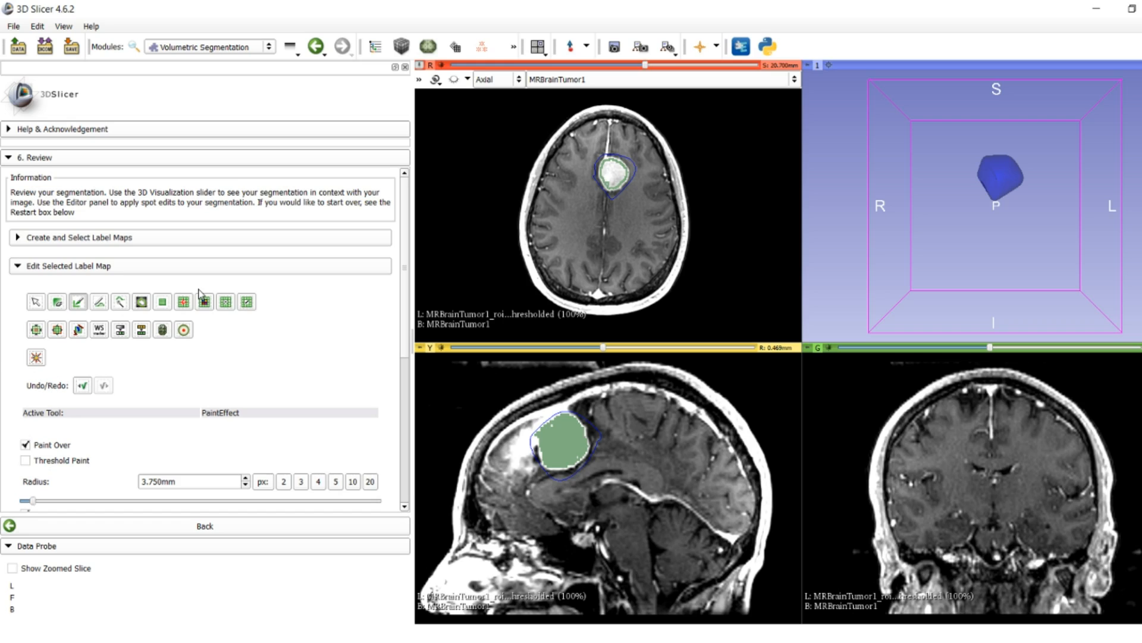
Step: Collapse the label map editing options and return to Step 1, keeping both ROI label maps
{"action": "left_click", "coordinate": [68, 266]}
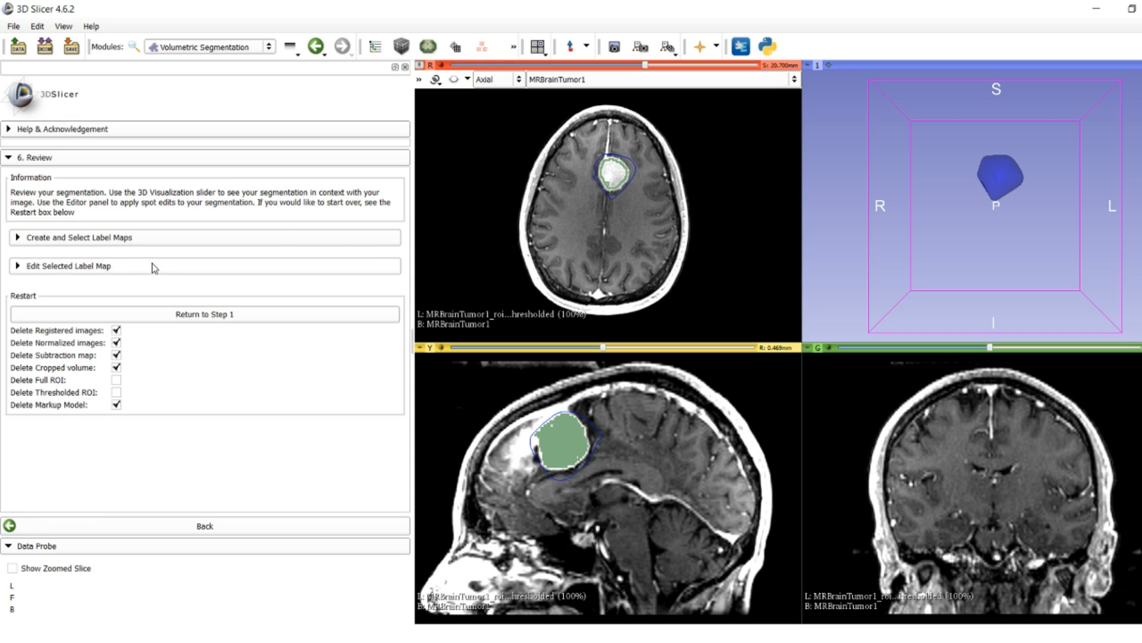
{"action": "mouse_move", "coordinate": [152, 322]}
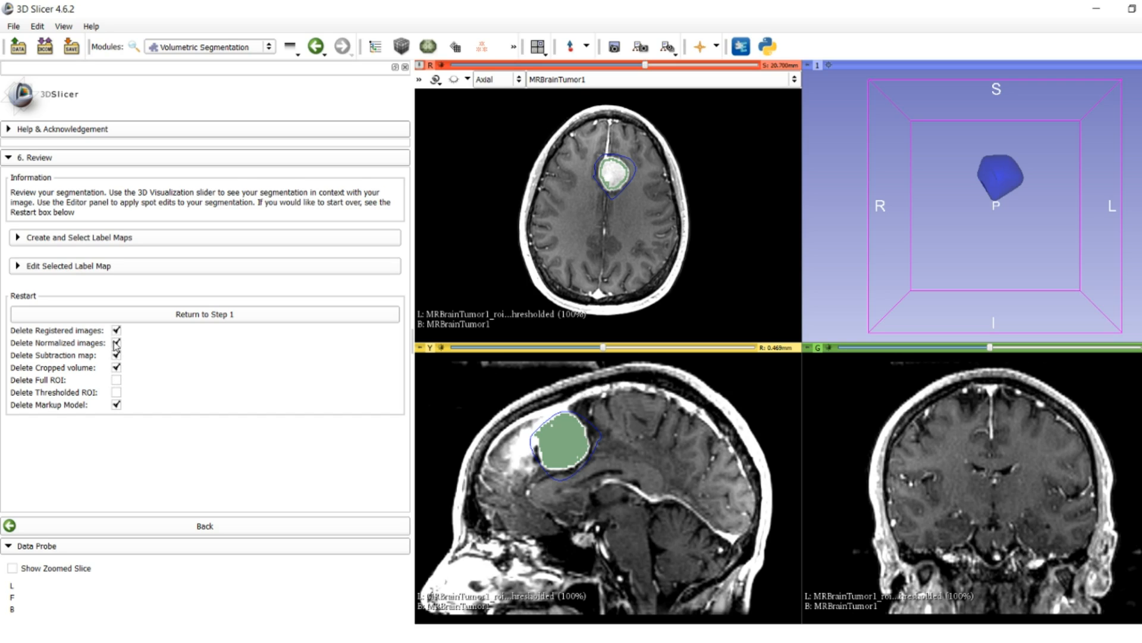
{"action": "mouse_move", "coordinate": [117, 343]}
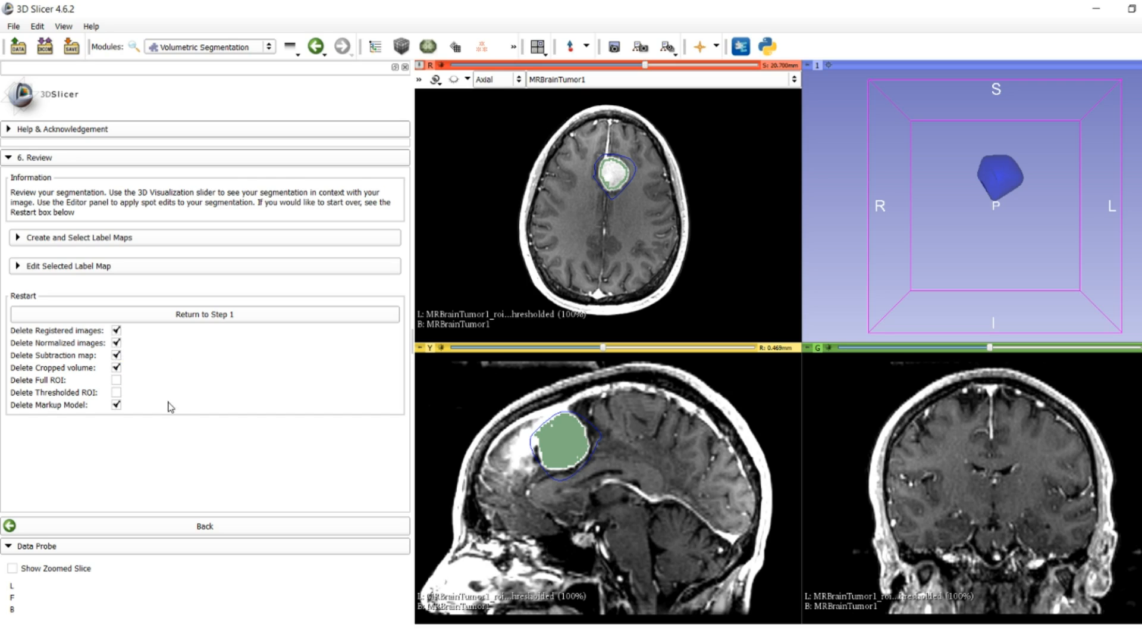
{"action": "mouse_move", "coordinate": [147, 369]}
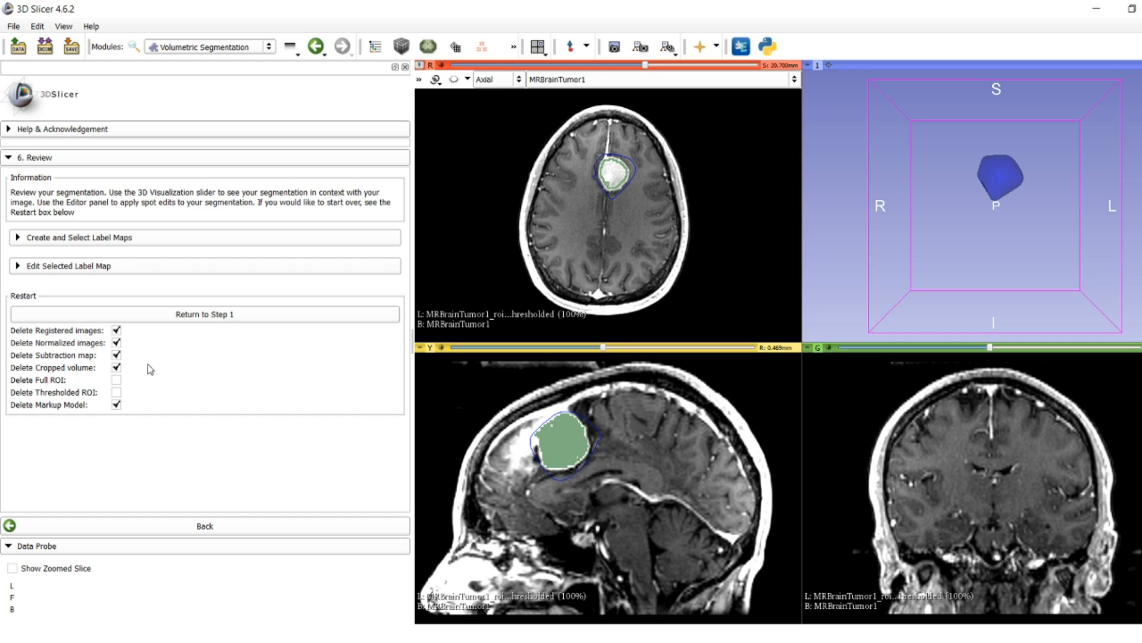
{"action": "left_click", "coordinate": [204, 314]}
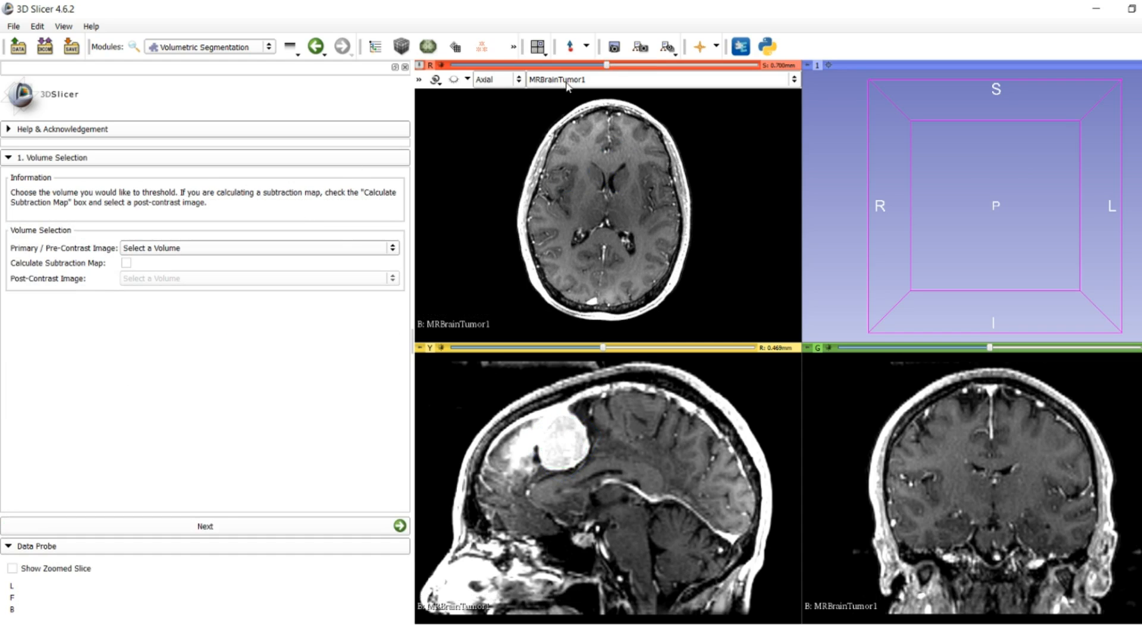
Step: Overlay MRBrainTumor1_roi_label on the slices and move to an axial slice through the tumor
{"action": "left_click", "coordinate": [421, 79]}
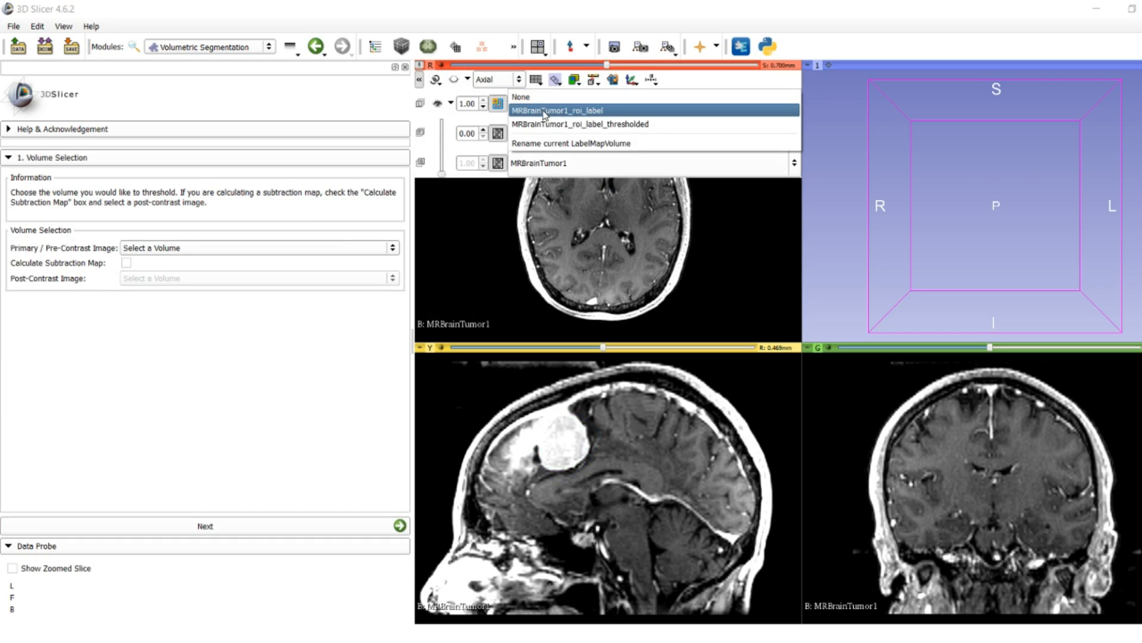
{"action": "left_click", "coordinate": [581, 124]}
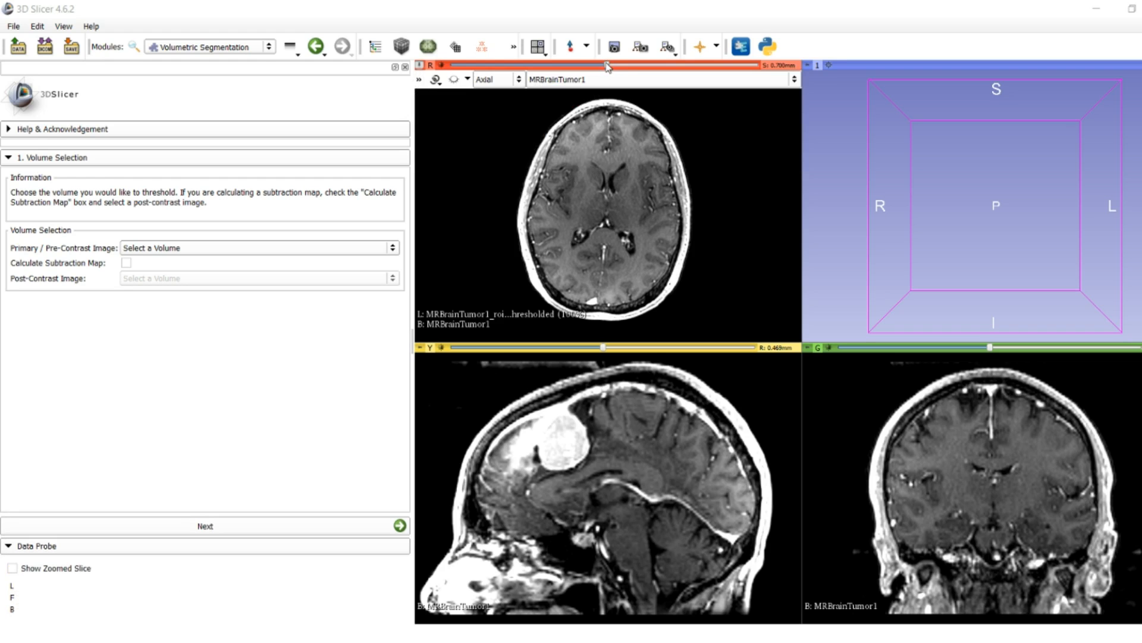
{"action": "left_click_drag", "start_coordinate": [605, 65], "coordinate": [659, 65]}
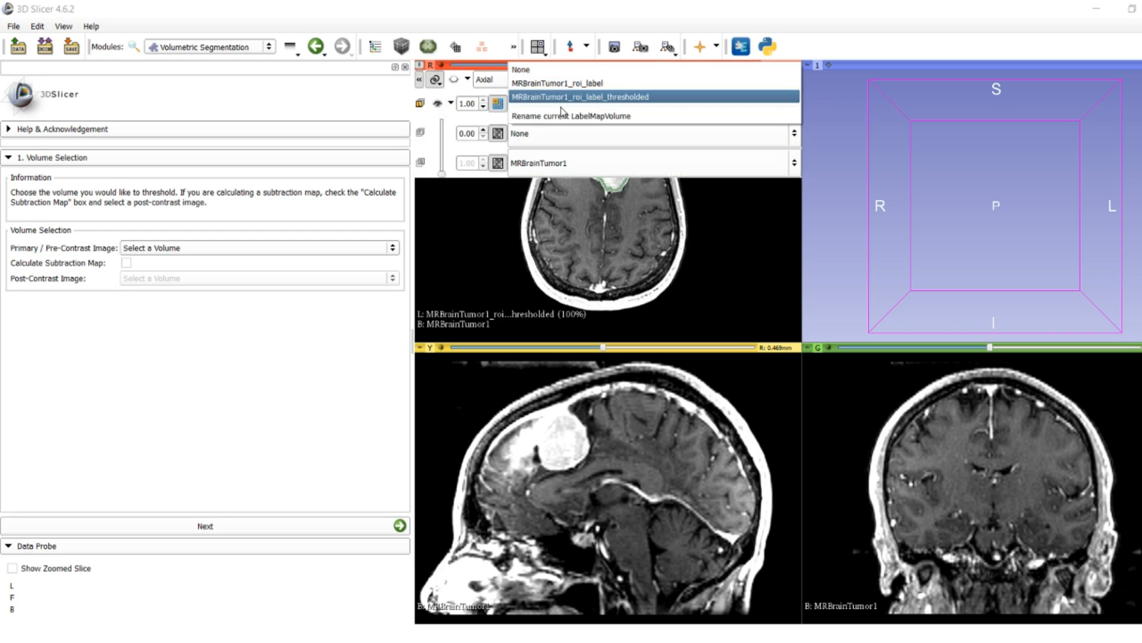
{"action": "left_click", "coordinate": [569, 84]}
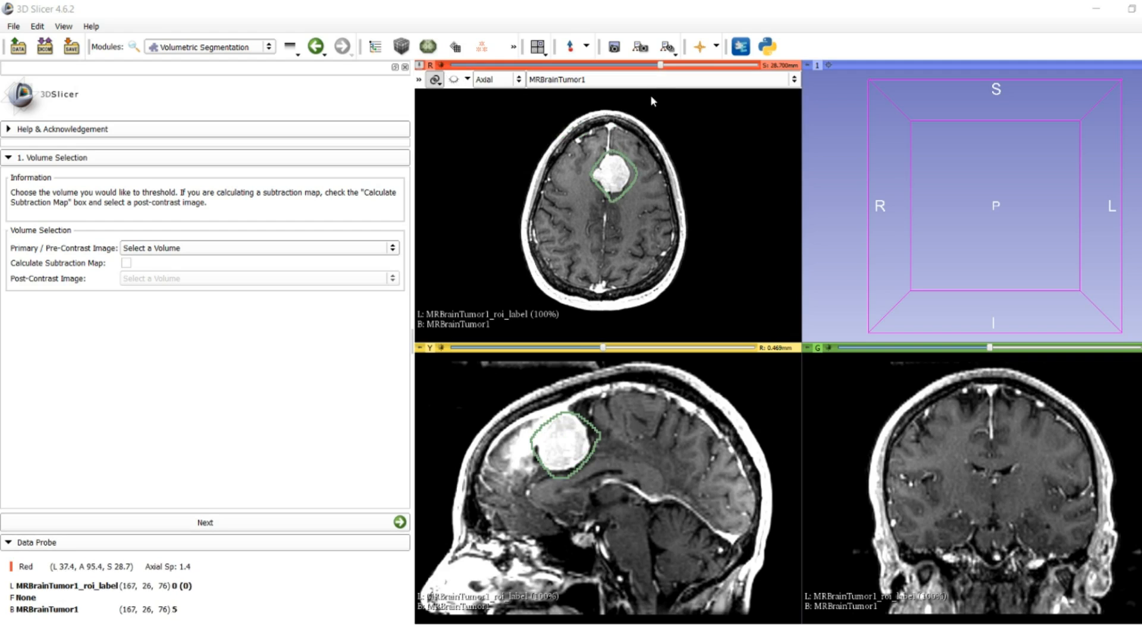
{"action": "left_click_drag", "start_coordinate": [659, 64], "coordinate": [635, 65]}
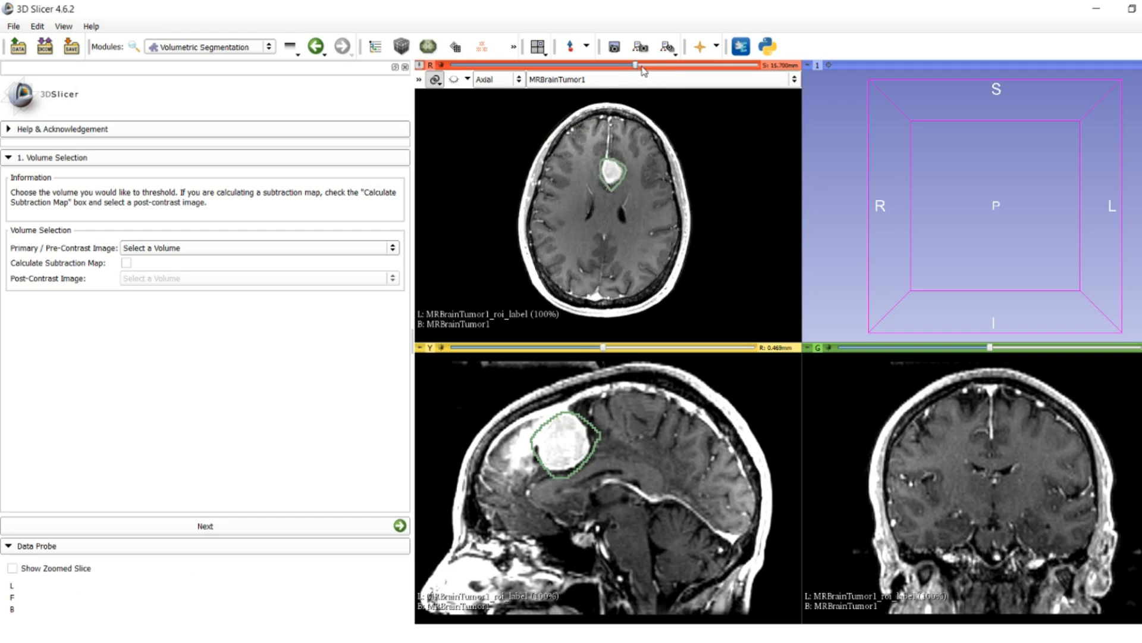
{"action": "left_click_drag", "start_coordinate": [635, 66], "coordinate": [671, 66]}
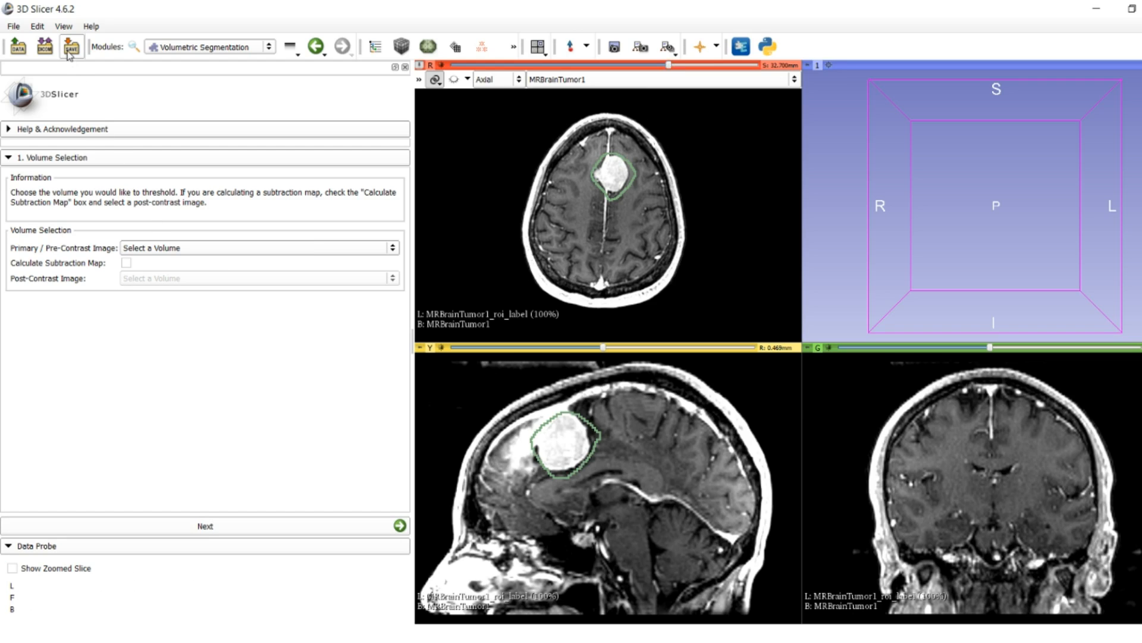
Step: Save only the two roi_label maps, with the full ROI label as .nii.gz
{"action": "left_click", "coordinate": [70, 46]}
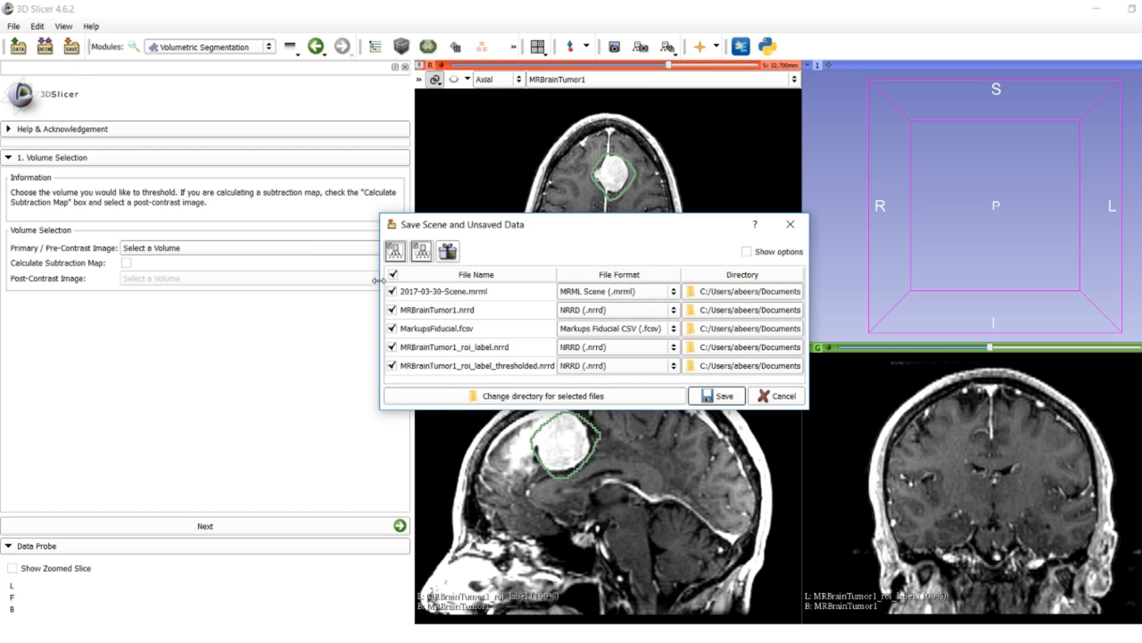
{"action": "left_click", "coordinate": [392, 275]}
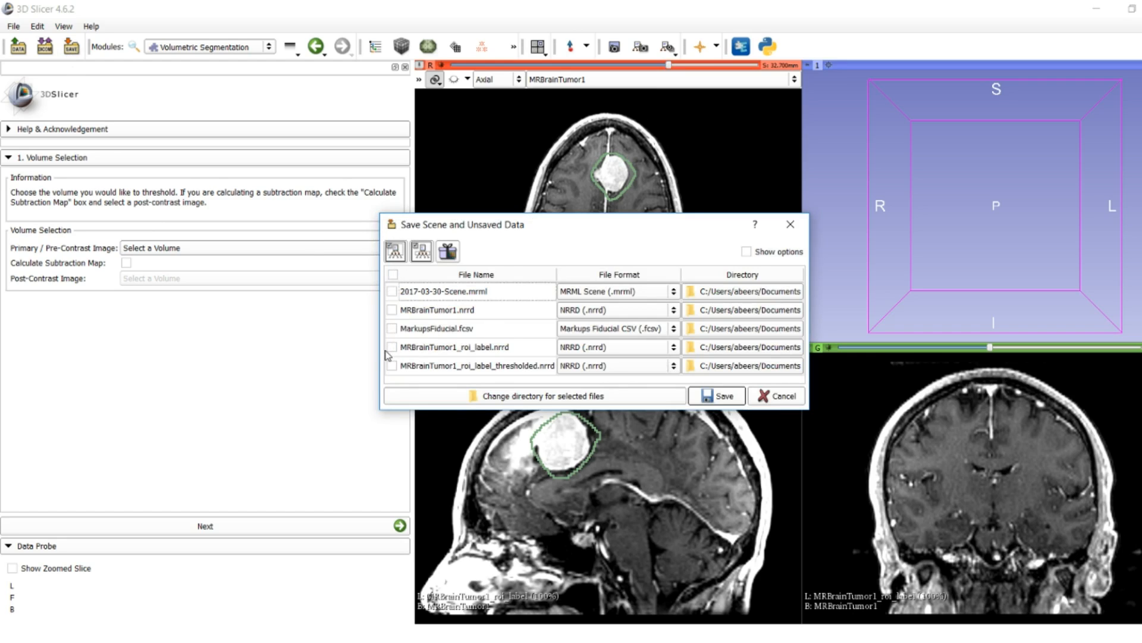
{"action": "left_click", "coordinate": [392, 347]}
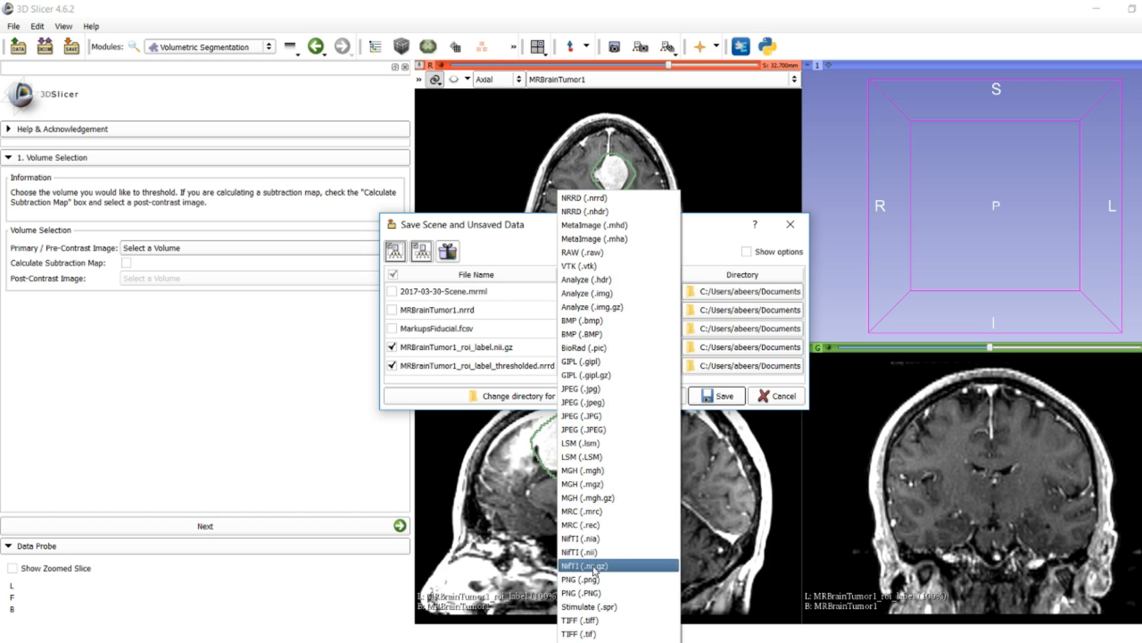
{"action": "left_click", "coordinate": [583, 565]}
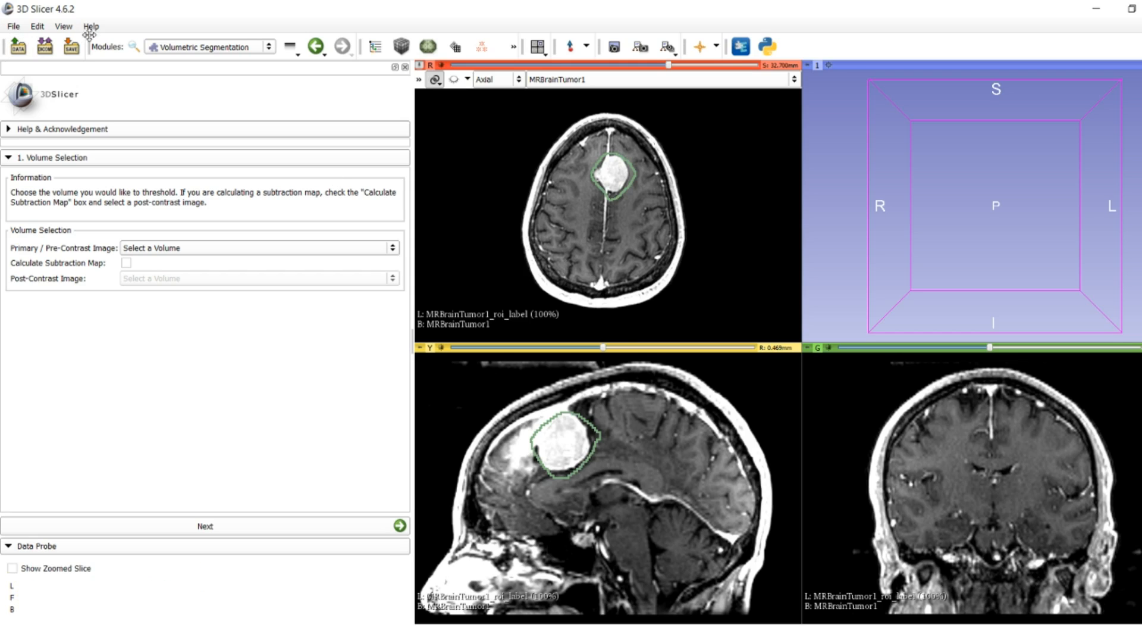
{"action": "mouse_move", "coordinate": [17, 46]}
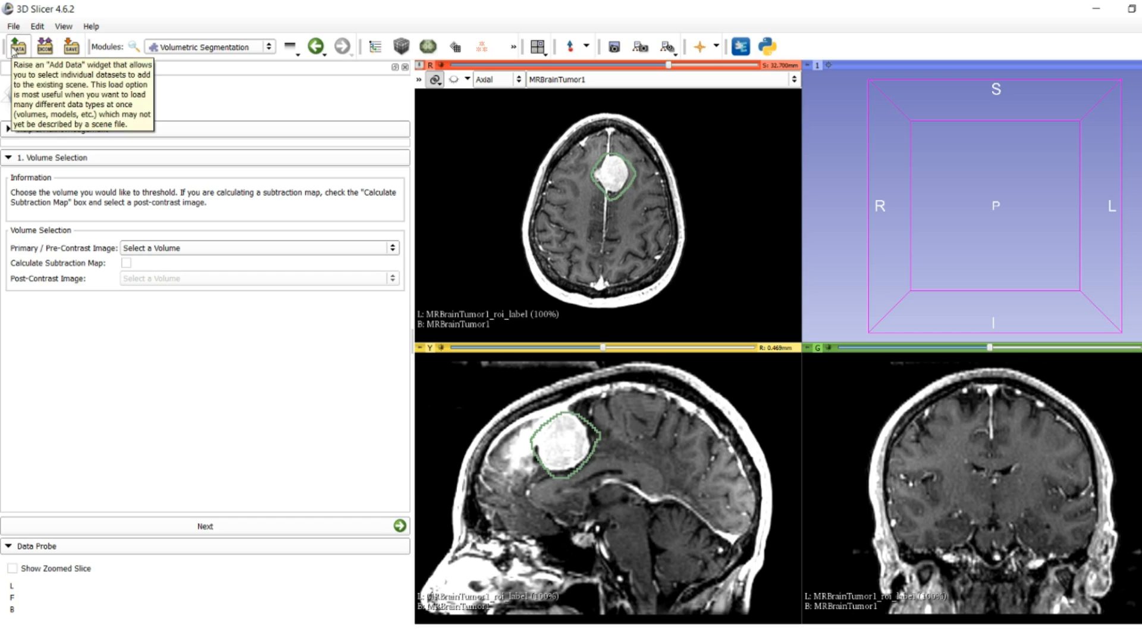
{"action": "mouse_move", "coordinate": [44, 80]}
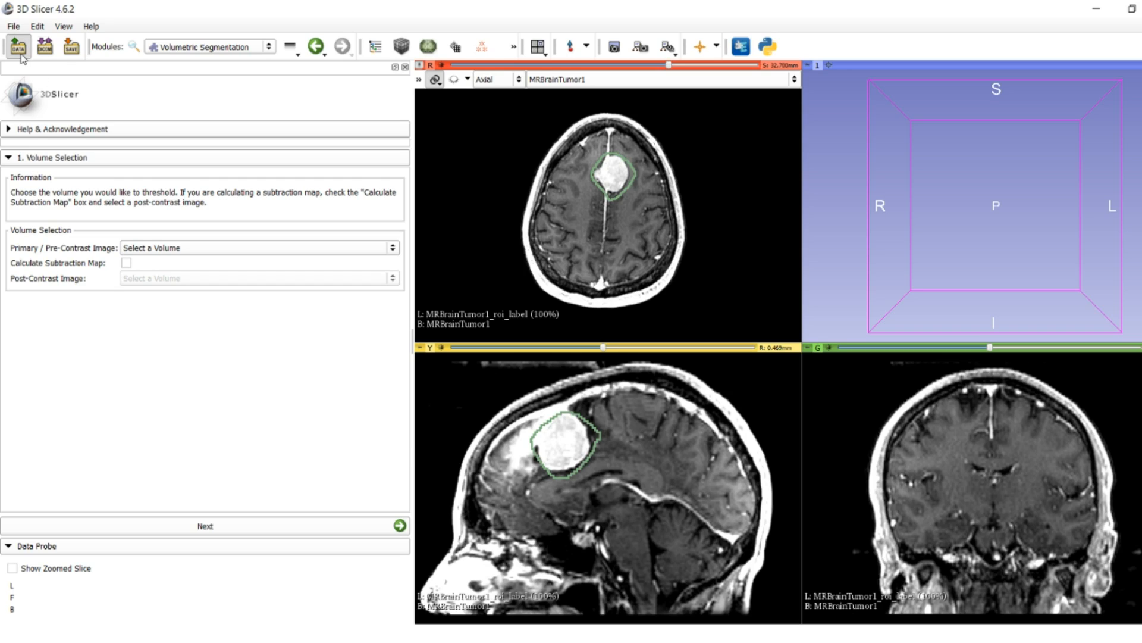
Step: Load Breast_Pre_Contrast.nii.gz and Breast_Post_Contrast.nii.gz and page to another axial slice
{"action": "left_click", "coordinate": [17, 46]}
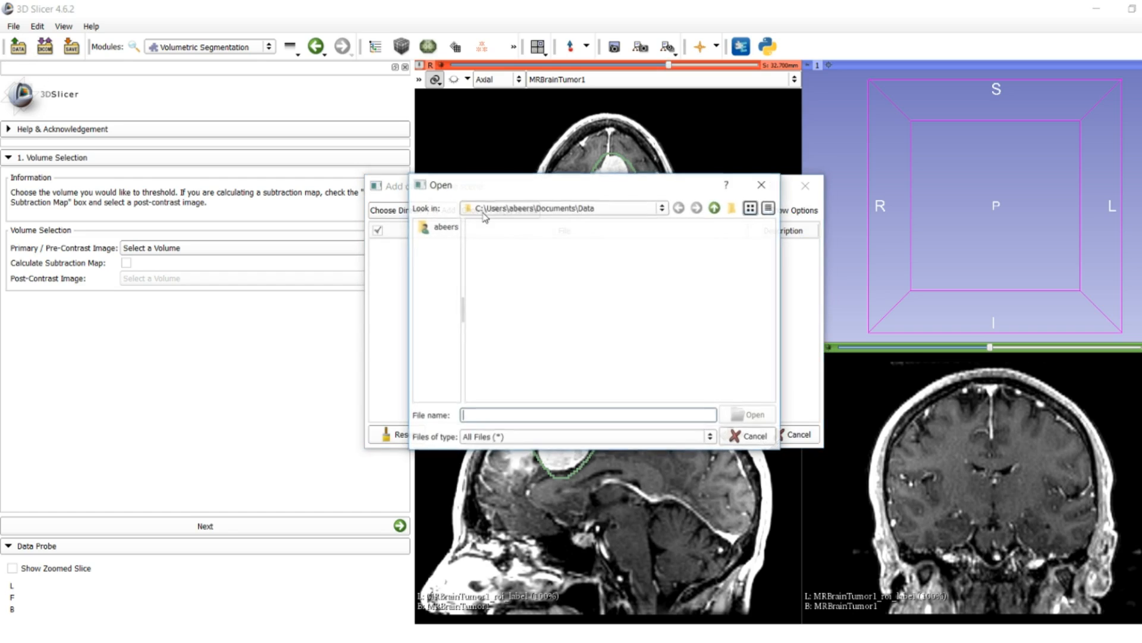
{"action": "left_click", "coordinate": [529, 285]}
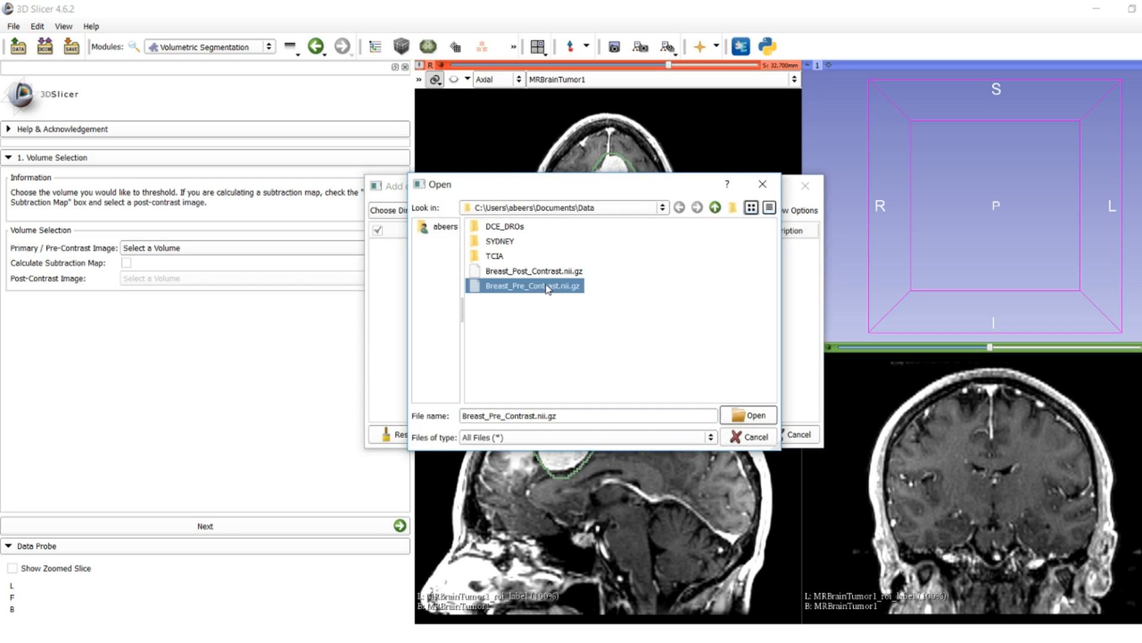
{"action": "left_click", "coordinate": [532, 270]}
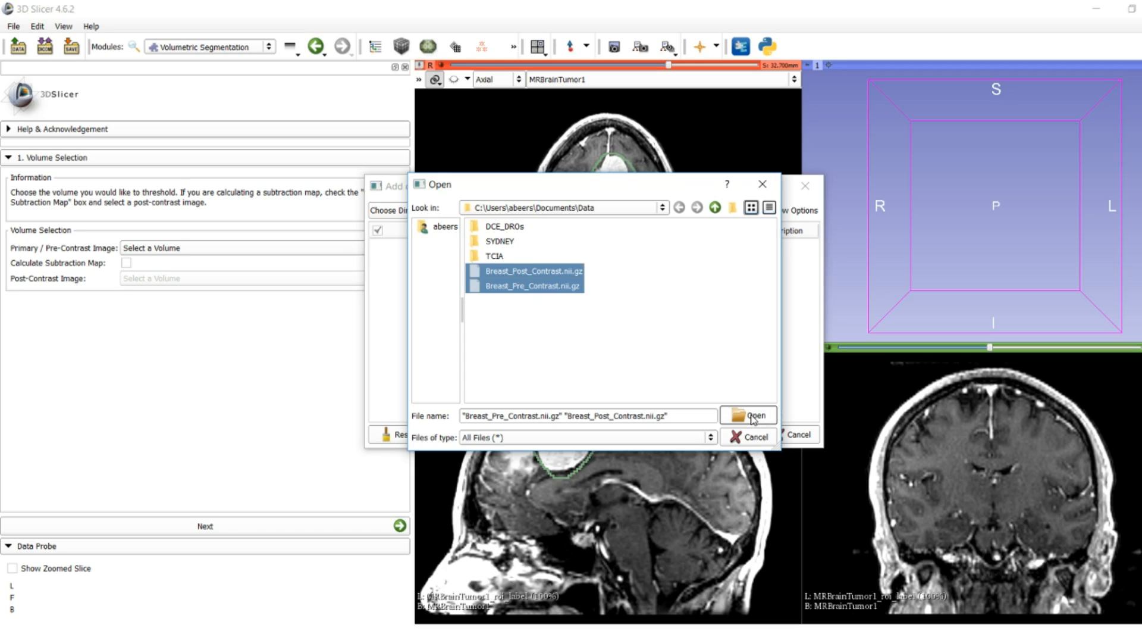
{"action": "left_click", "coordinate": [748, 414]}
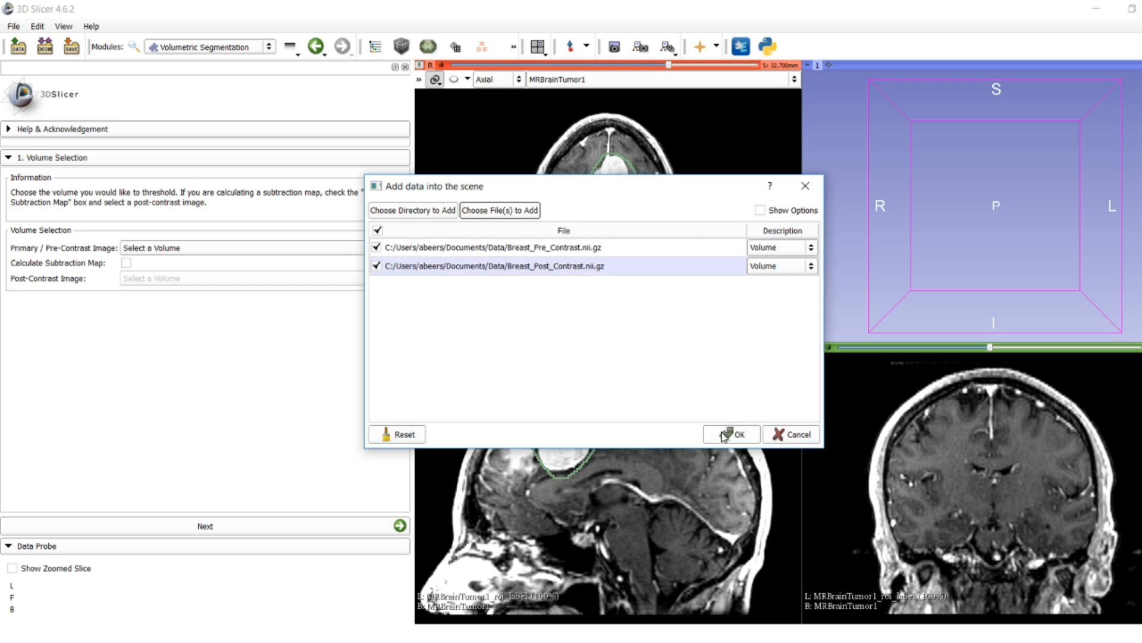
{"action": "left_click", "coordinate": [731, 434]}
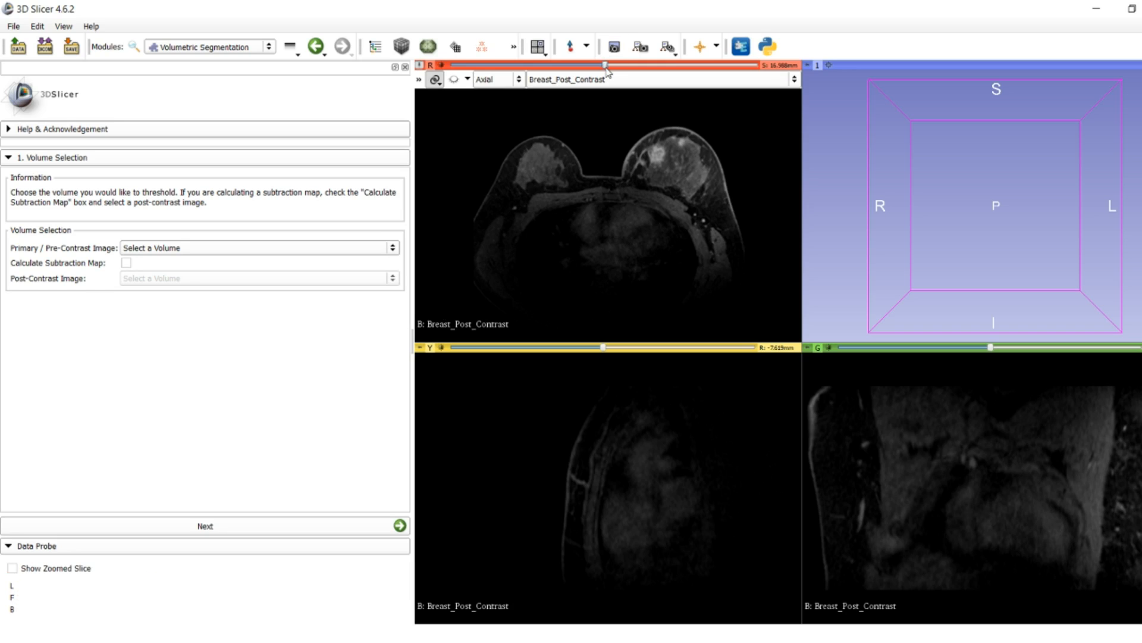
{"action": "left_click_drag", "start_coordinate": [604, 65], "coordinate": [591, 66]}
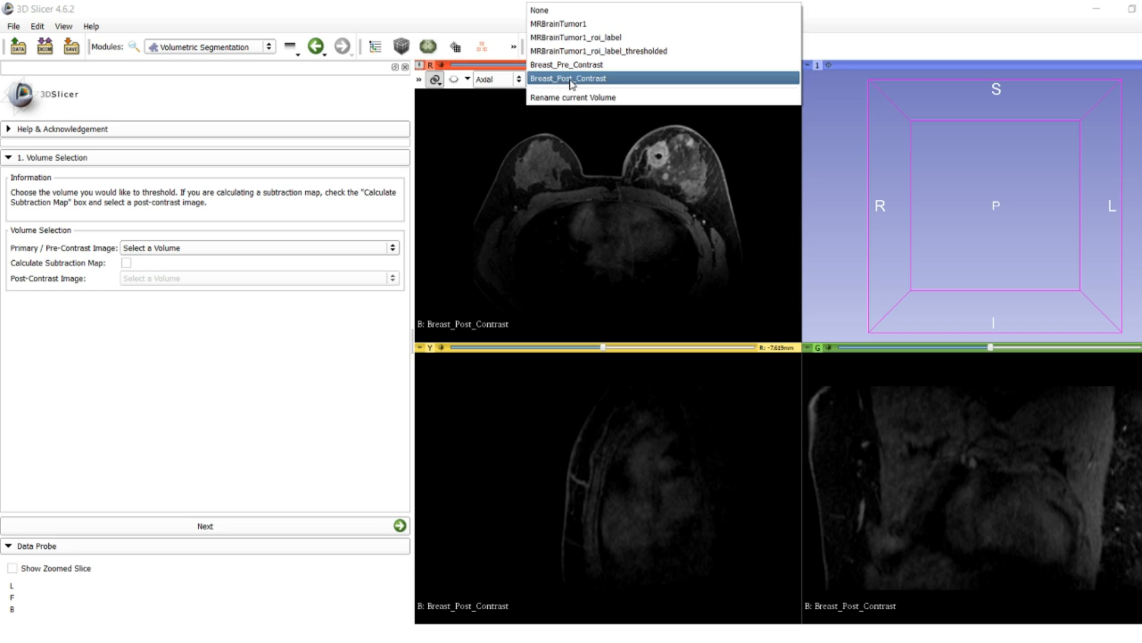
Step: Browse Breast_Pre_Contrast in the axial view, then switch back to Breast_Post_Contrast
{"action": "left_click", "coordinate": [575, 65]}
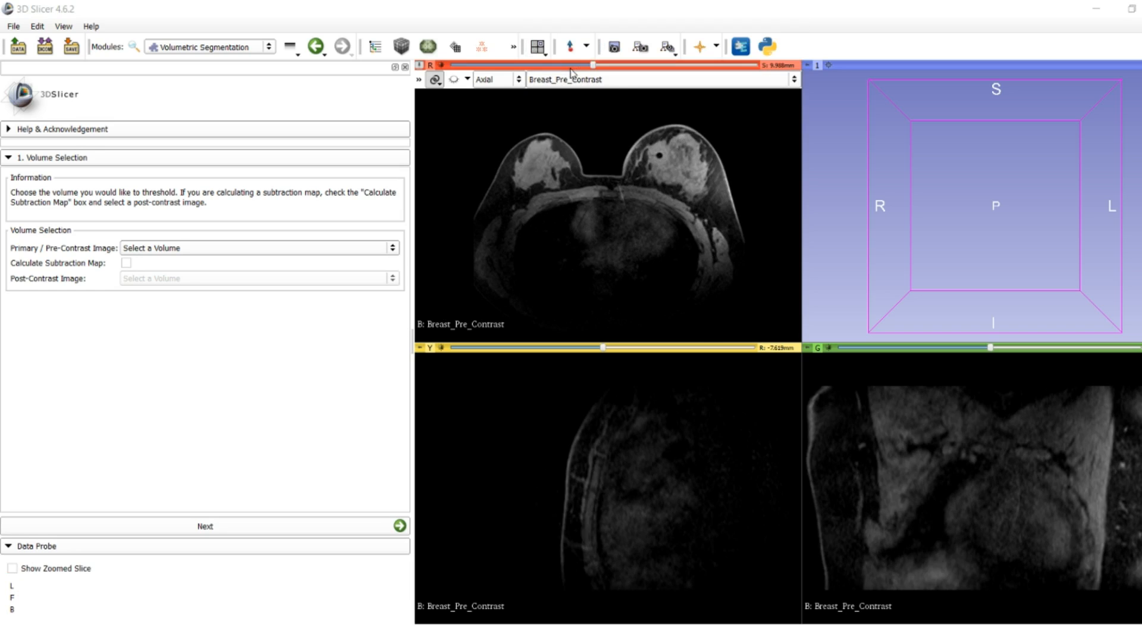
{"action": "left_click_drag", "start_coordinate": [591, 65], "coordinate": [597, 65]}
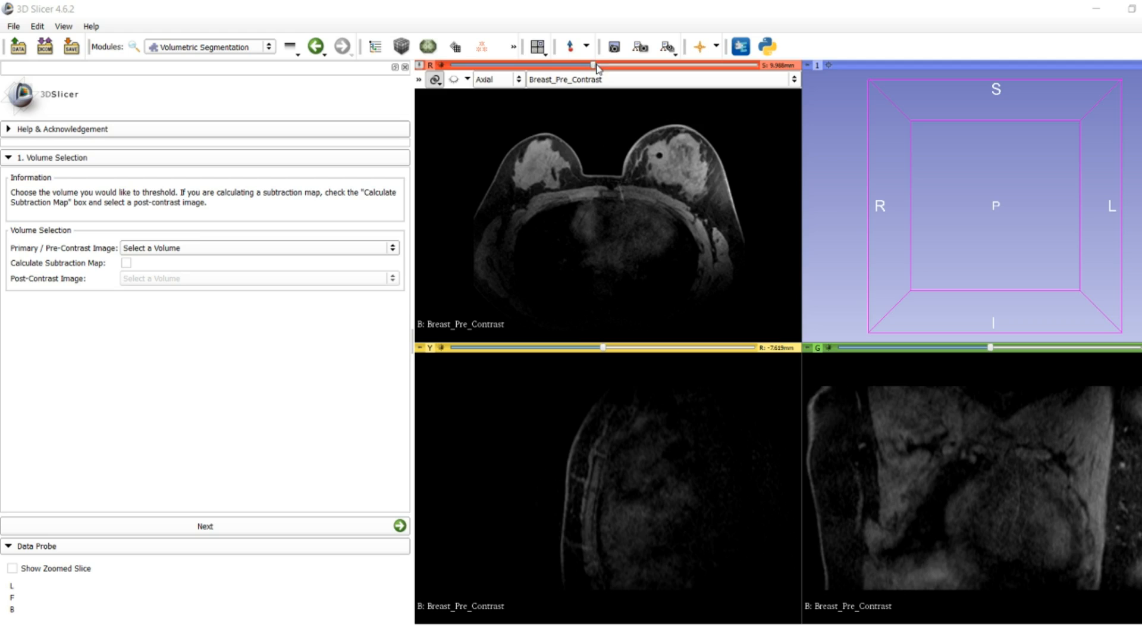
{"action": "left_click_drag", "start_coordinate": [594, 68], "coordinate": [605, 67]}
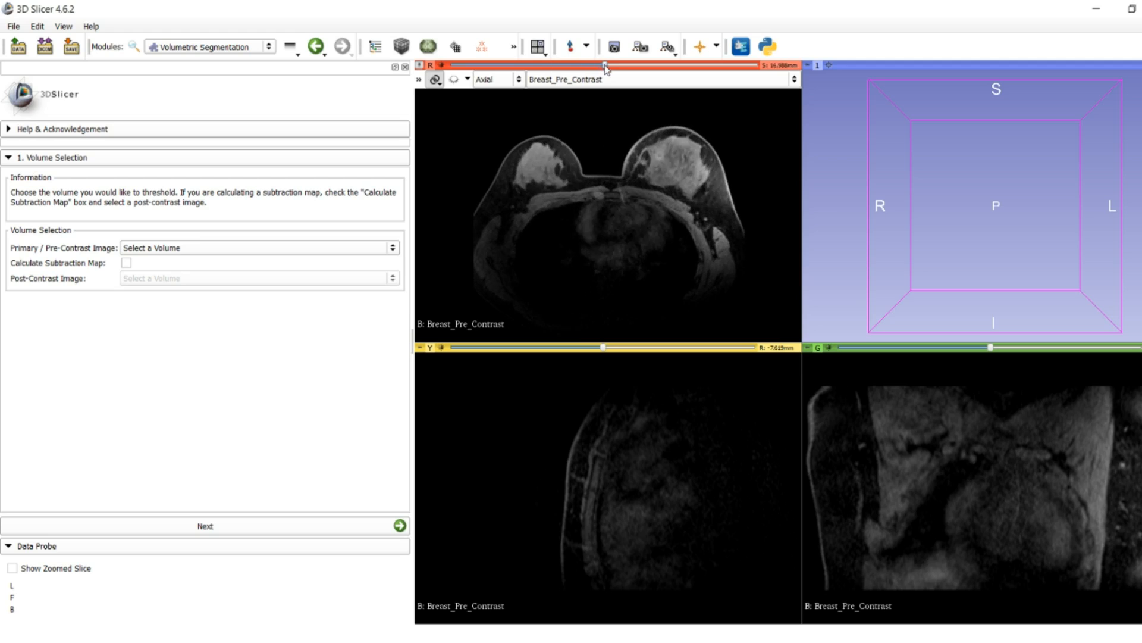
{"action": "left_click_drag", "start_coordinate": [606, 67], "coordinate": [590, 68]}
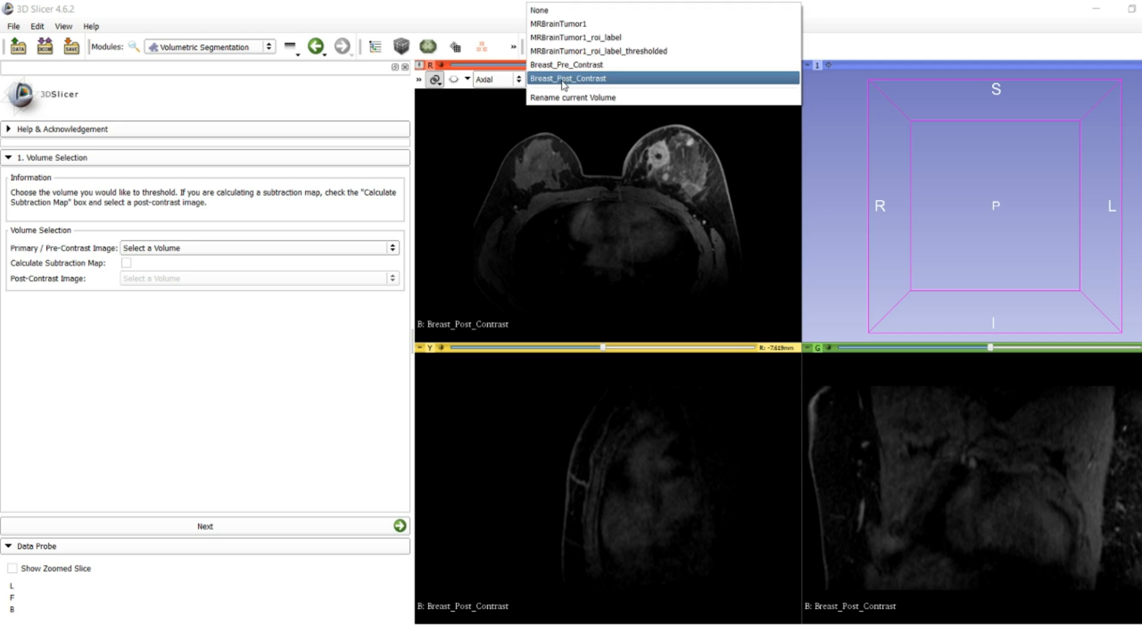
{"action": "left_click", "coordinate": [573, 65]}
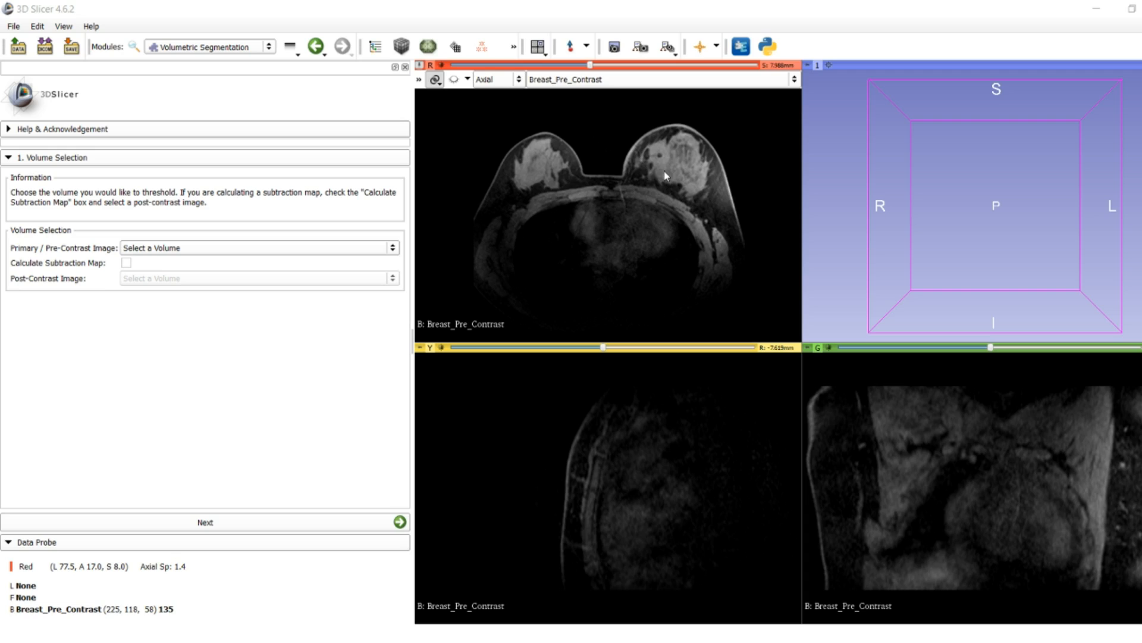
{"action": "left_click", "coordinate": [652, 78]}
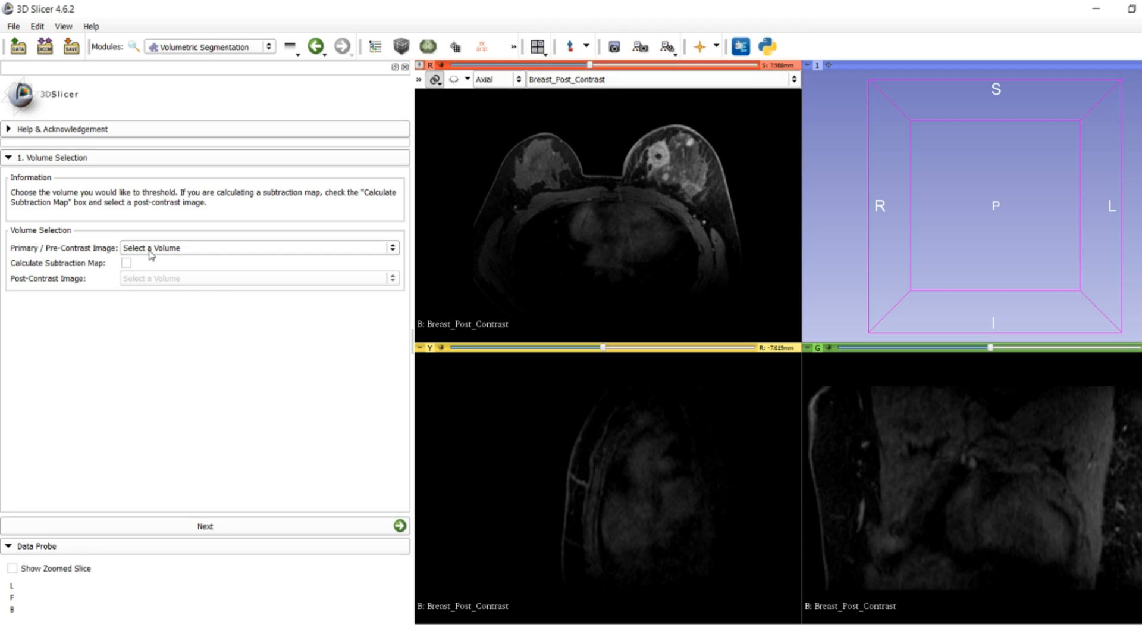
{"action": "mouse_move", "coordinate": [153, 251]}
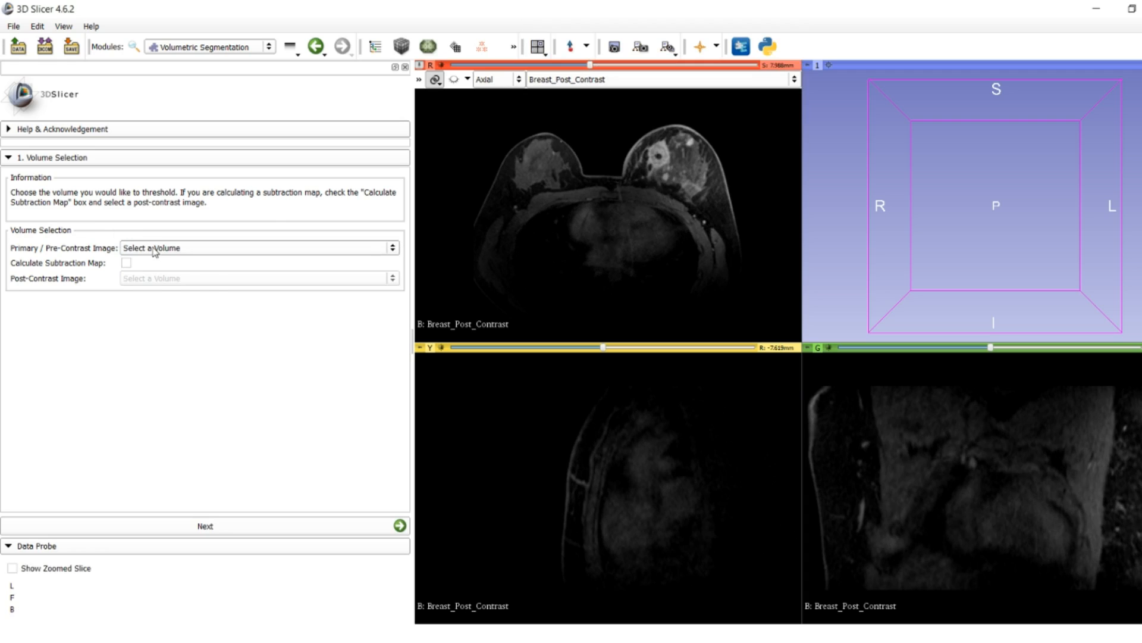
Step: Set Breast_Pre_Contrast as primary and Breast_Post_Contrast as post-contrast with subtraction map, then proceed
{"action": "left_click", "coordinate": [259, 247]}
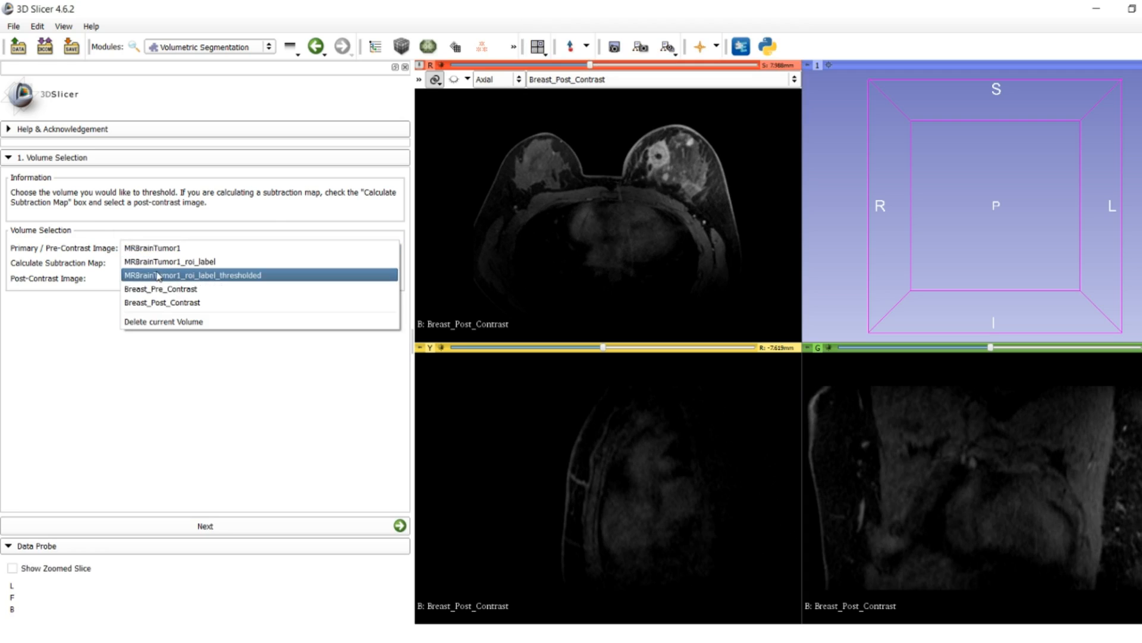
{"action": "left_click", "coordinate": [160, 288]}
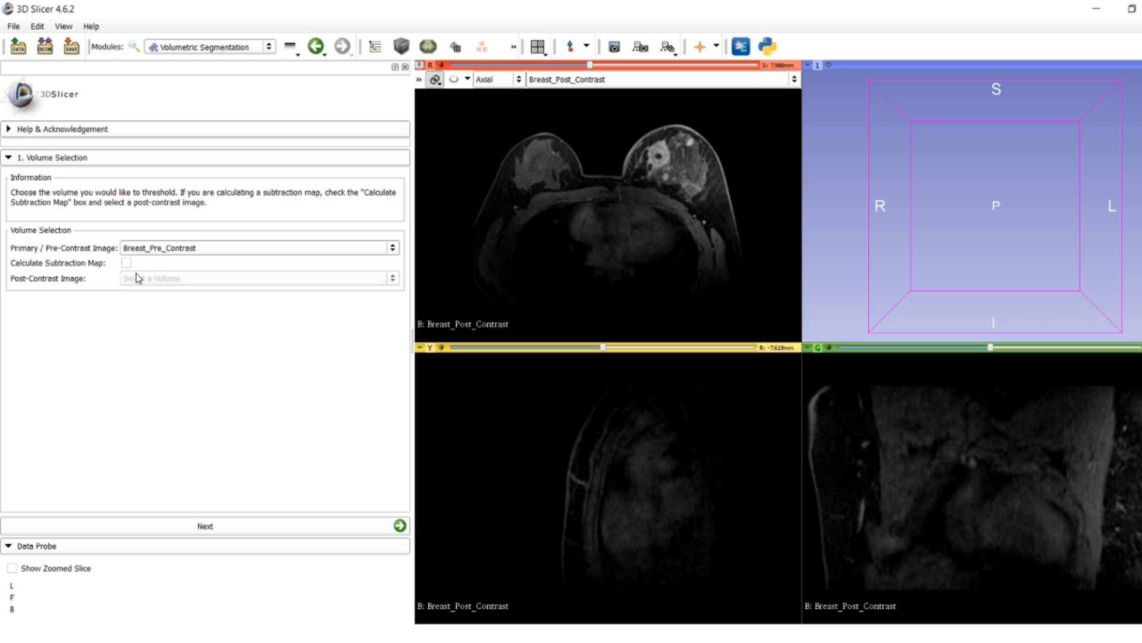
{"action": "left_click", "coordinate": [127, 263]}
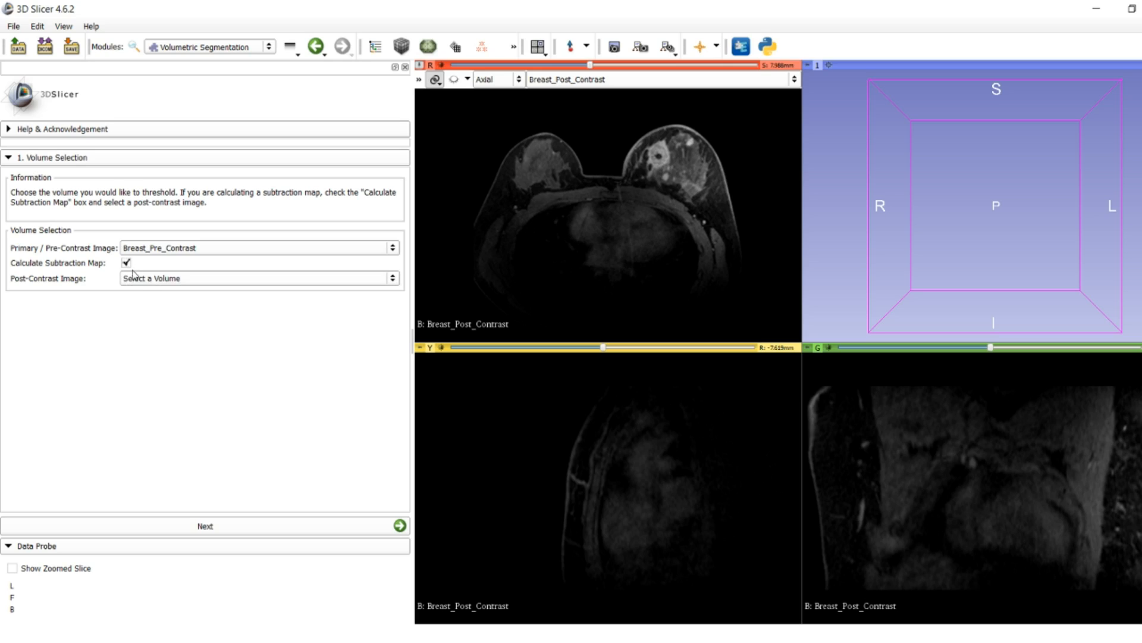
{"action": "left_click", "coordinate": [258, 278]}
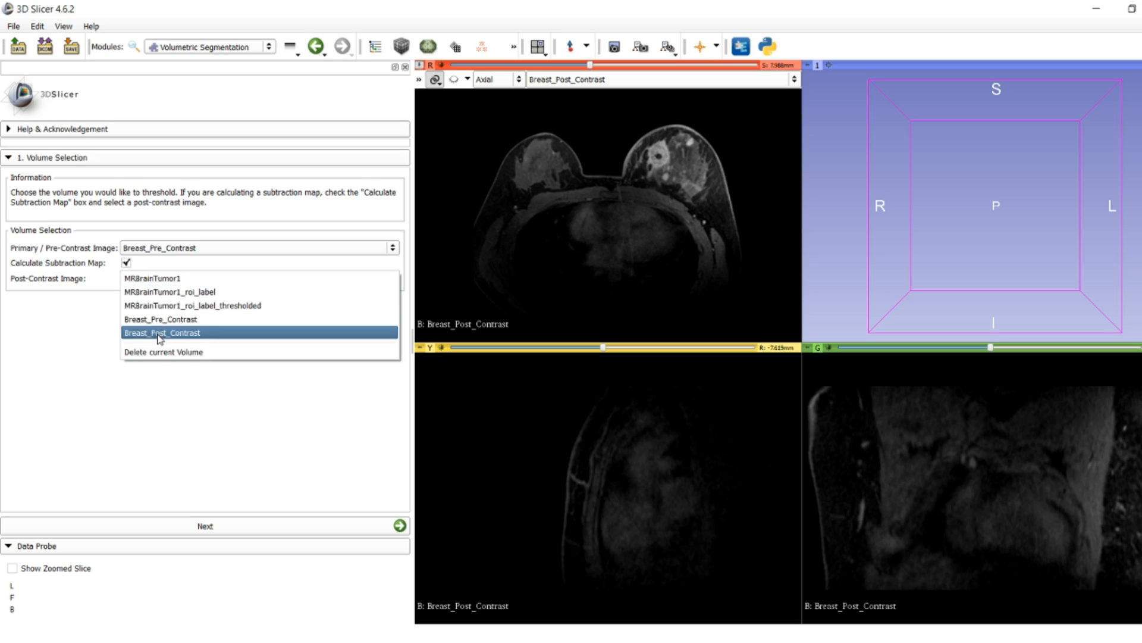
{"action": "left_click", "coordinate": [163, 332]}
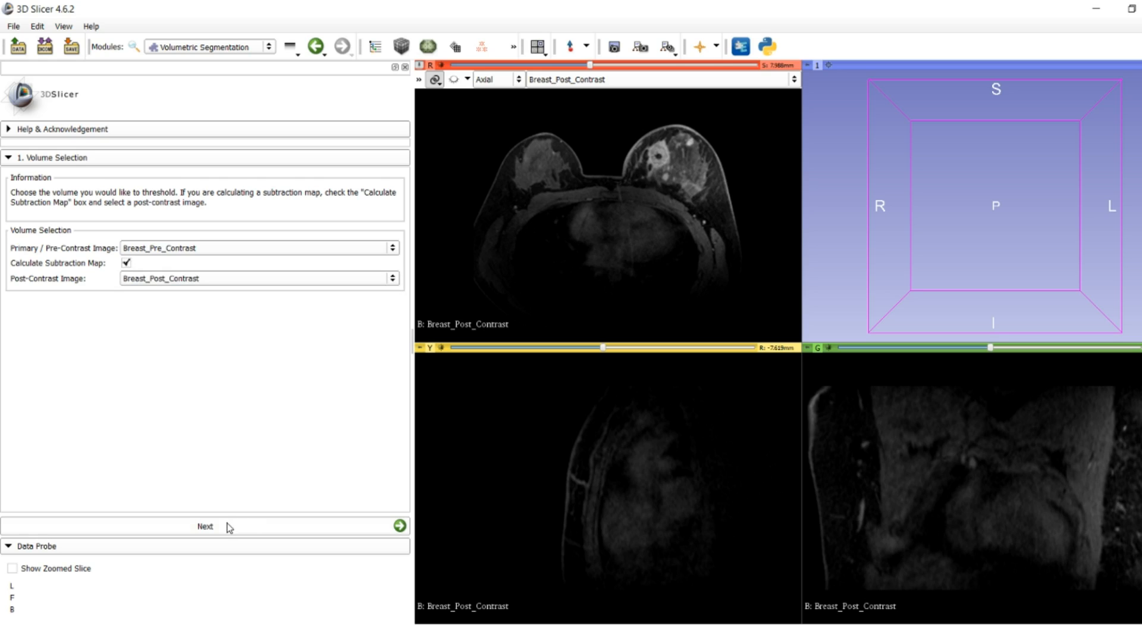
{"action": "left_click", "coordinate": [204, 526]}
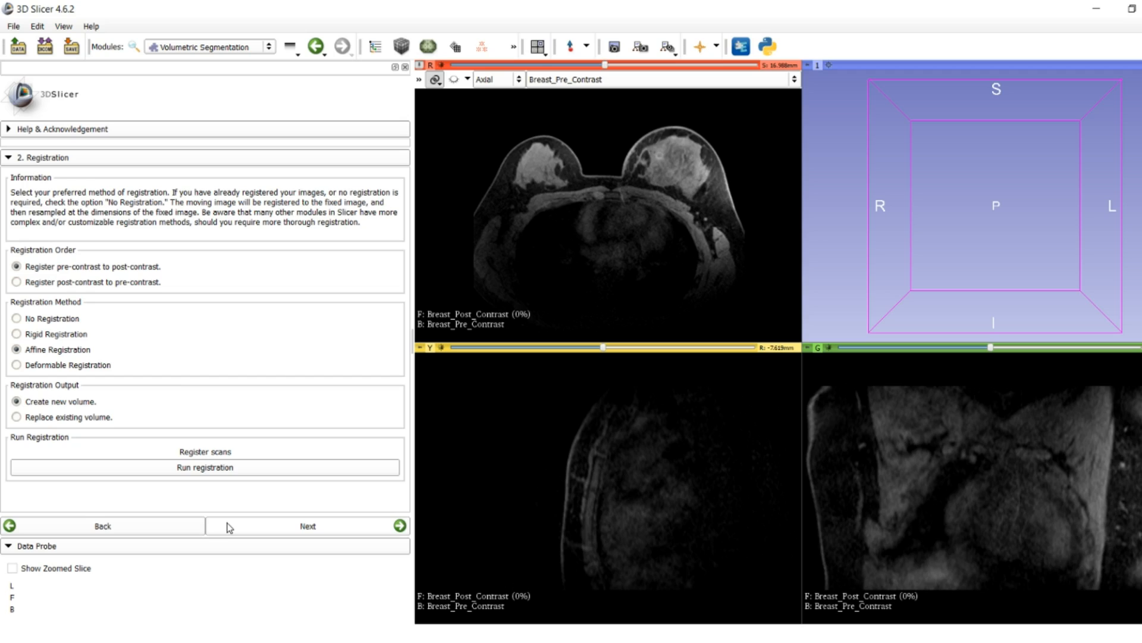
{"action": "mouse_move", "coordinate": [160, 343]}
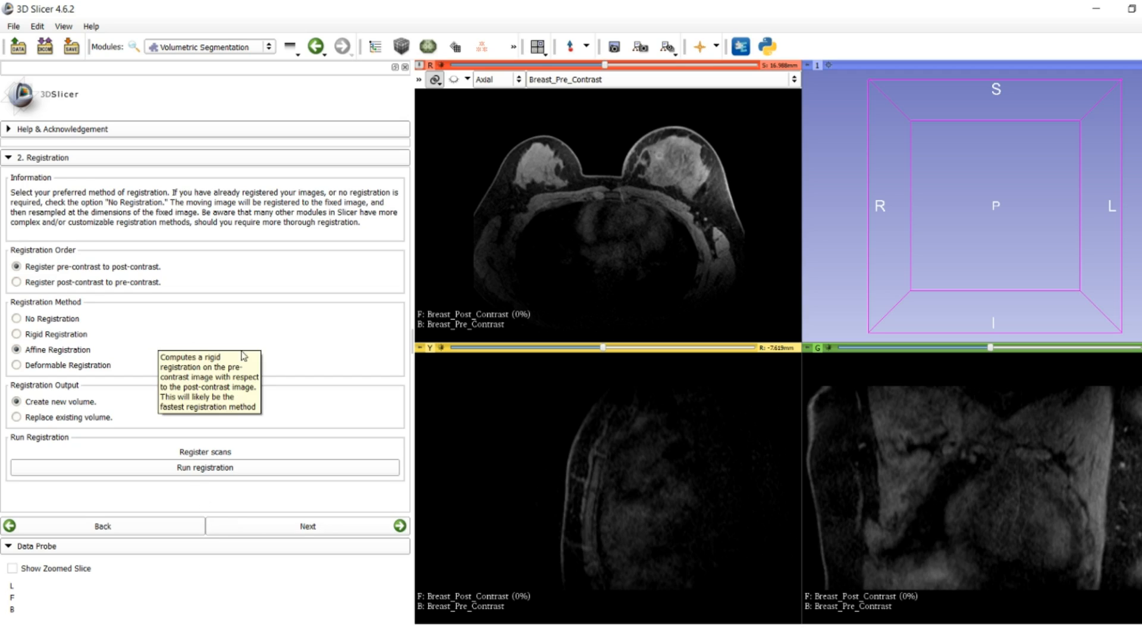
{"action": "mouse_move", "coordinate": [280, 356]}
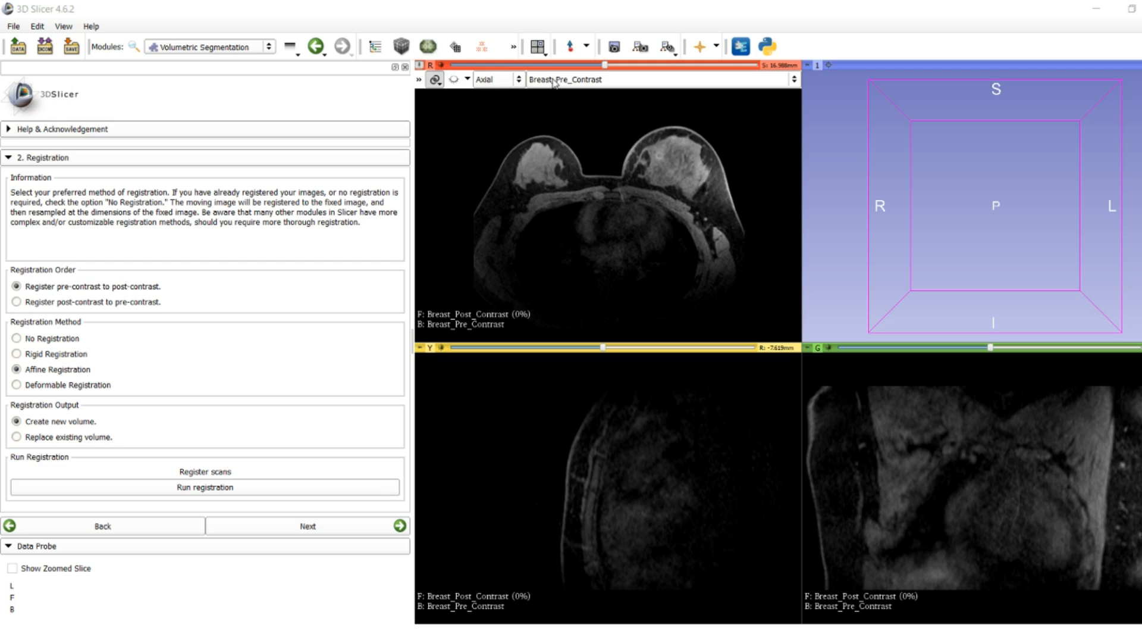
Step: Run a rigid registration of the pre-contrast scan into a new volume
{"action": "left_click", "coordinate": [420, 79]}
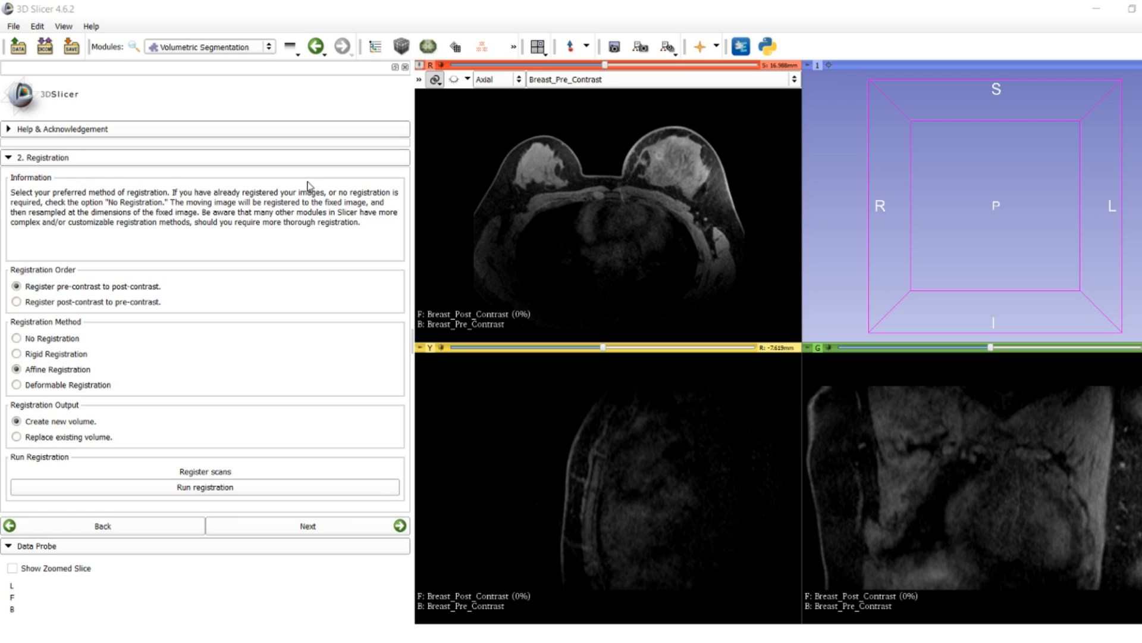
{"action": "left_click", "coordinate": [16, 353]}
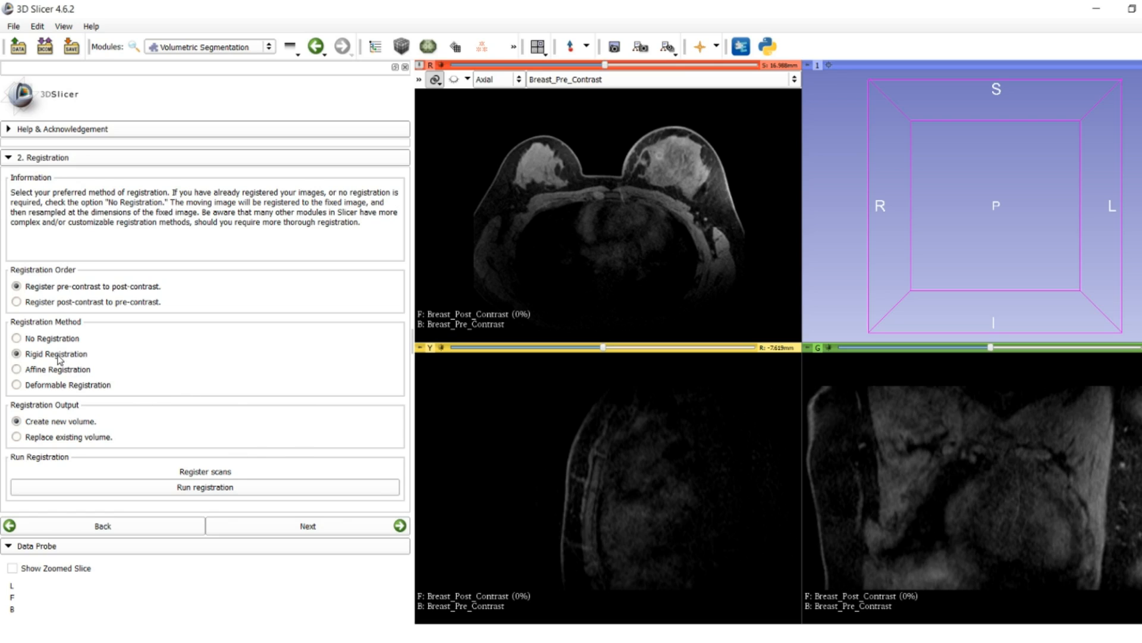
{"action": "mouse_move", "coordinate": [58, 353]}
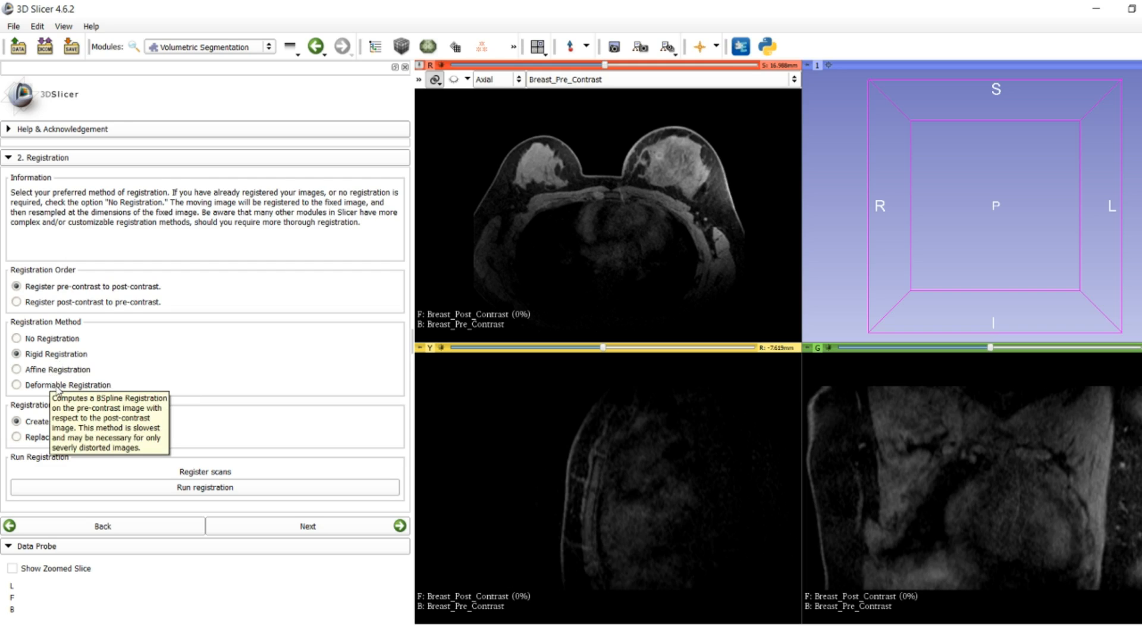
{"action": "mouse_move", "coordinate": [102, 284]}
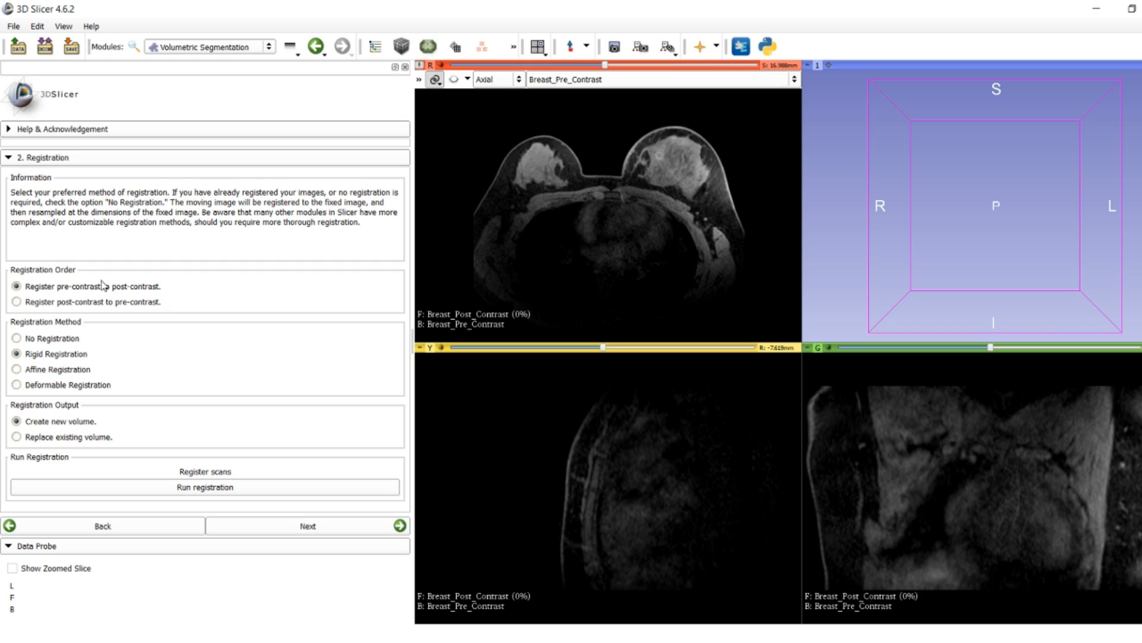
{"action": "mouse_move", "coordinate": [69, 301]}
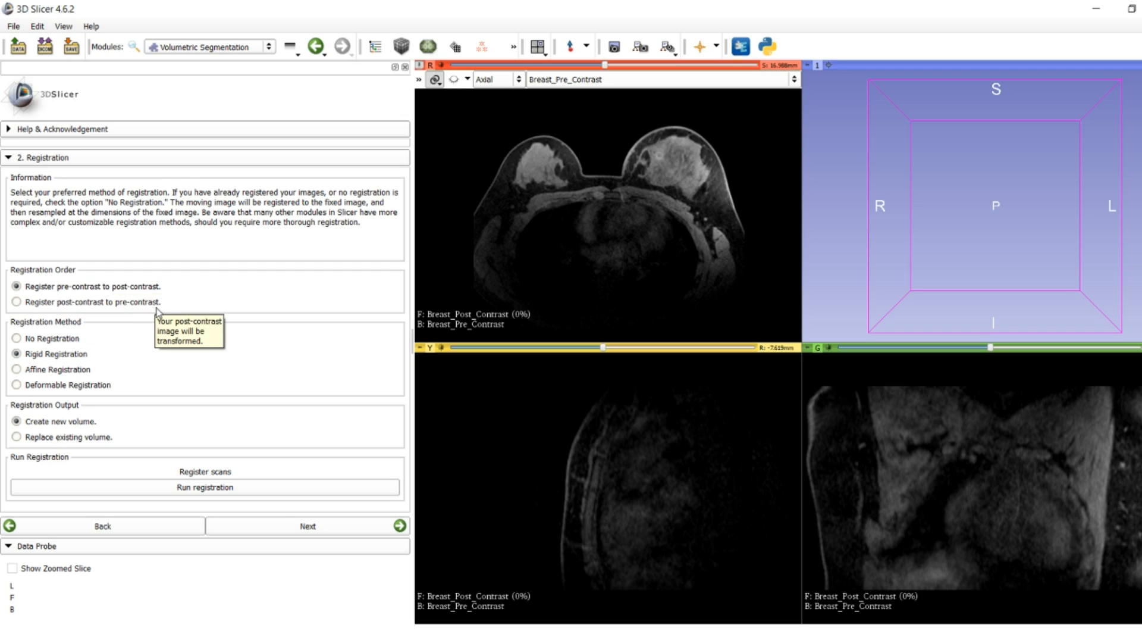
{"action": "mouse_move", "coordinate": [36, 448]}
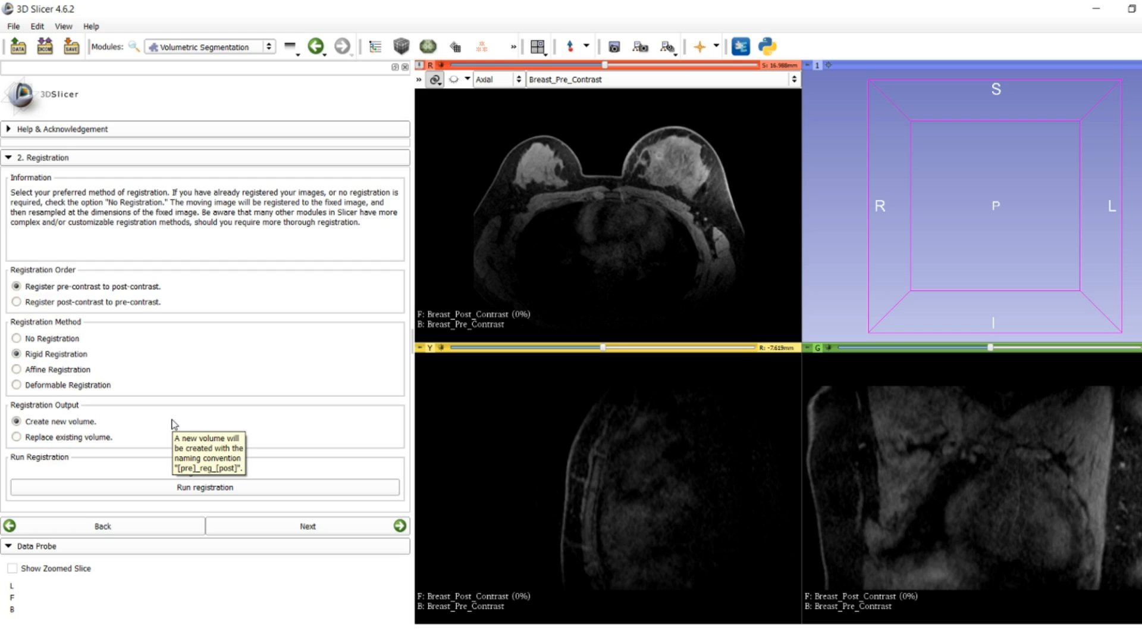
{"action": "mouse_move", "coordinate": [216, 456]}
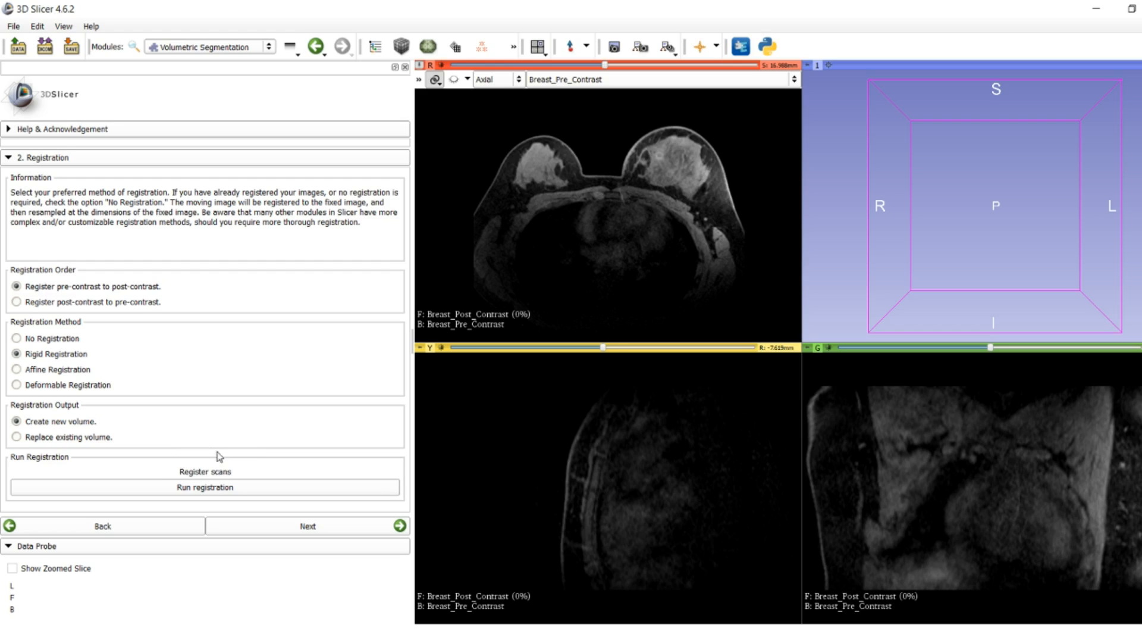
{"action": "left_click", "coordinate": [204, 487]}
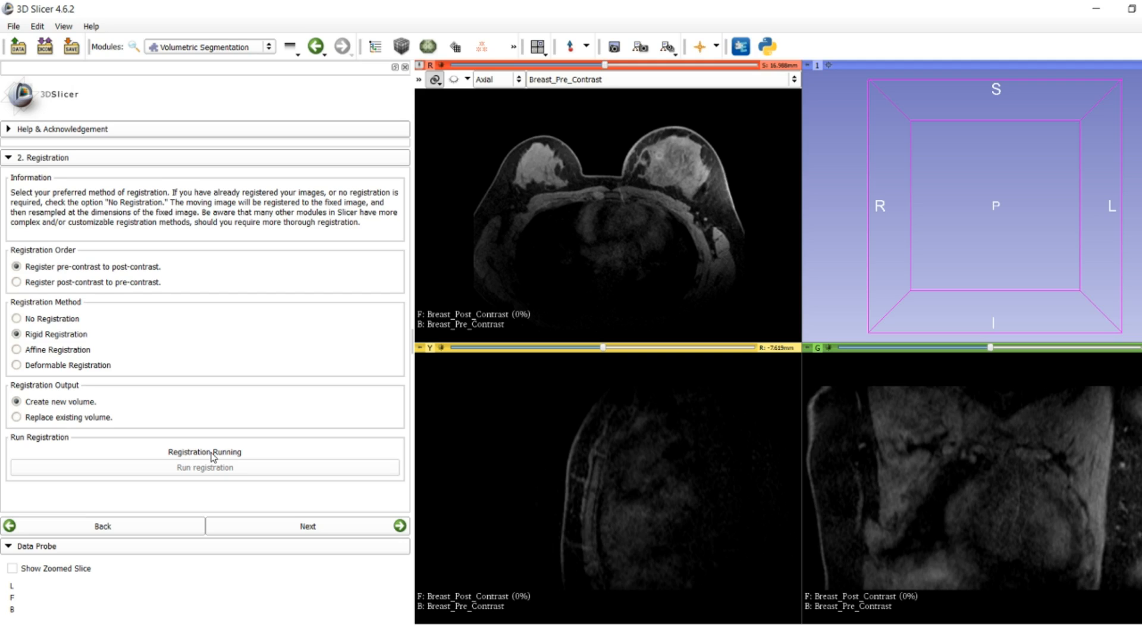
{"action": "mouse_move", "coordinate": [227, 468]}
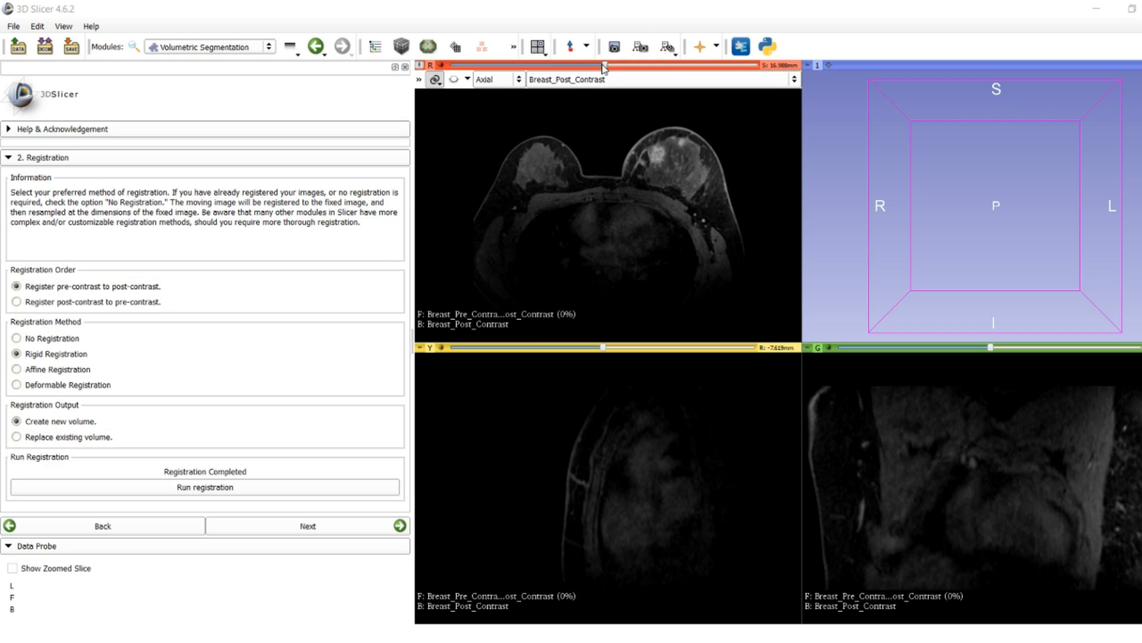
{"action": "mouse_move", "coordinate": [607, 70]}
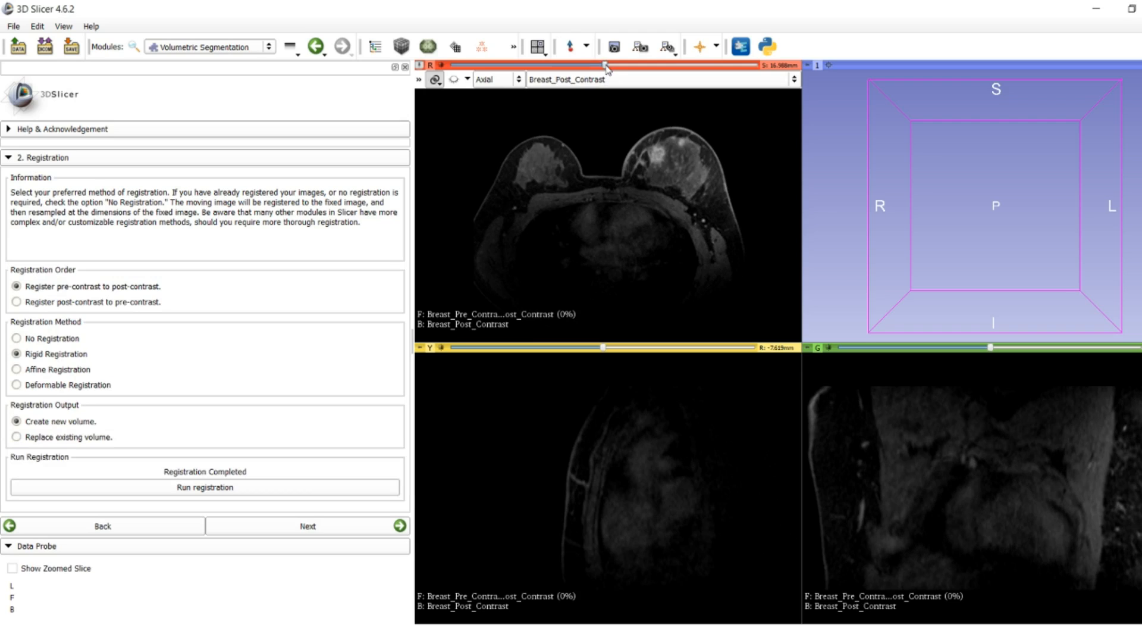
Step: Show the registered volume at 100% foreground opacity and advance to normalization and subtraction
{"action": "left_click_drag", "start_coordinate": [605, 65], "coordinate": [613, 65]}
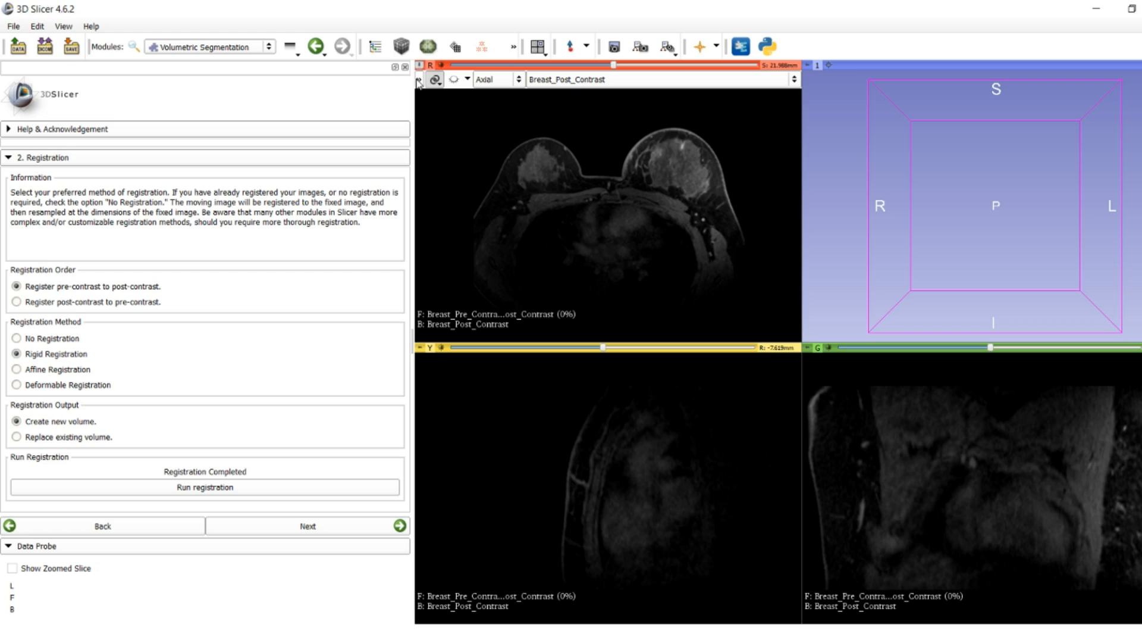
{"action": "left_click", "coordinate": [420, 79]}
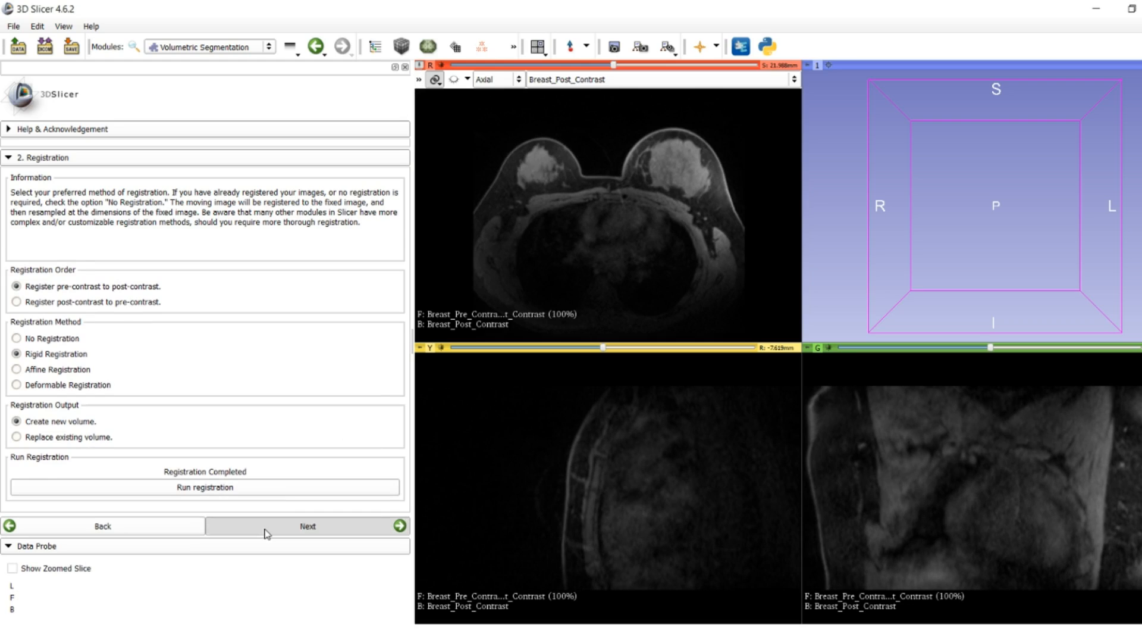
{"action": "left_click", "coordinate": [307, 525]}
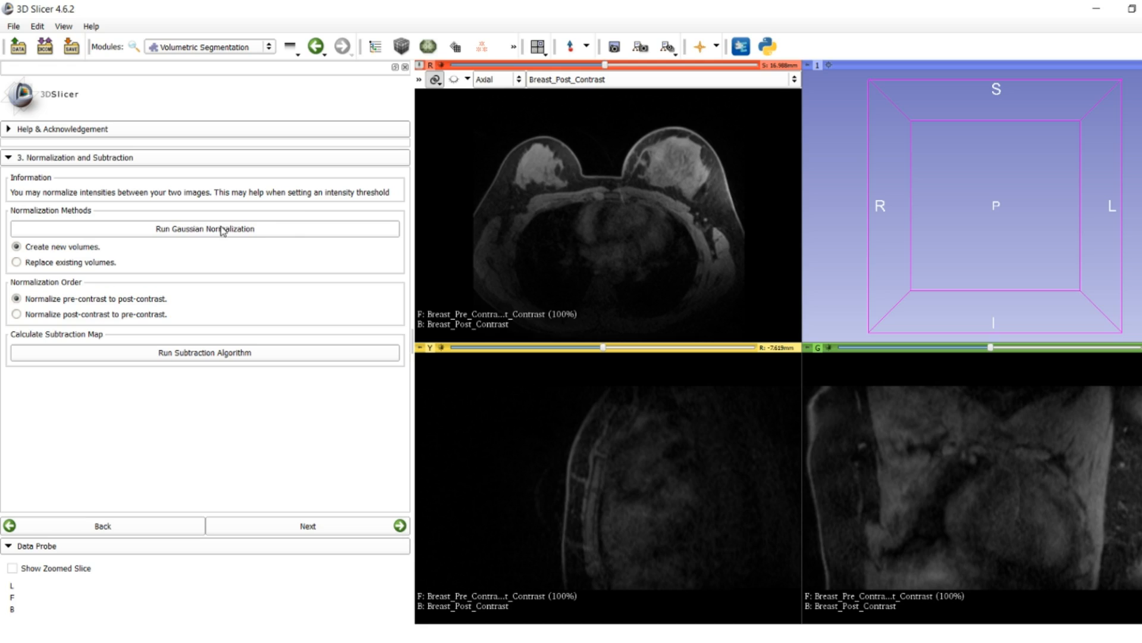
{"action": "mouse_move", "coordinate": [312, 230]}
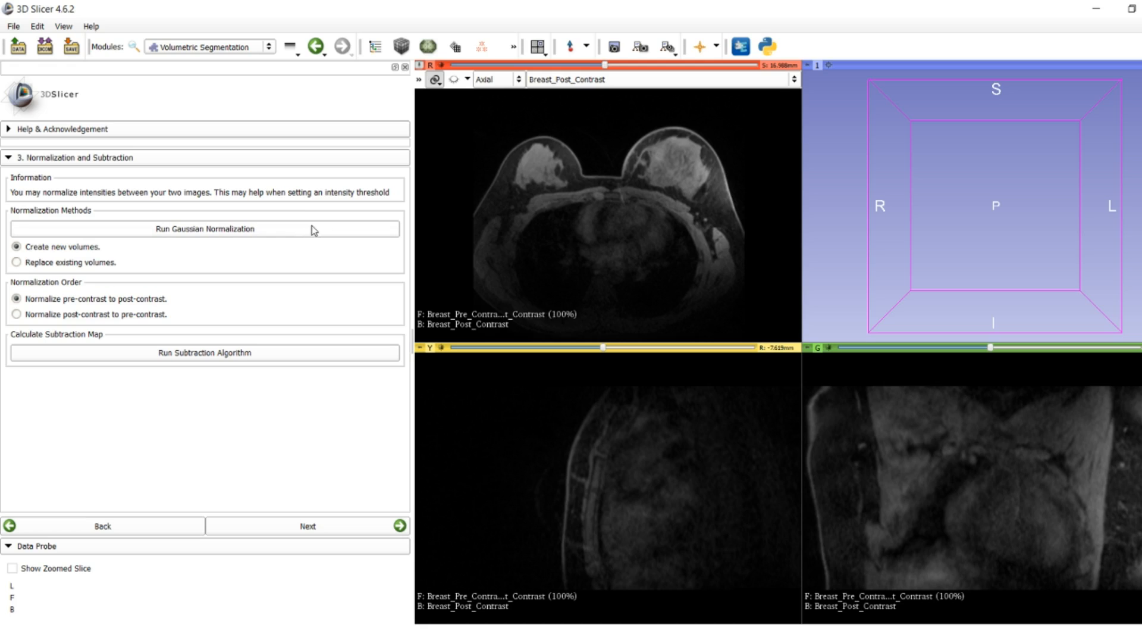
{"action": "mouse_move", "coordinate": [206, 234]}
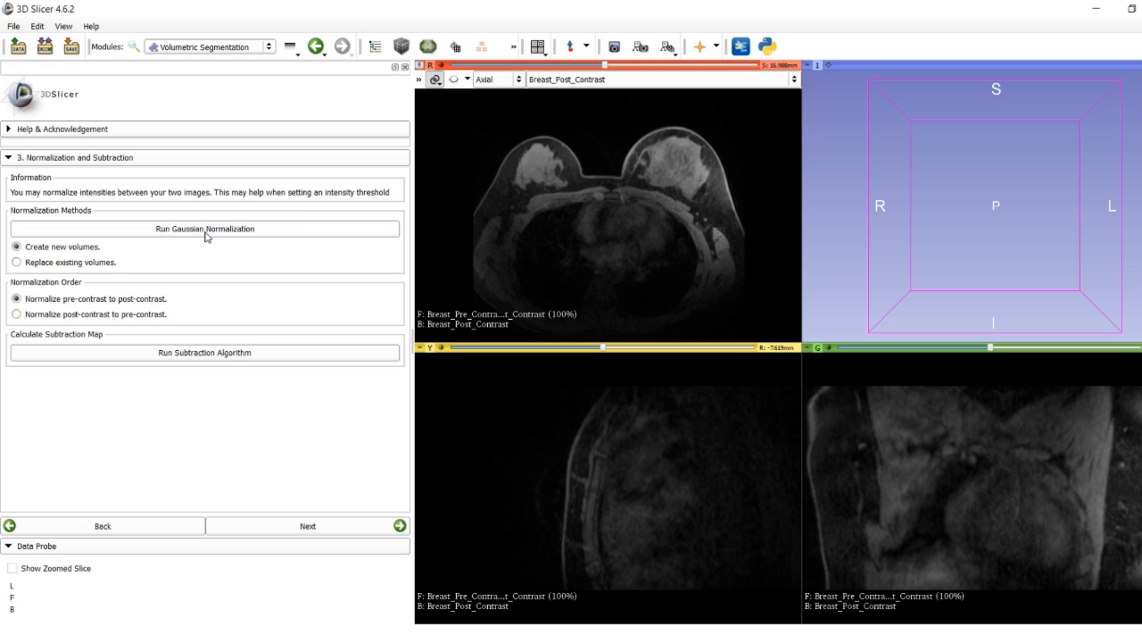
Step: Run Gaussian normalization, then the subtraction algorithm on the pre- and post-contrast scans
{"action": "left_click", "coordinate": [205, 228]}
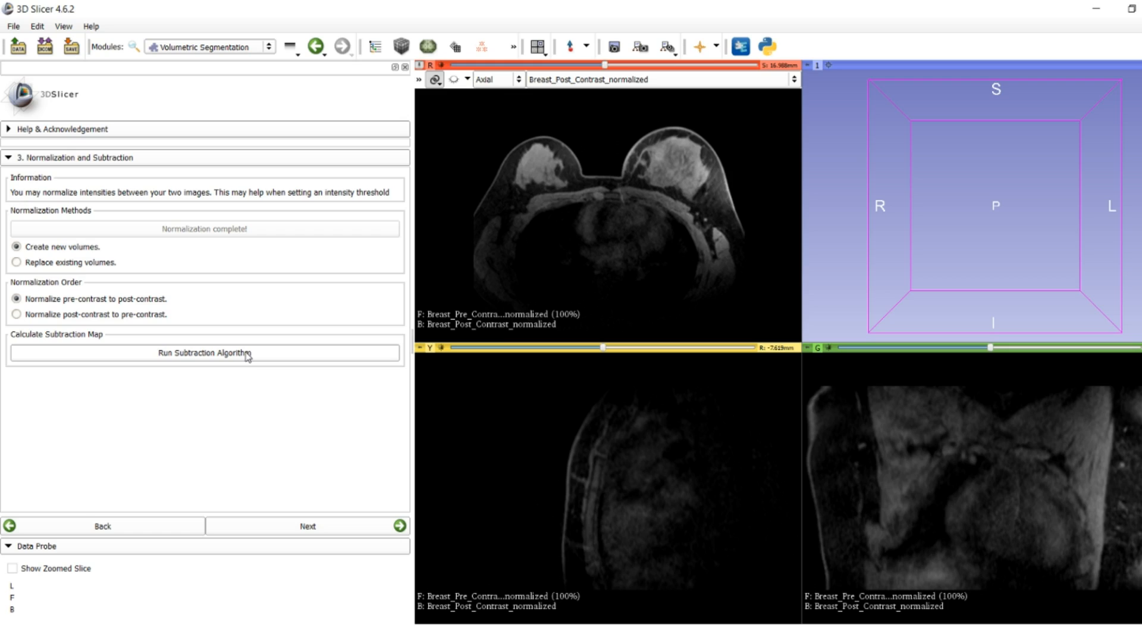
{"action": "left_click", "coordinate": [204, 352]}
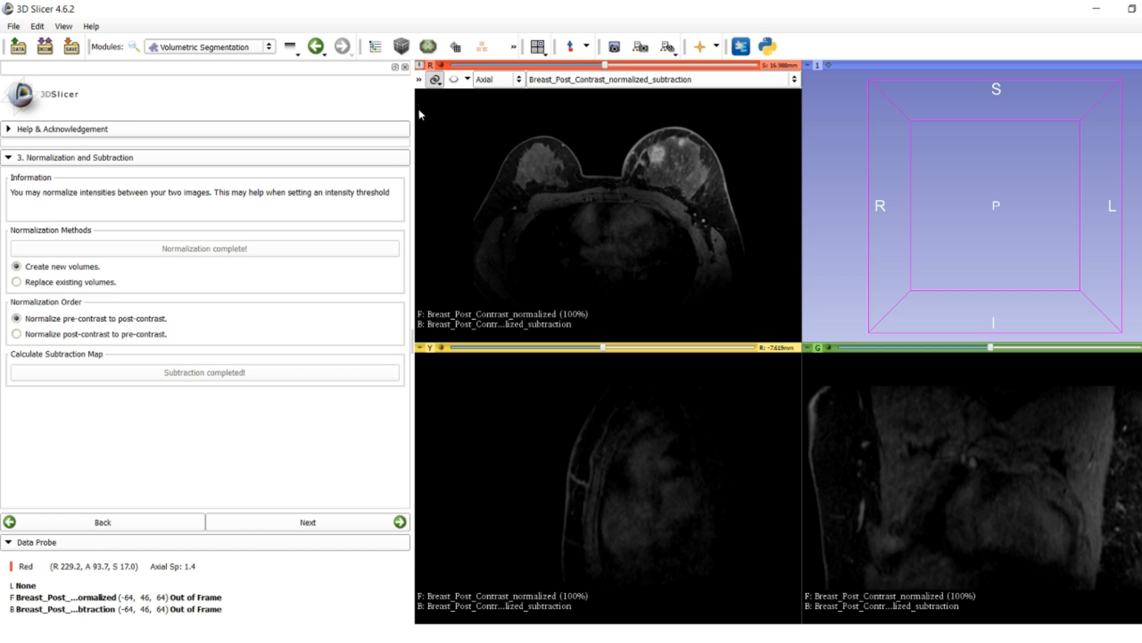
Step: Show the subtraction volume in the axial view, browse tumor slices, and advance to ROI definition
{"action": "left_click", "coordinate": [418, 78]}
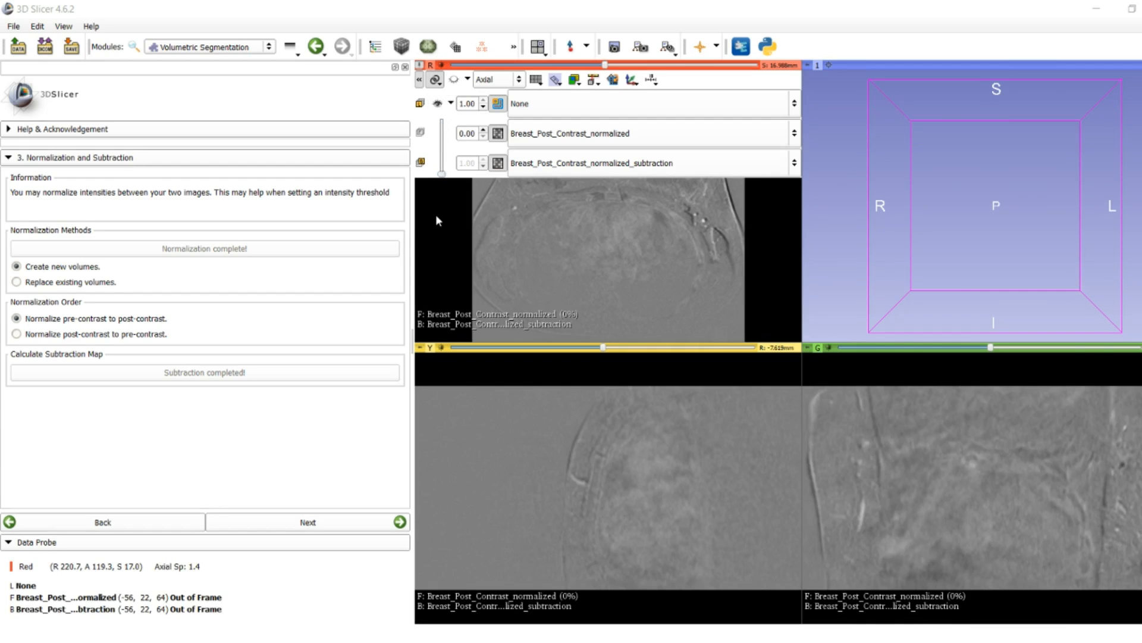
{"action": "mouse_move", "coordinate": [465, 179]}
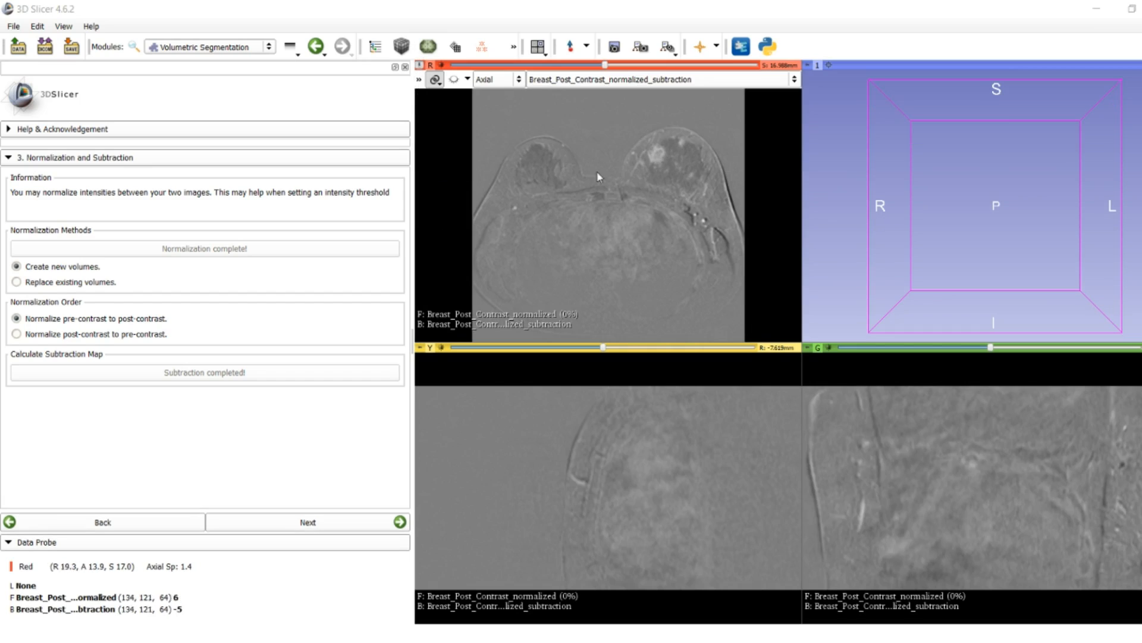
{"action": "mouse_move", "coordinate": [642, 172]}
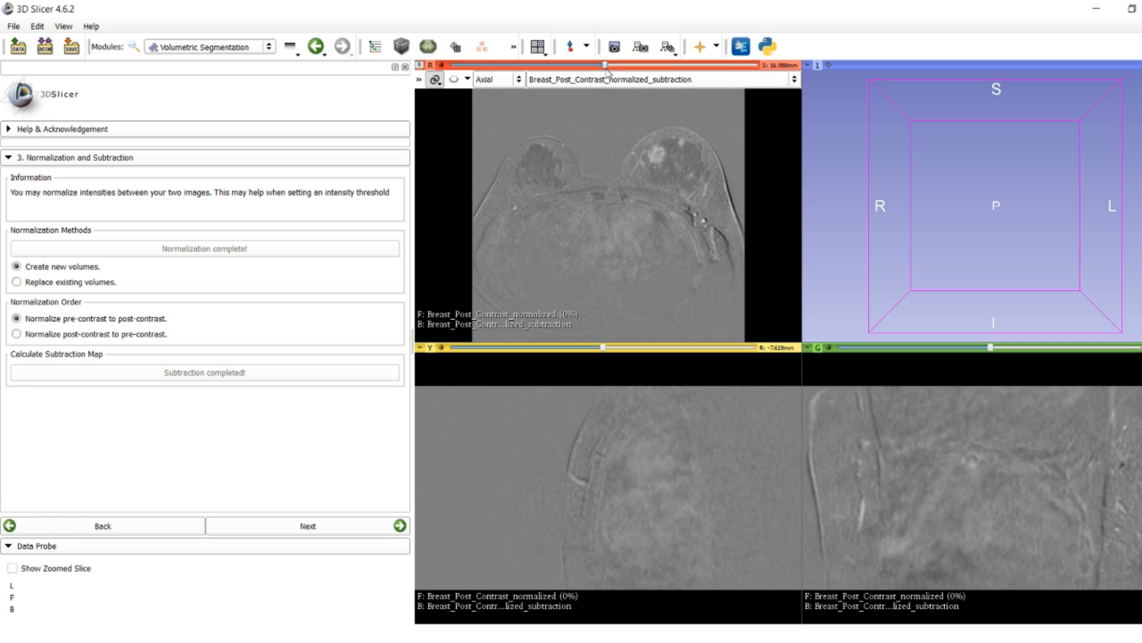
{"action": "left_click_drag", "start_coordinate": [607, 66], "coordinate": [596, 66]}
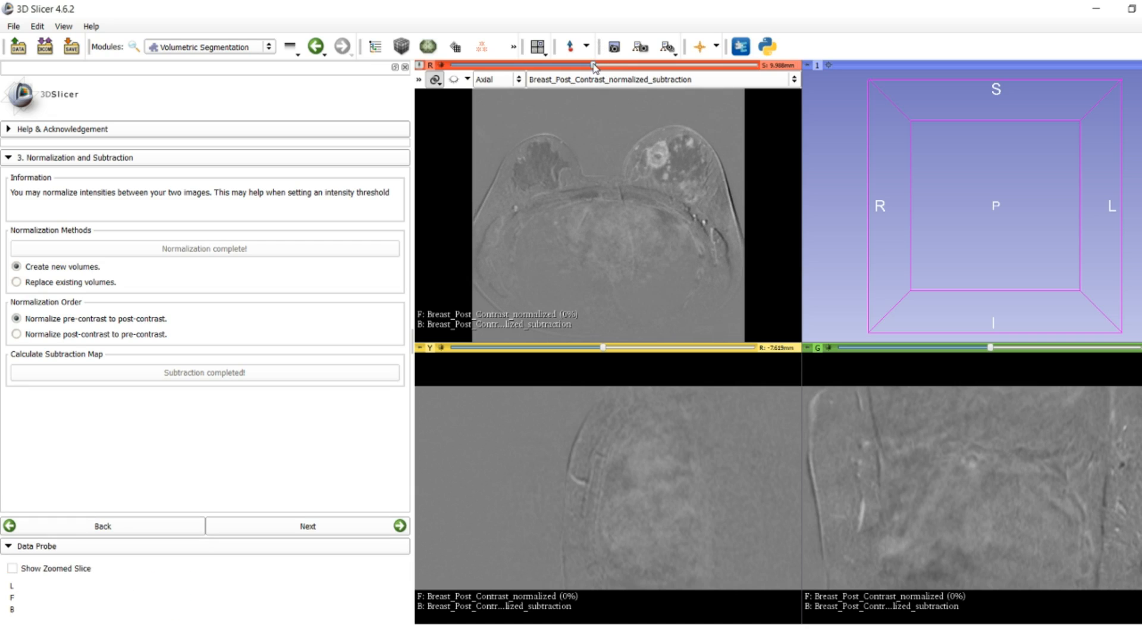
{"action": "left_click_drag", "start_coordinate": [593, 65], "coordinate": [554, 65]}
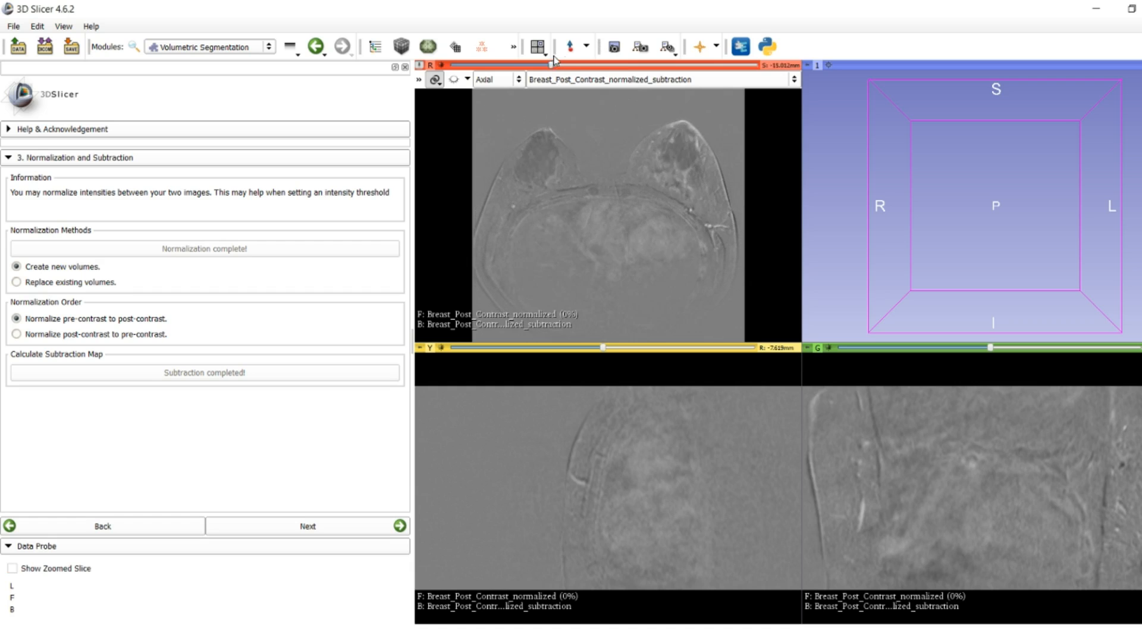
{"action": "left_click_drag", "start_coordinate": [554, 65], "coordinate": [594, 65]}
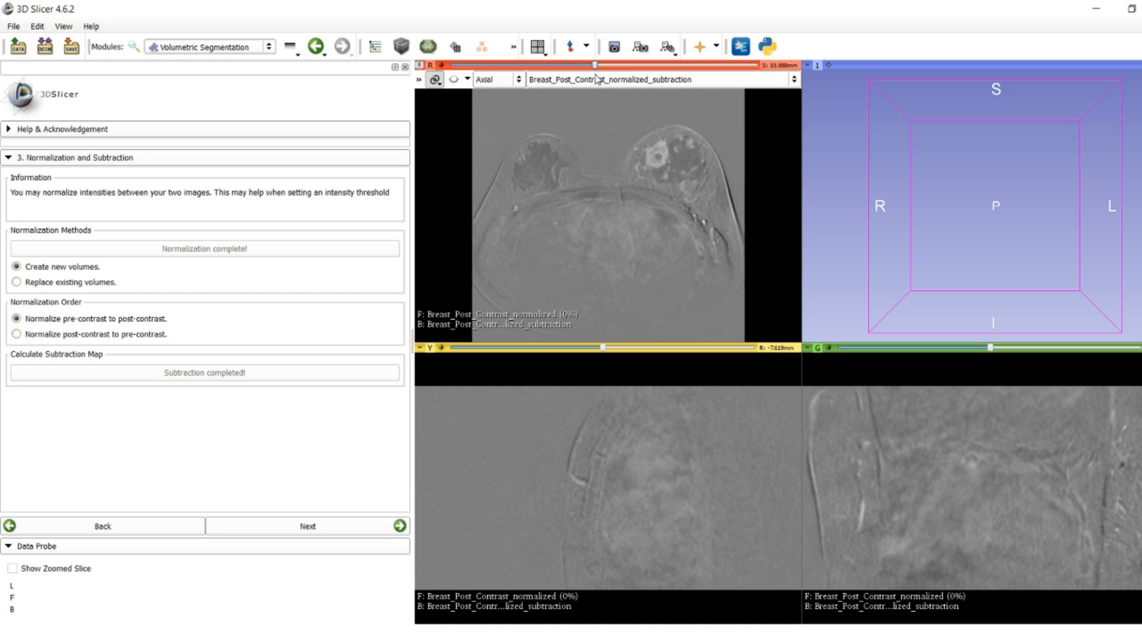
{"action": "left_click_drag", "start_coordinate": [595, 65], "coordinate": [553, 65]}
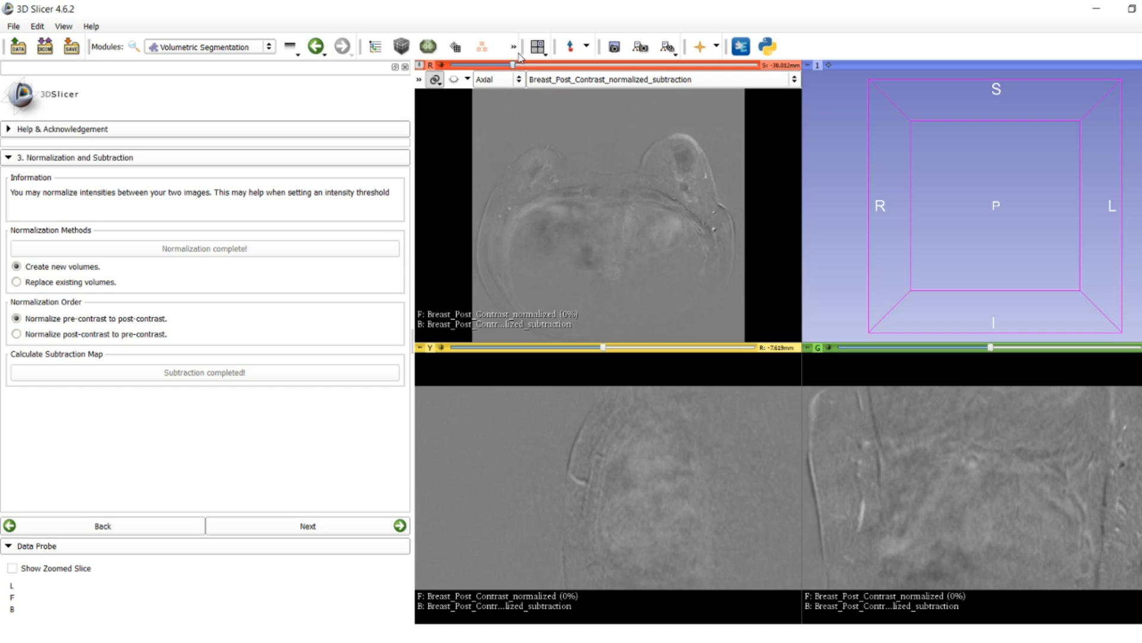
{"action": "left_click_drag", "start_coordinate": [513, 65], "coordinate": [601, 65]}
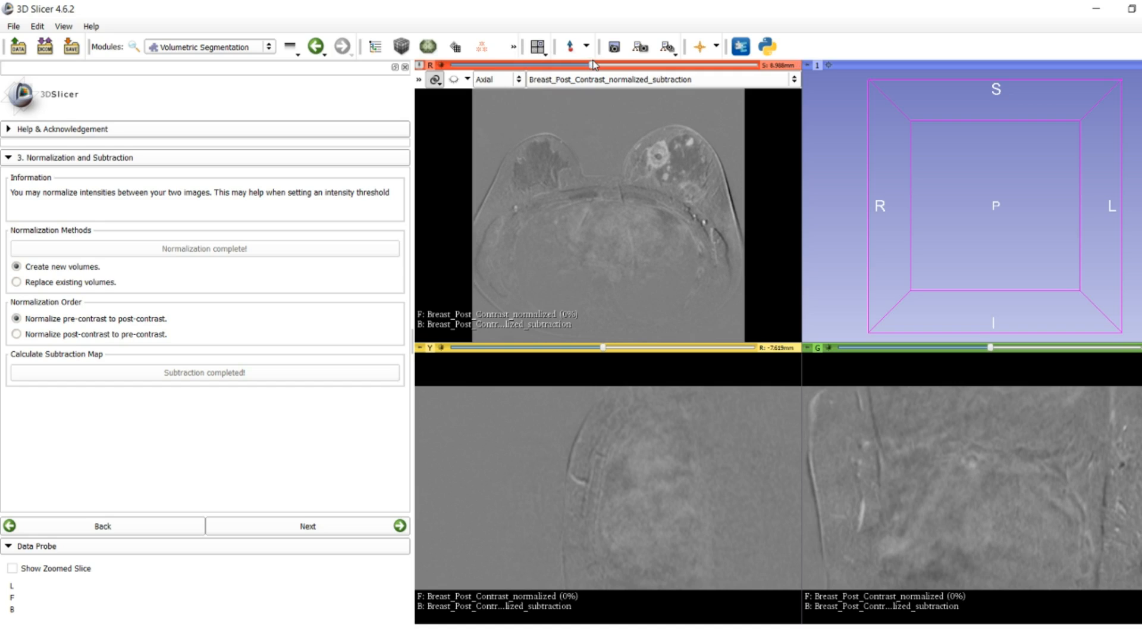
{"action": "mouse_move", "coordinate": [611, 111]}
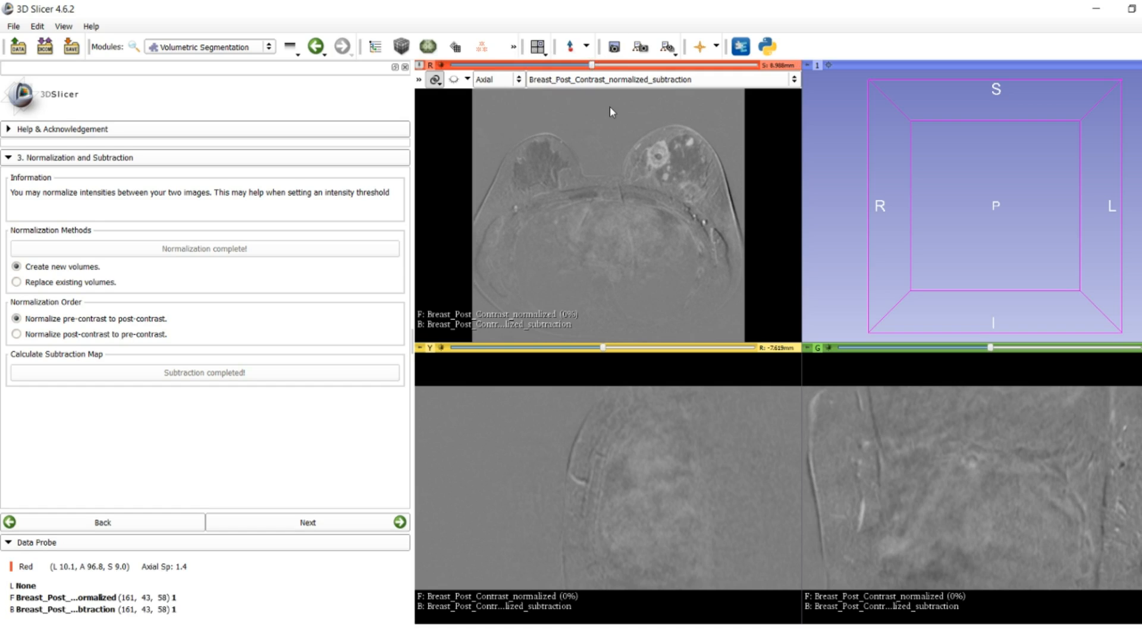
{"action": "mouse_move", "coordinate": [672, 169]}
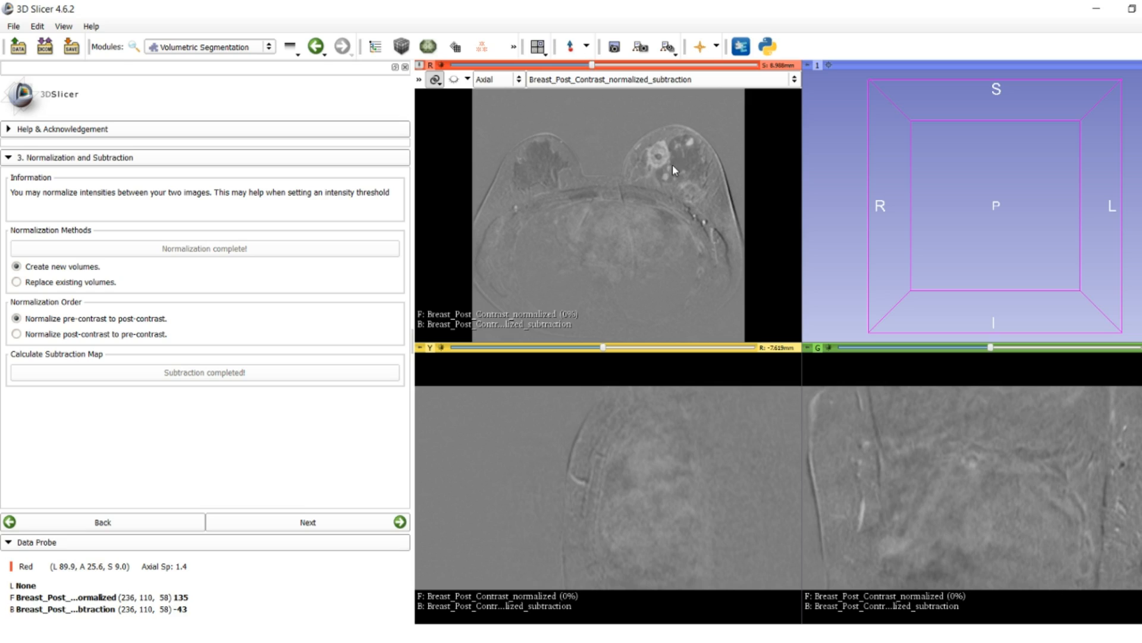
{"action": "left_click", "coordinate": [307, 525]}
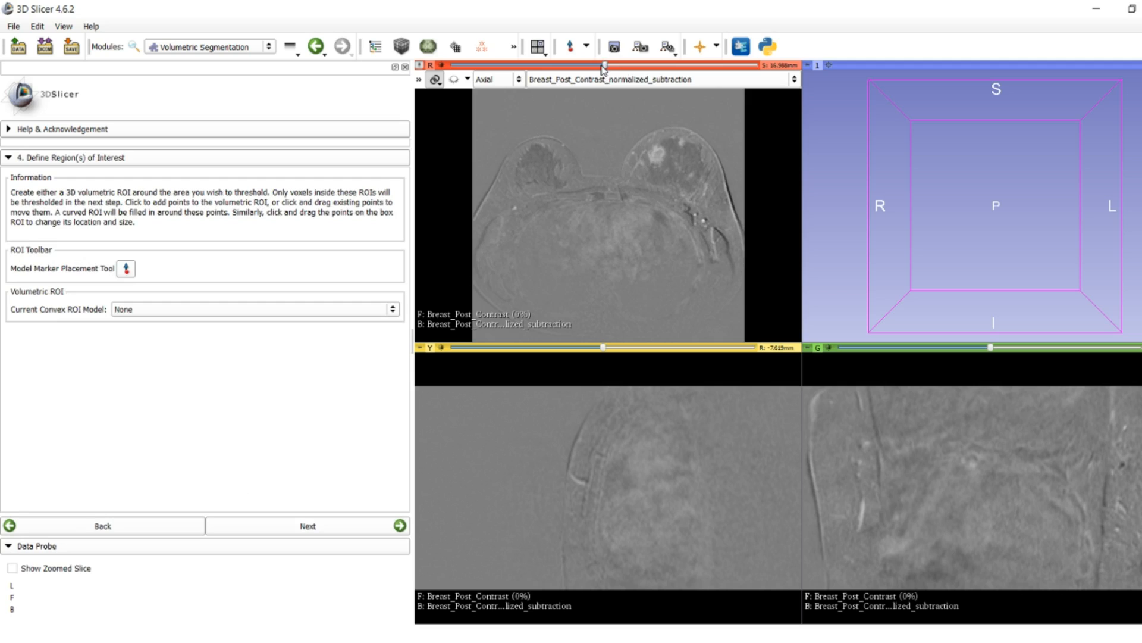
Step: Move the axial, sagittal and coronal slices through the tumor
{"action": "left_click_drag", "start_coordinate": [605, 67], "coordinate": [592, 67]}
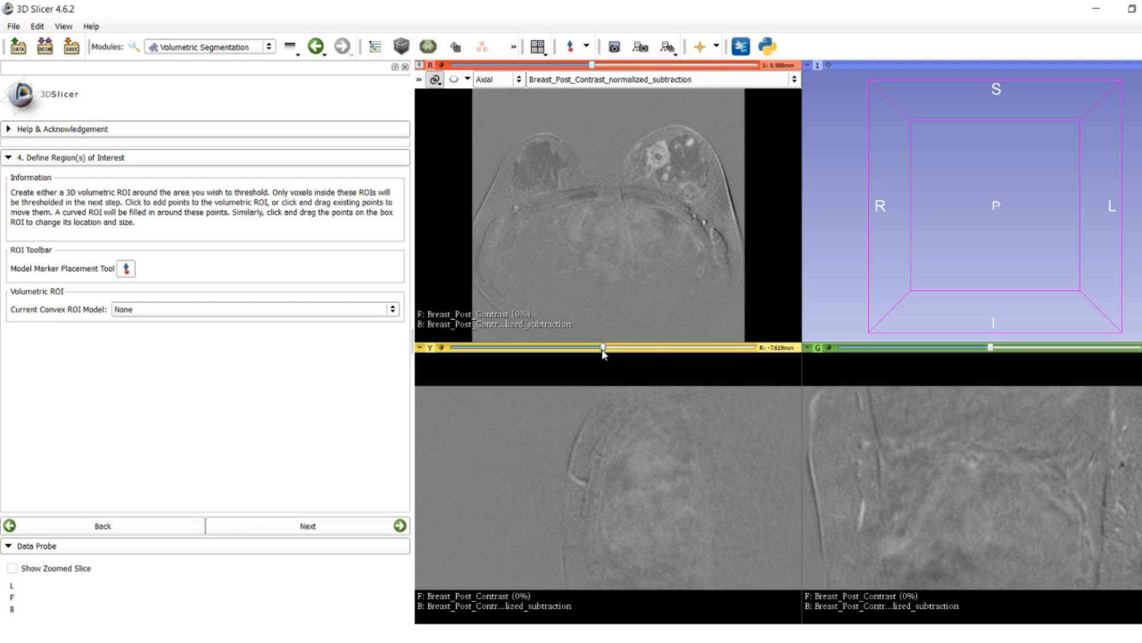
{"action": "left_click_drag", "start_coordinate": [603, 346], "coordinate": [526, 348]}
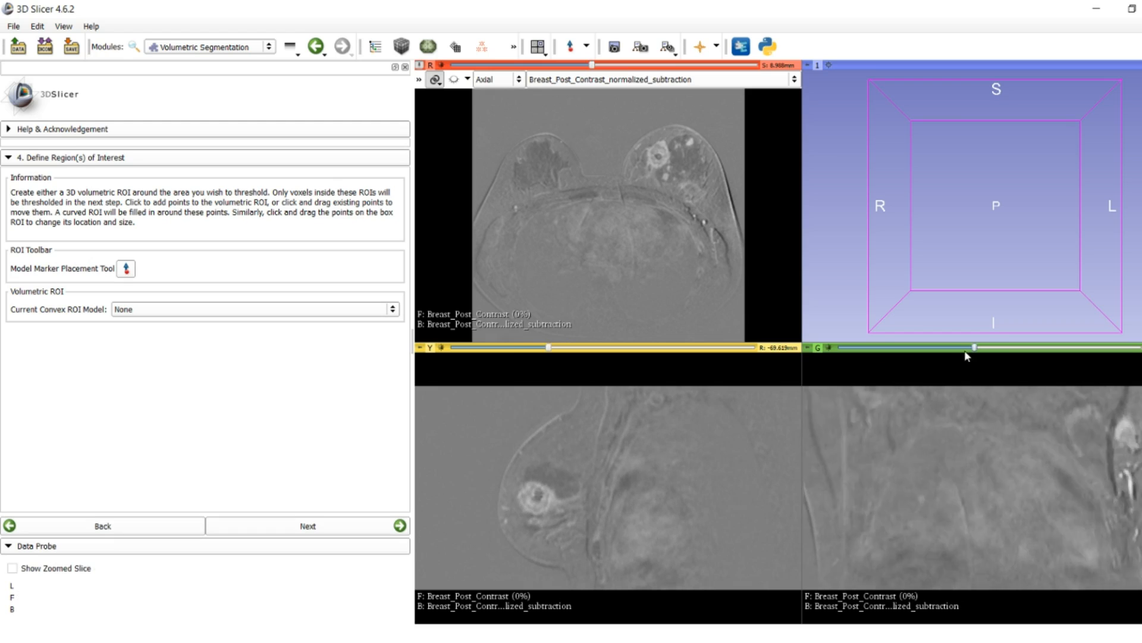
{"action": "left_click_drag", "start_coordinate": [973, 347], "coordinate": [1049, 345]}
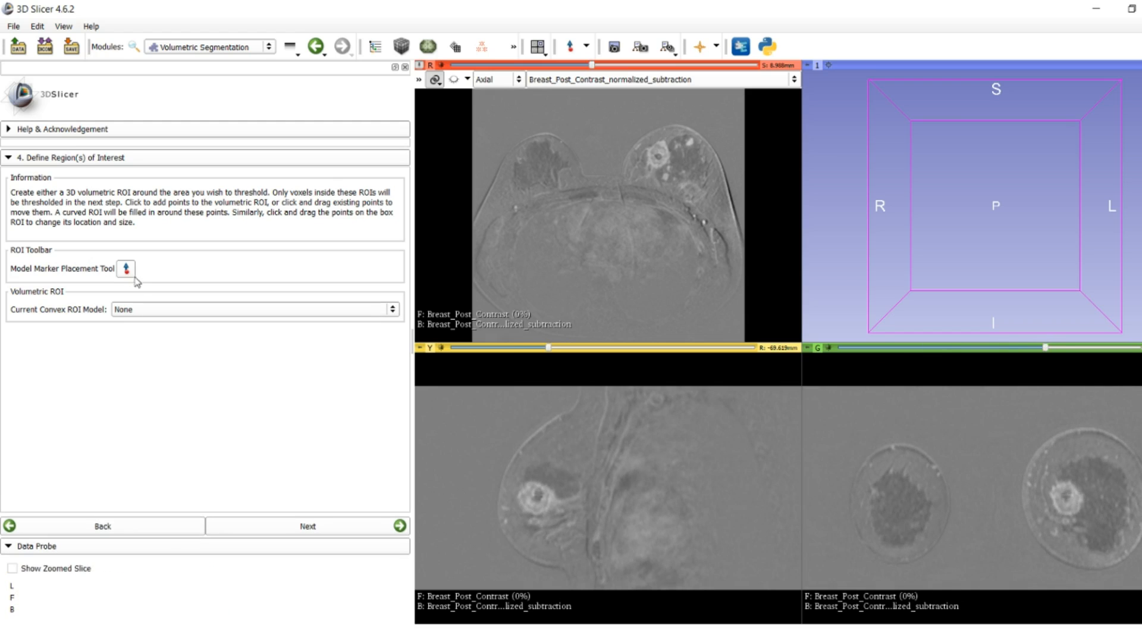
Step: Place ROI marker points around the tumor in the axial and sagittal views
{"action": "left_click", "coordinate": [659, 140]}
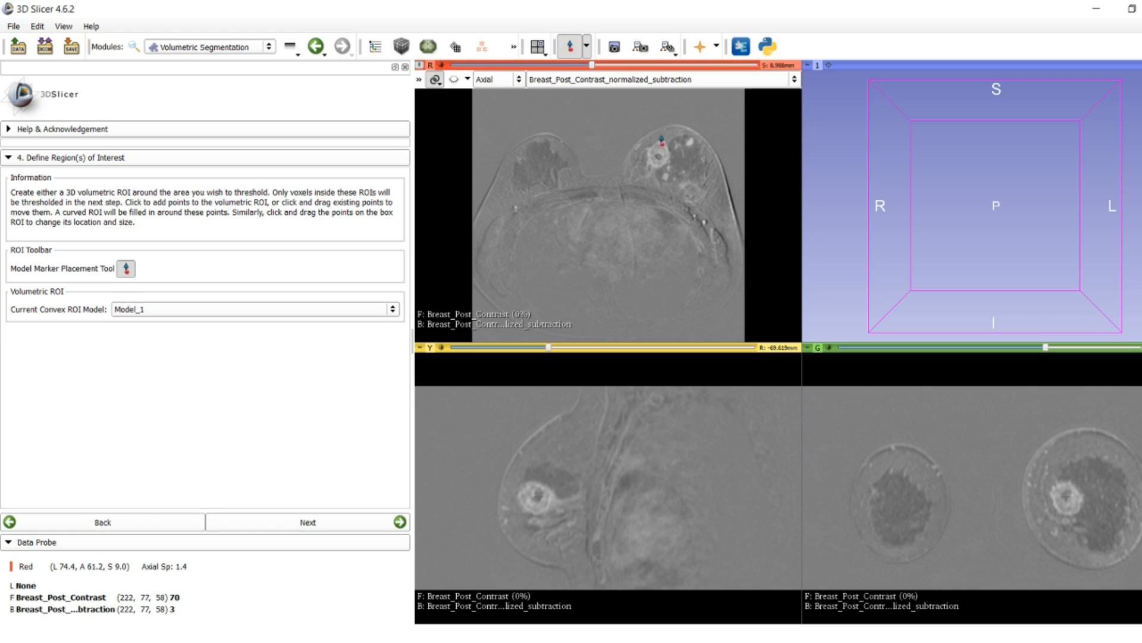
{"action": "left_click", "coordinate": [645, 159]}
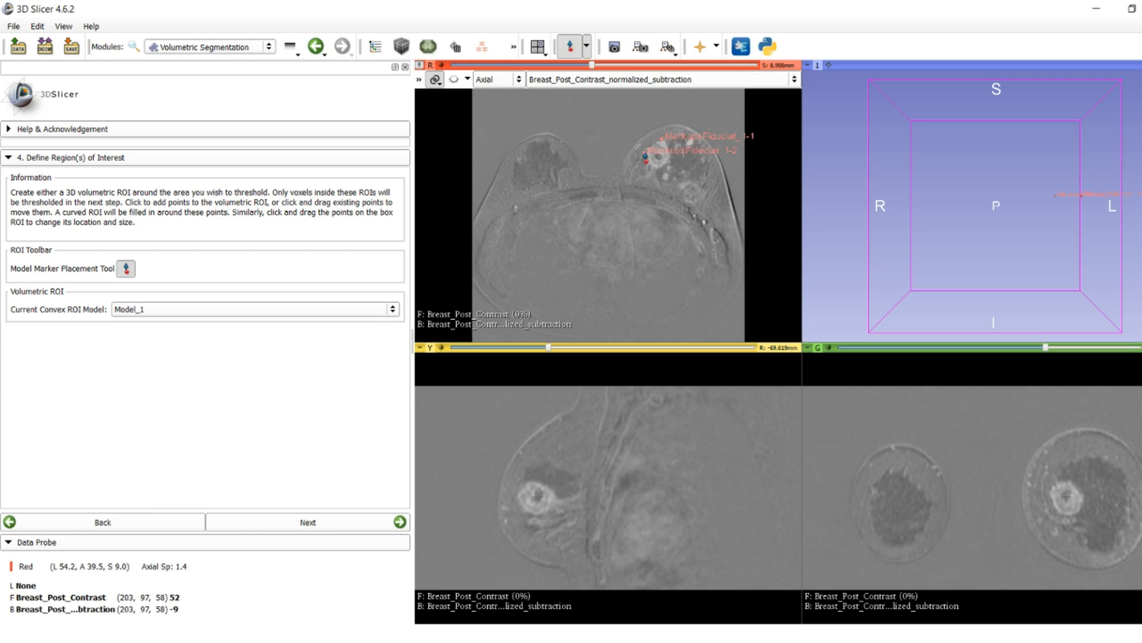
{"action": "left_click", "coordinate": [671, 168]}
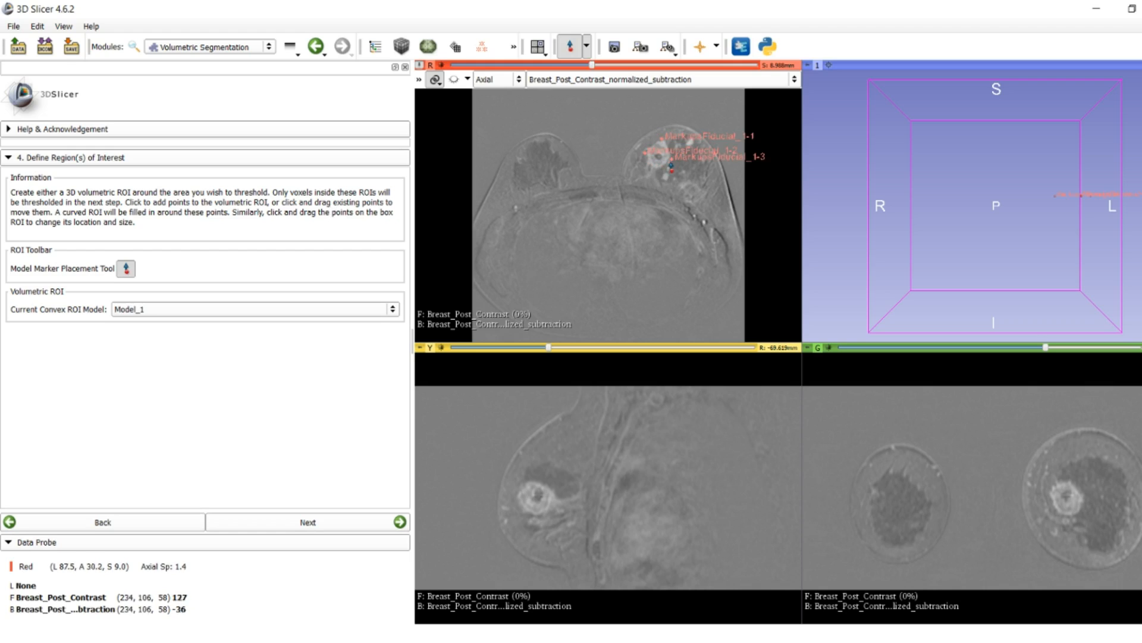
{"action": "left_click", "coordinate": [535, 473]}
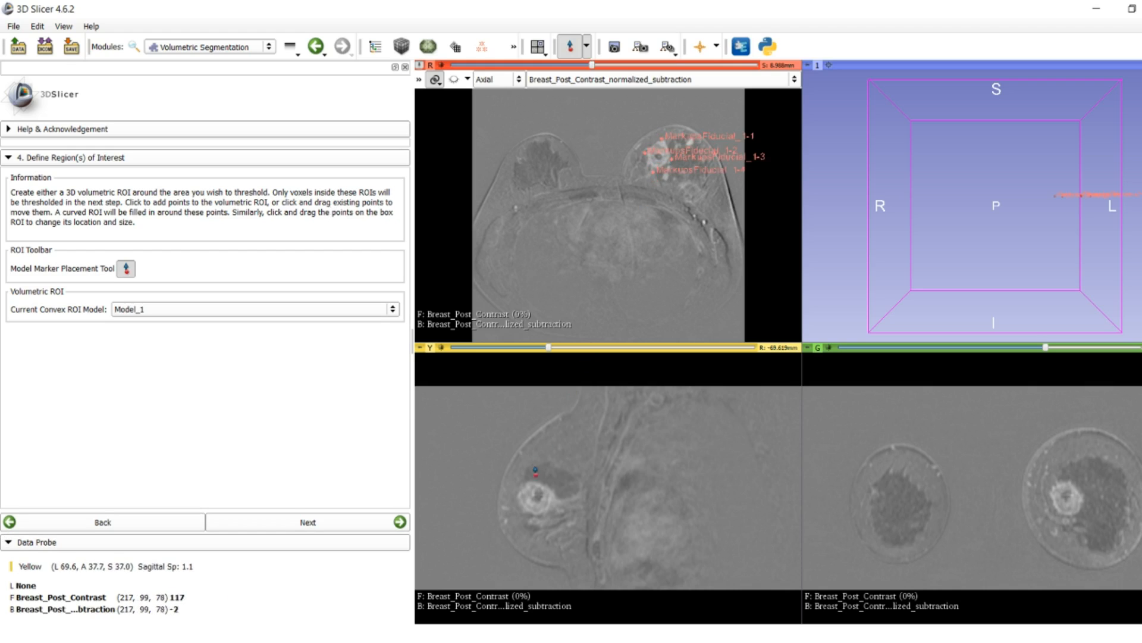
{"action": "left_click", "coordinate": [534, 483]}
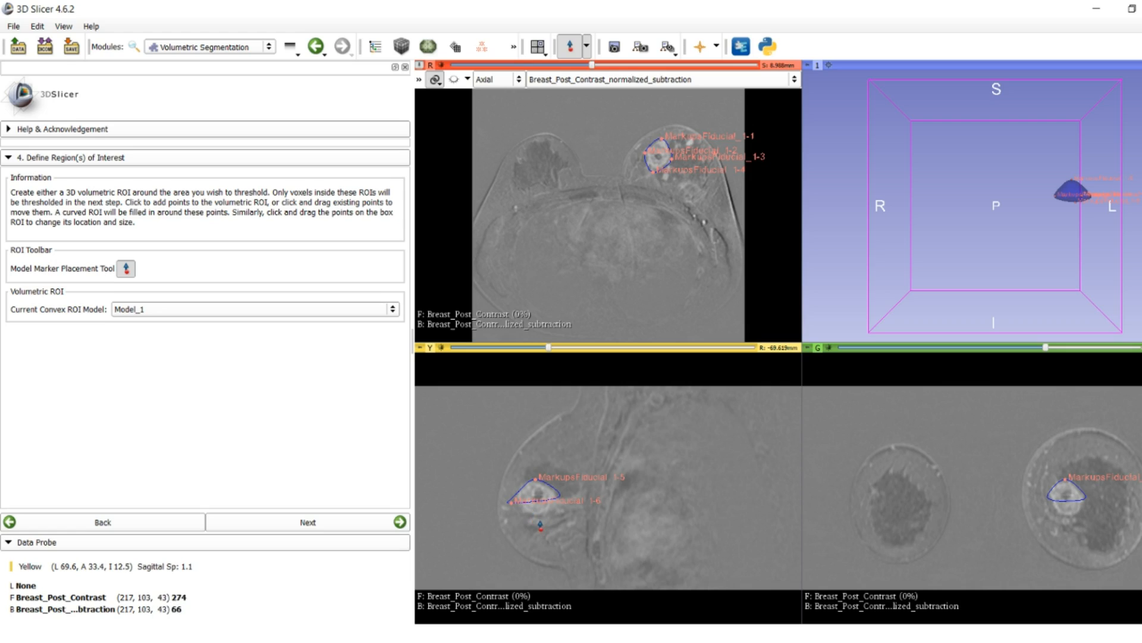
{"action": "left_click", "coordinate": [539, 526]}
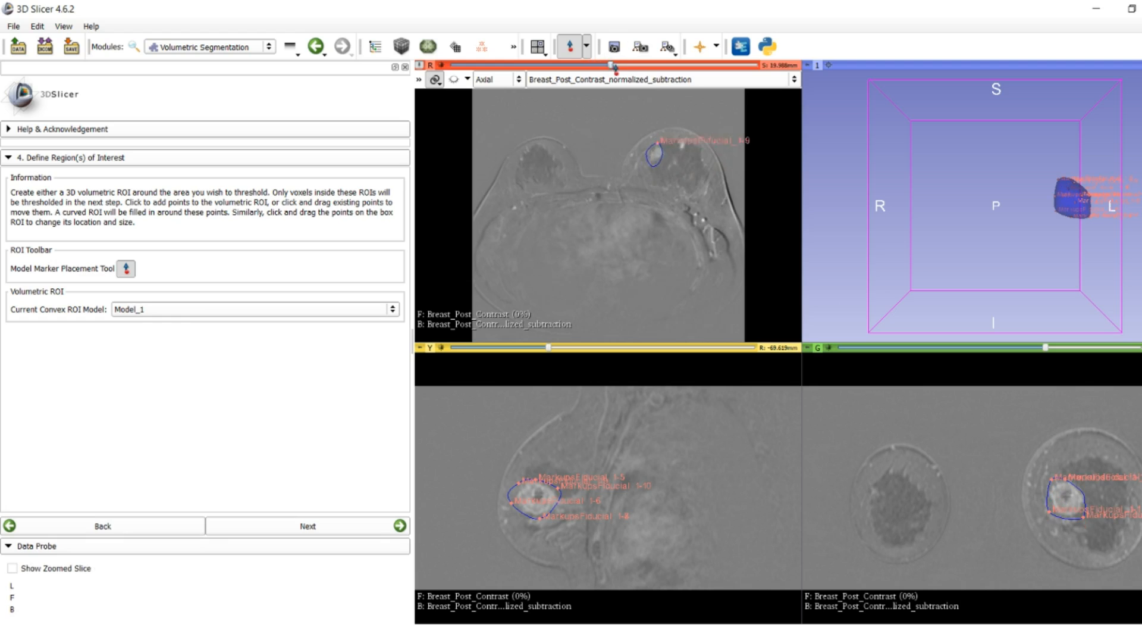
{"action": "left_click_drag", "start_coordinate": [616, 64], "coordinate": [598, 65]}
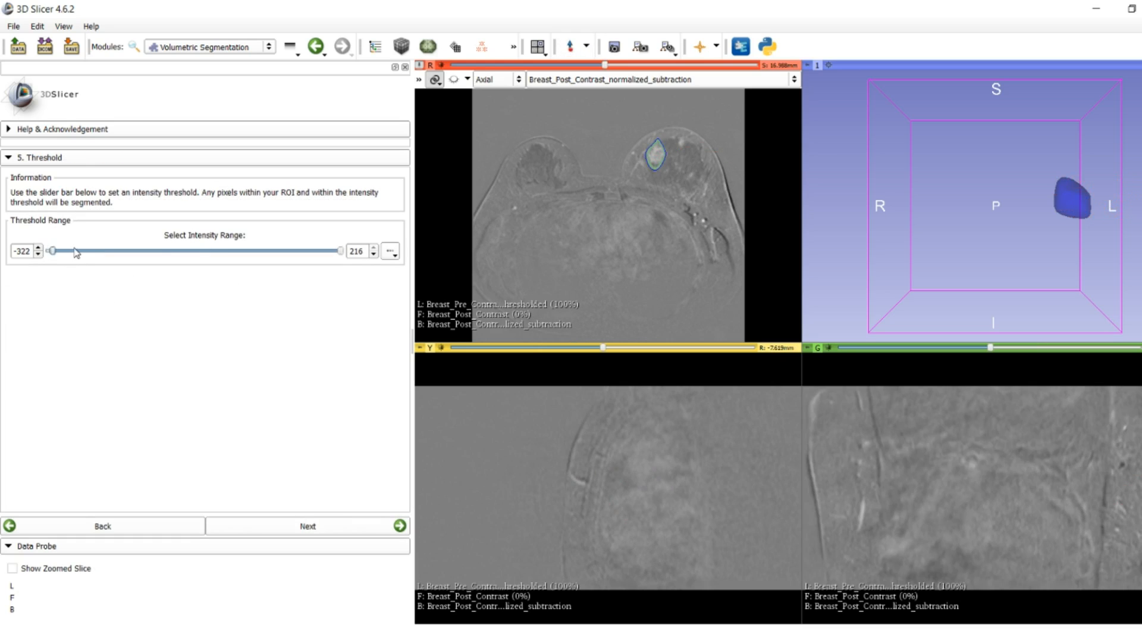
Step: Raise the lower intensity threshold to 17, keeping the maximum at 216
{"action": "left_click_drag", "start_coordinate": [51, 250], "coordinate": [127, 251]}
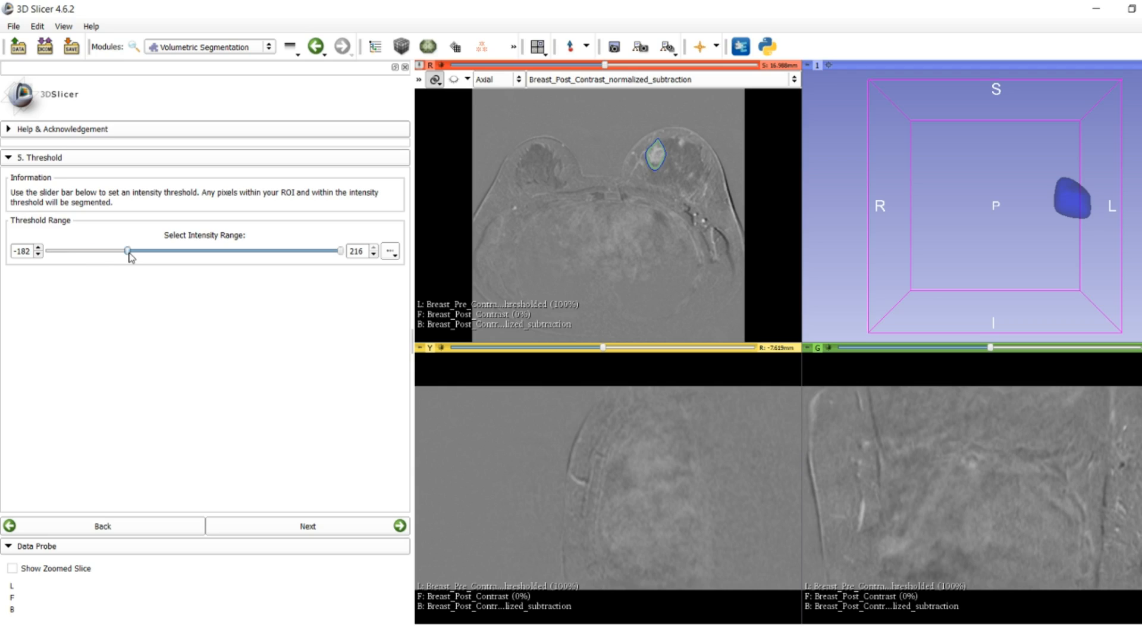
{"action": "left_click_drag", "start_coordinate": [127, 250], "coordinate": [146, 250]}
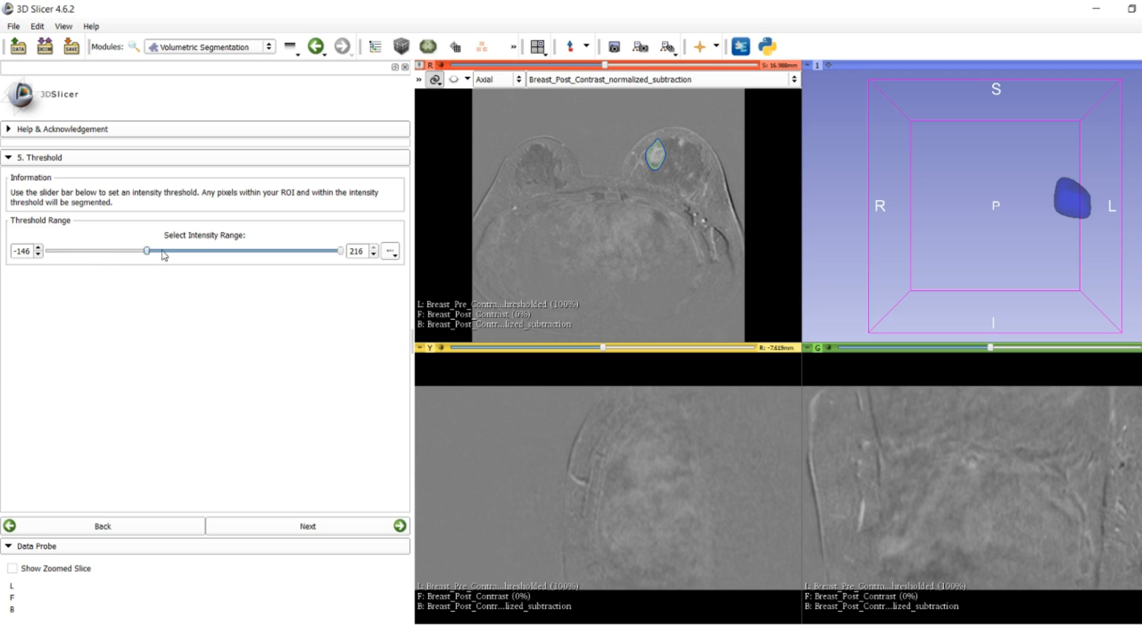
{"action": "left_click_drag", "start_coordinate": [147, 251], "coordinate": [198, 251]}
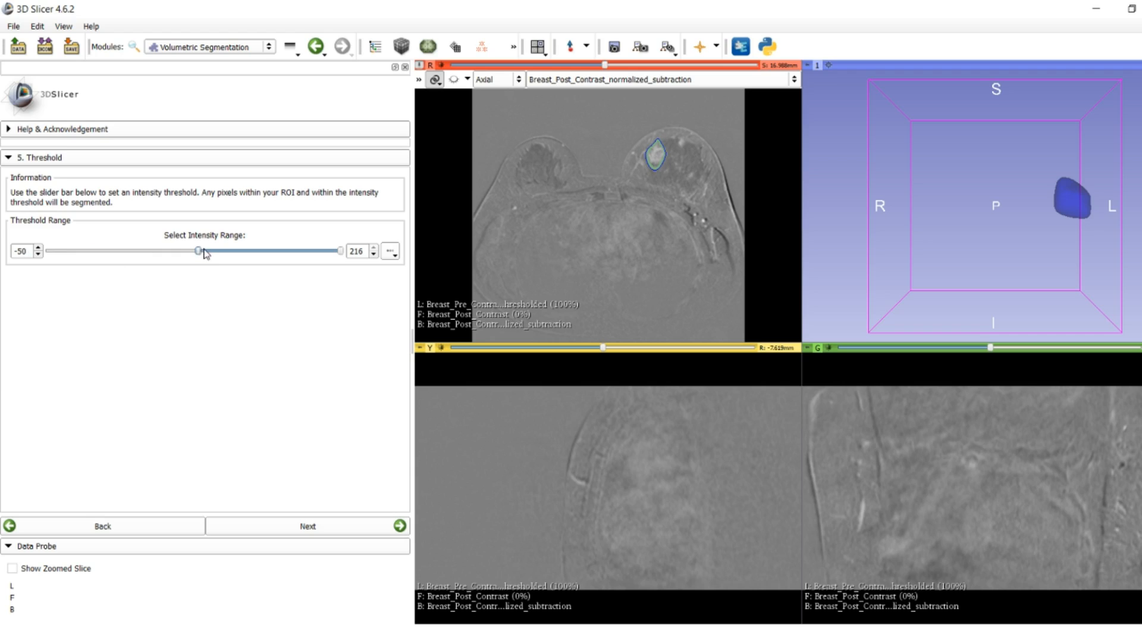
{"action": "left_click_drag", "start_coordinate": [197, 250], "coordinate": [233, 250]}
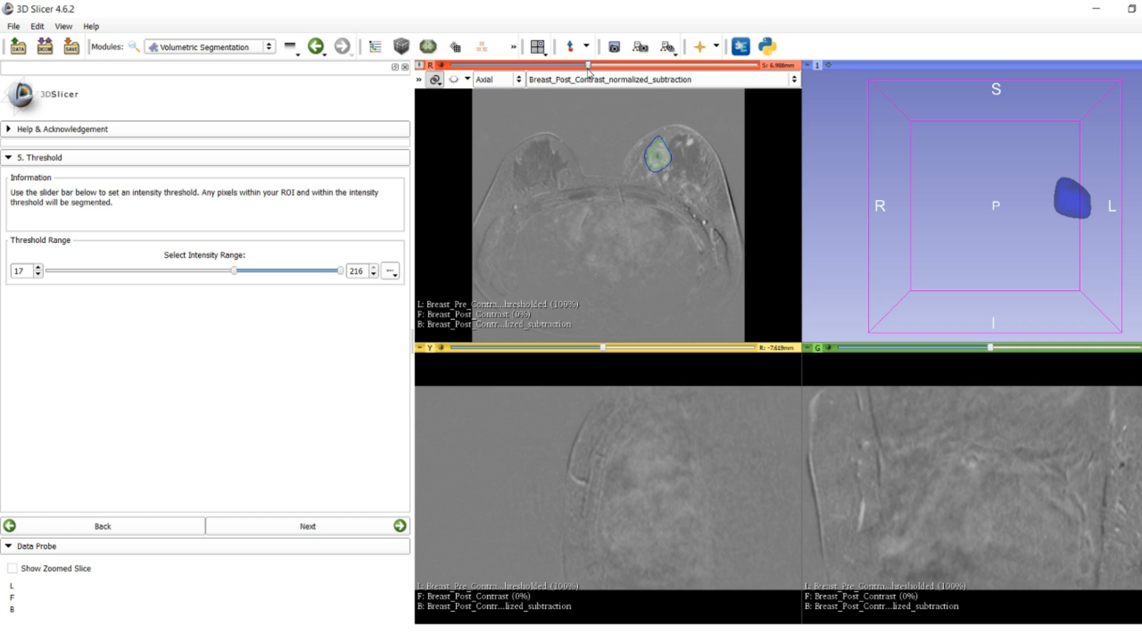
{"action": "mouse_move", "coordinate": [655, 269]}
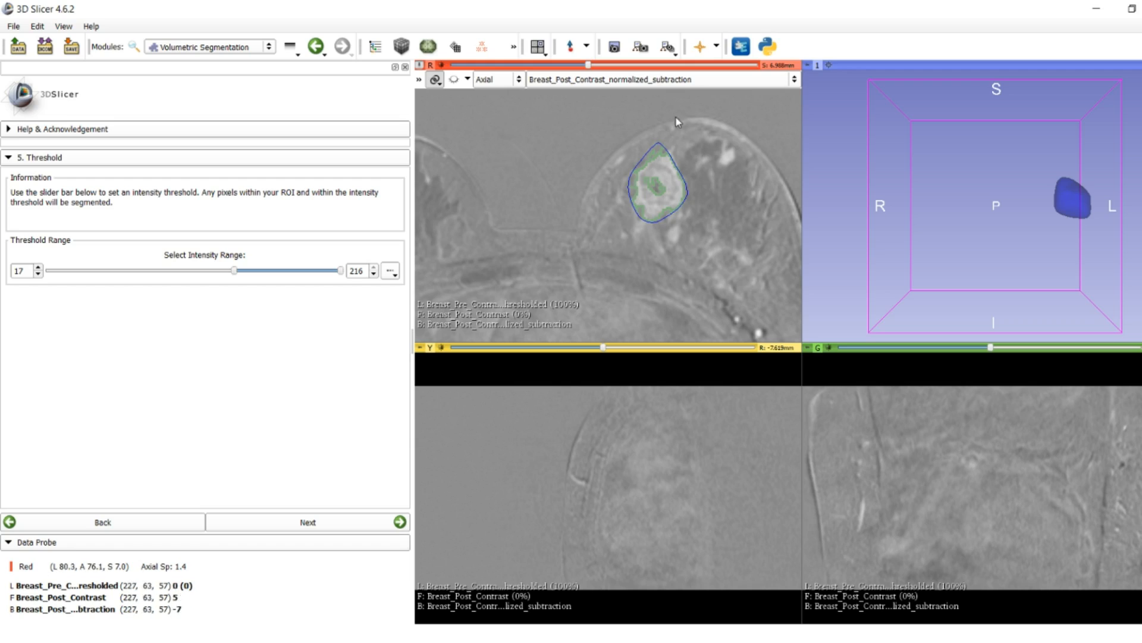
{"action": "mouse_move", "coordinate": [652, 208]}
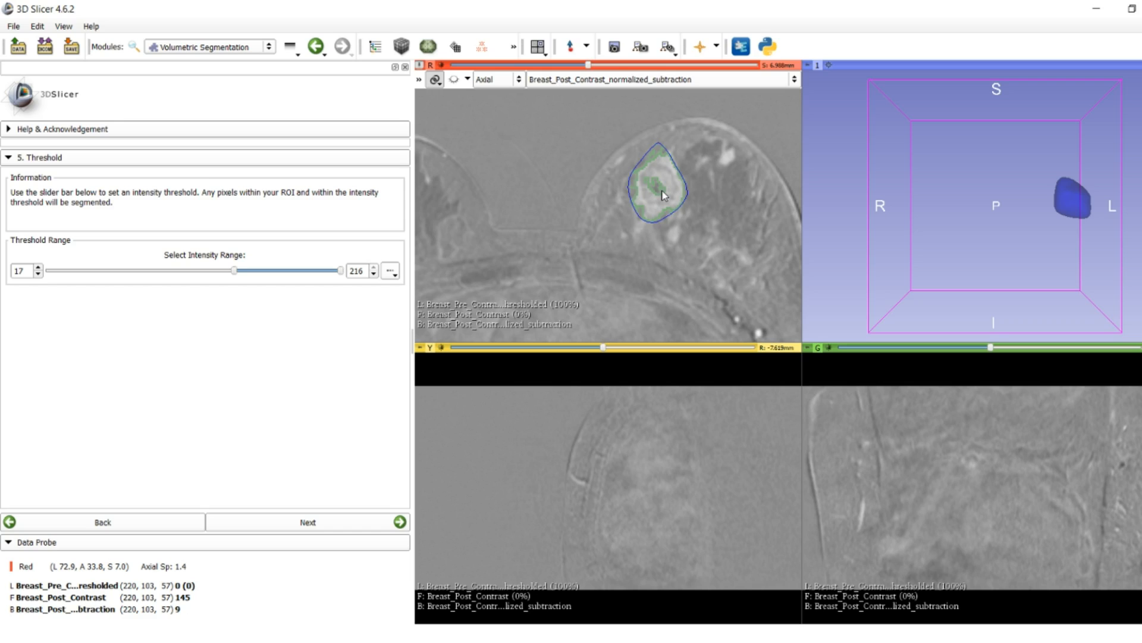
{"action": "mouse_move", "coordinate": [658, 188]}
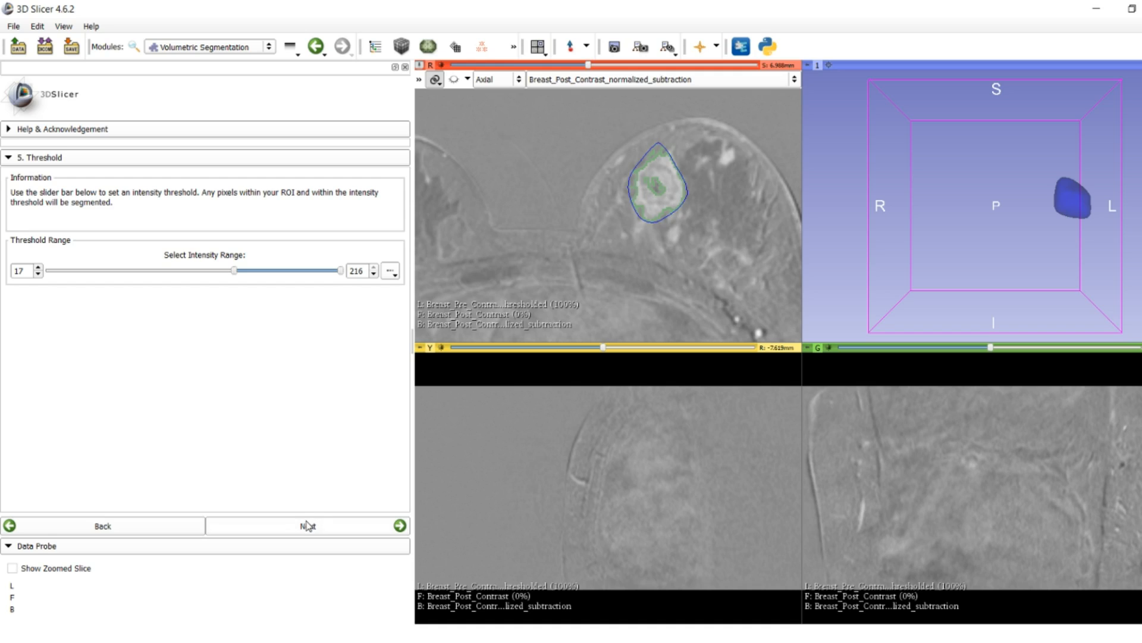
{"action": "left_click", "coordinate": [307, 526]}
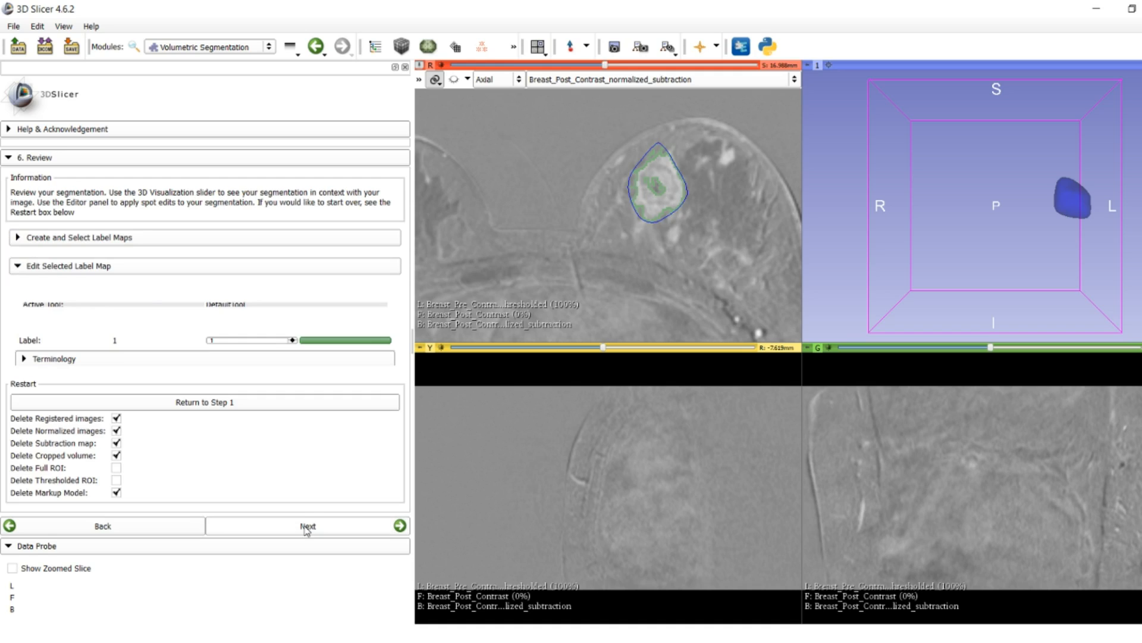
{"action": "left_click", "coordinate": [307, 526]}
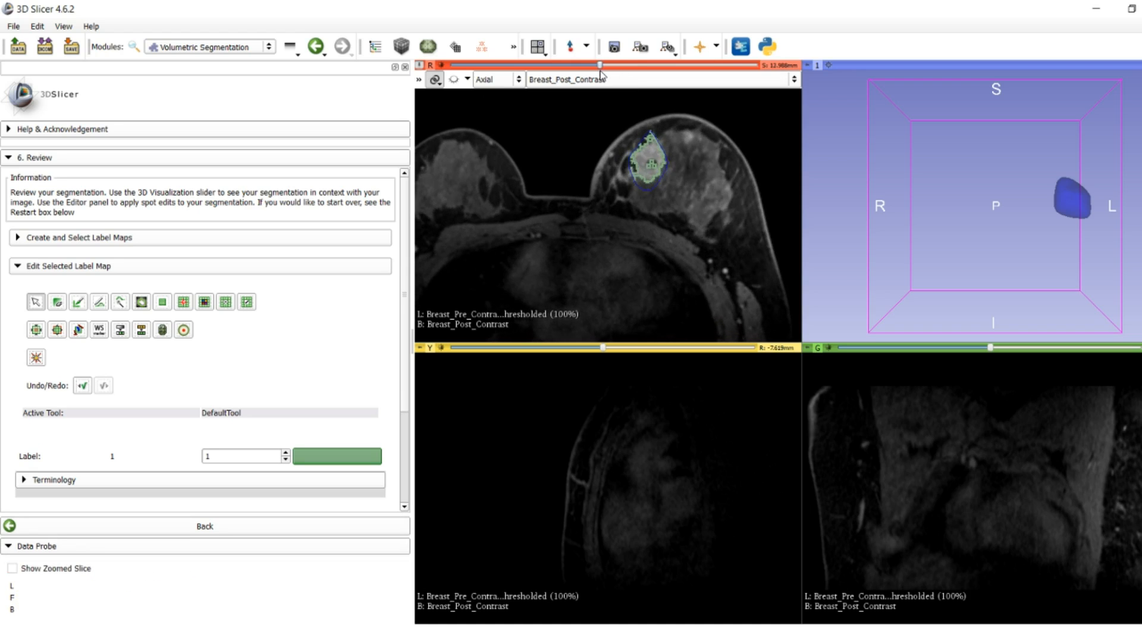
{"action": "left_click_drag", "start_coordinate": [600, 66], "coordinate": [577, 66]}
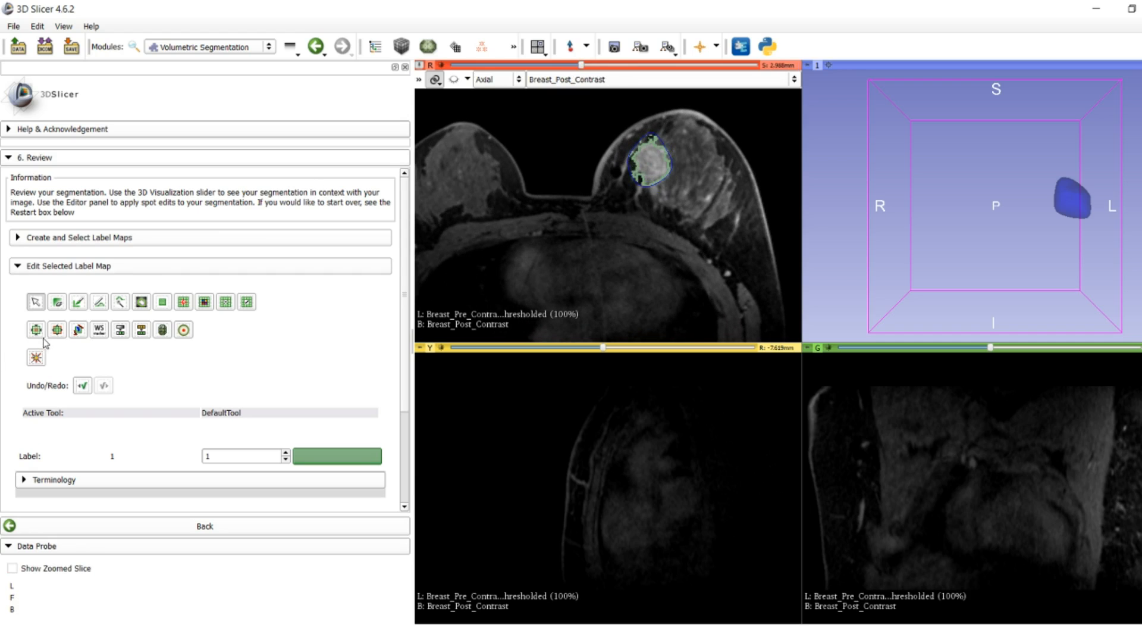
{"action": "mouse_move", "coordinate": [57, 329]}
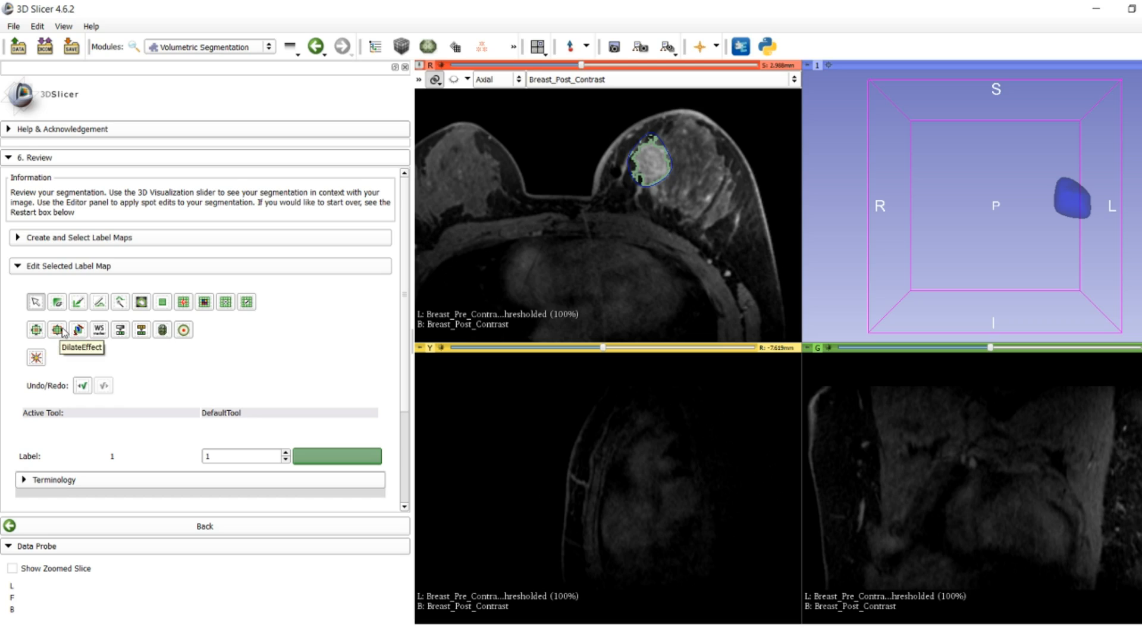
Step: Erode the tumour label with the Erode effect using four-neighbour connectivity
{"action": "left_click", "coordinate": [57, 328]}
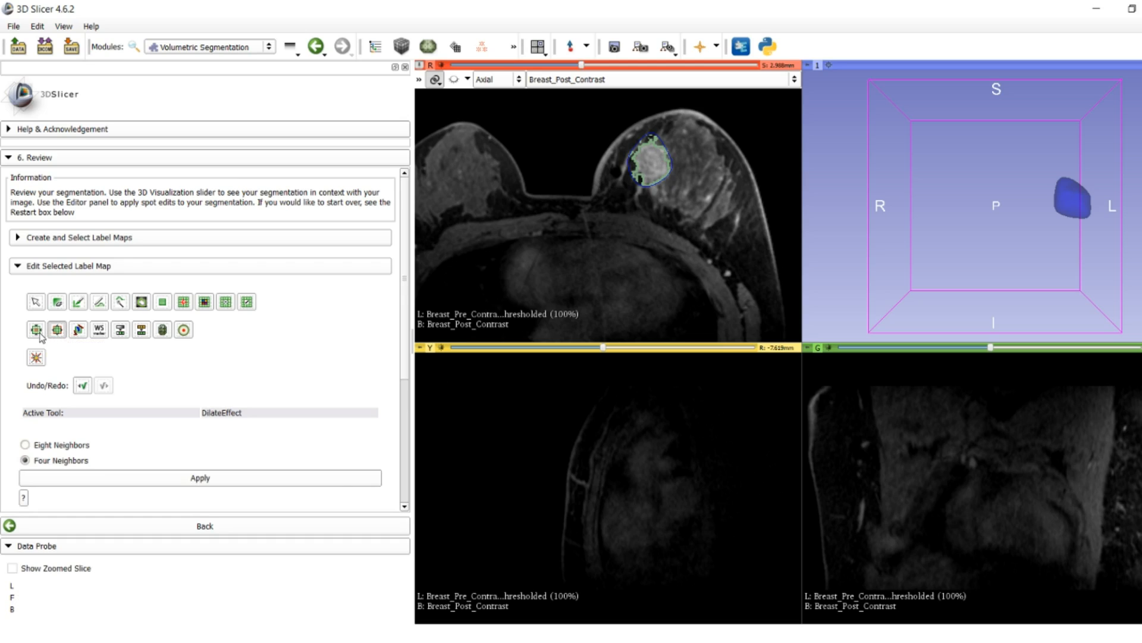
{"action": "mouse_move", "coordinate": [36, 329]}
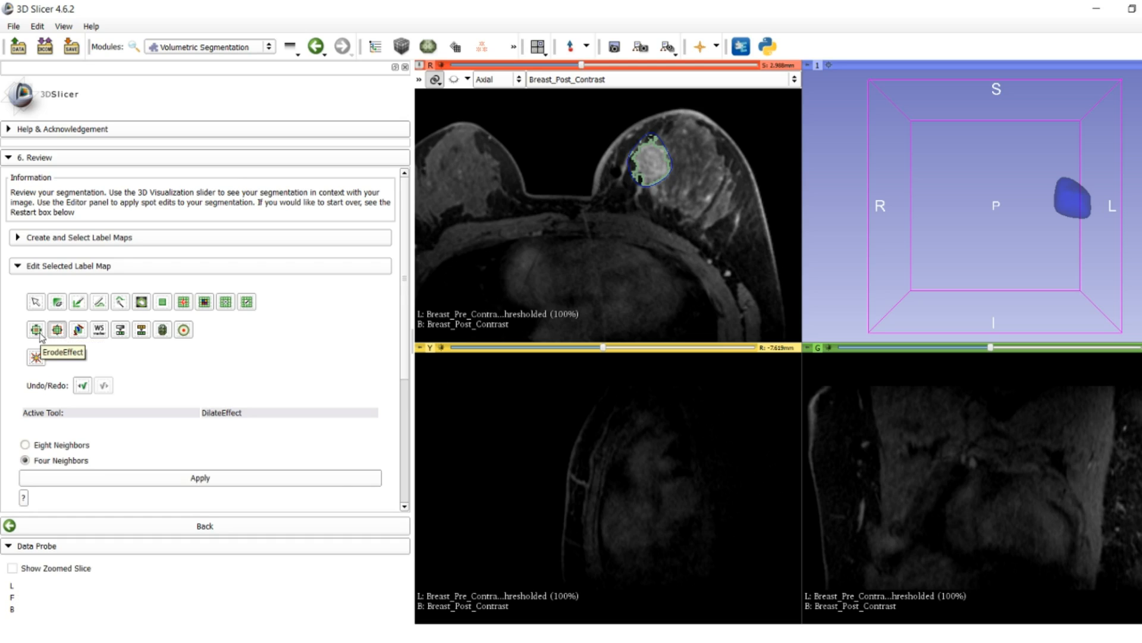
{"action": "left_click", "coordinate": [36, 329]}
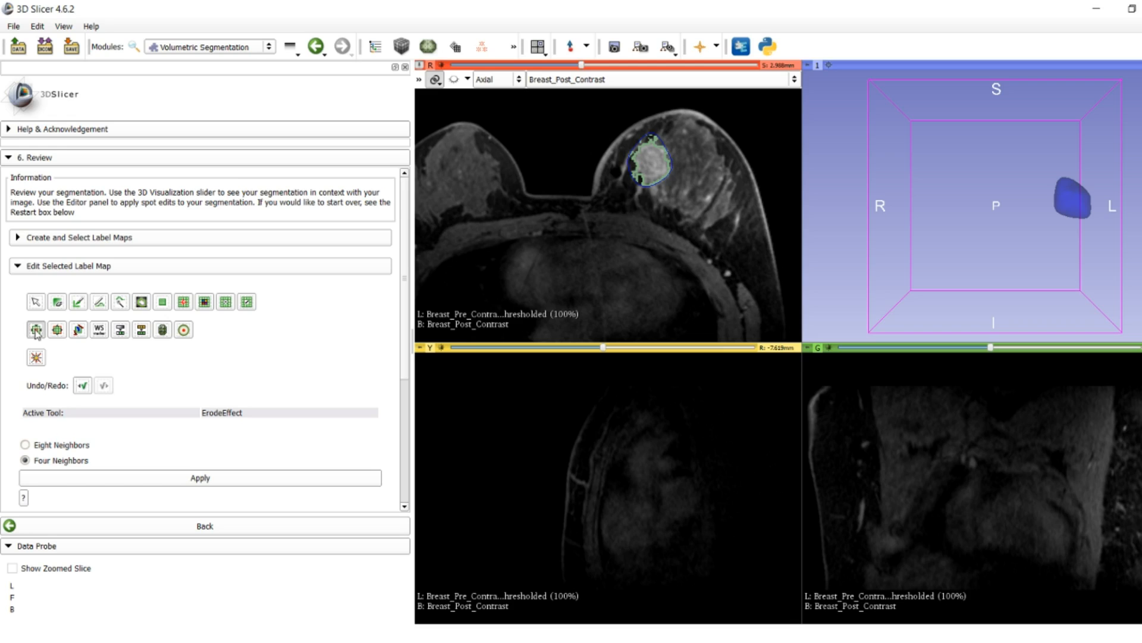
{"action": "mouse_move", "coordinate": [186, 364]}
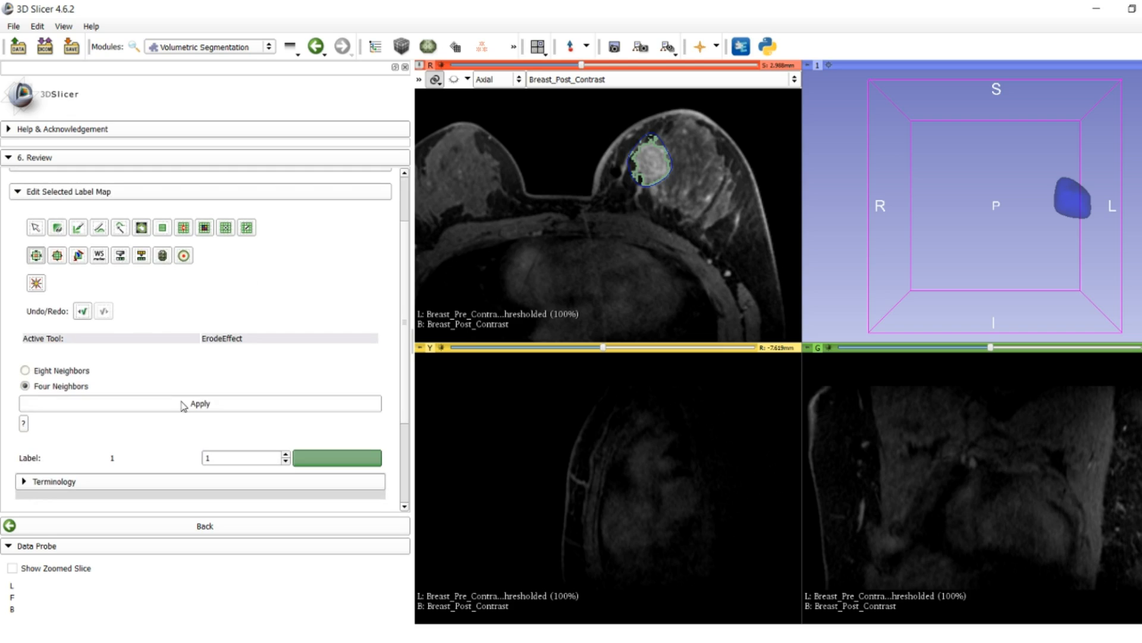
{"action": "left_click", "coordinate": [199, 403]}
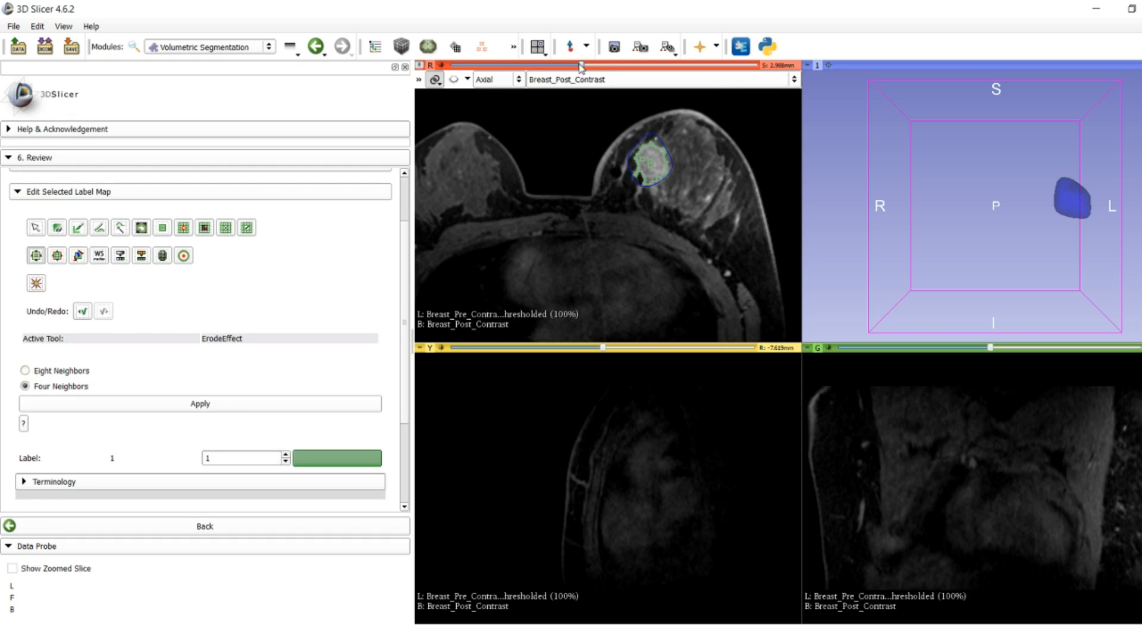
Step: Review the eroded label across several axial slices
{"action": "left_click_drag", "start_coordinate": [581, 66], "coordinate": [605, 65]}
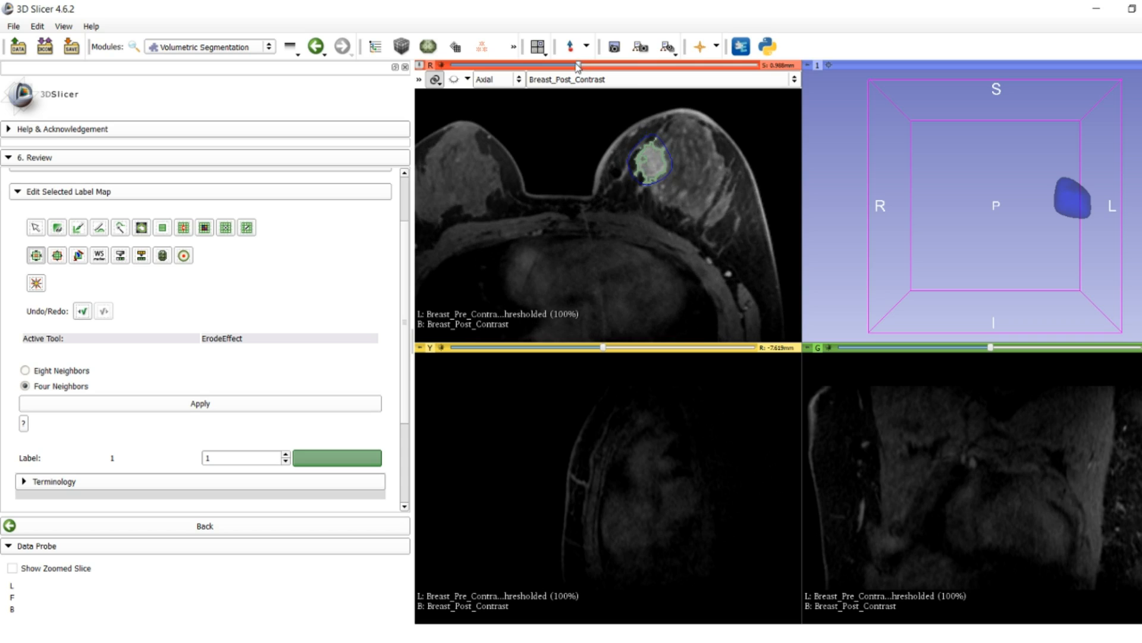
{"action": "left_click_drag", "start_coordinate": [579, 65], "coordinate": [584, 65]}
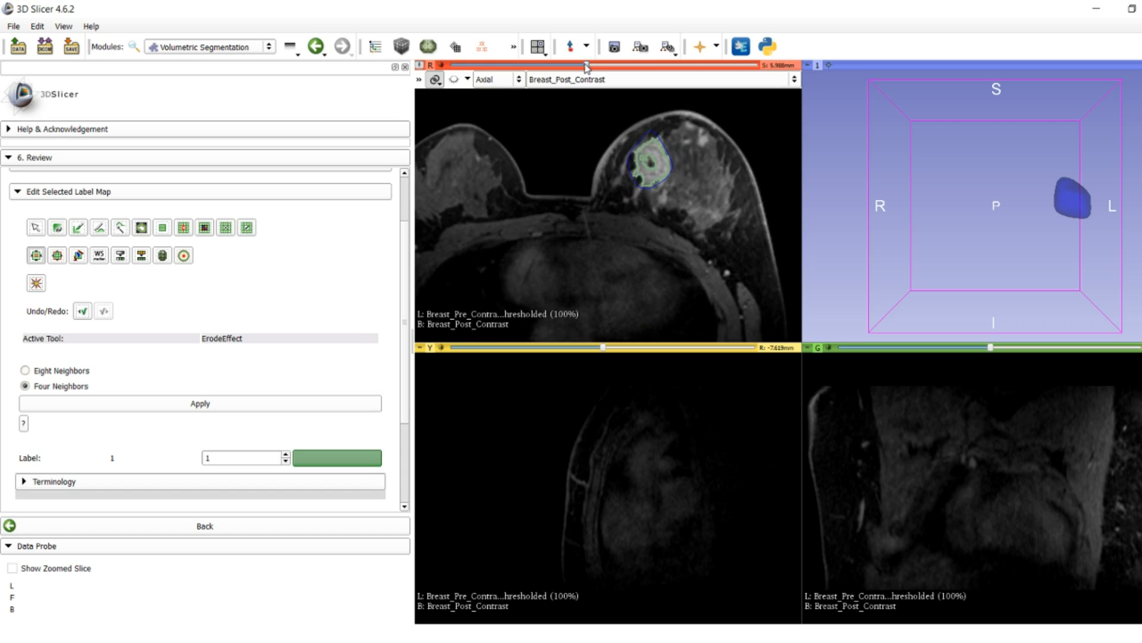
{"action": "left_click_drag", "start_coordinate": [584, 67], "coordinate": [599, 67]}
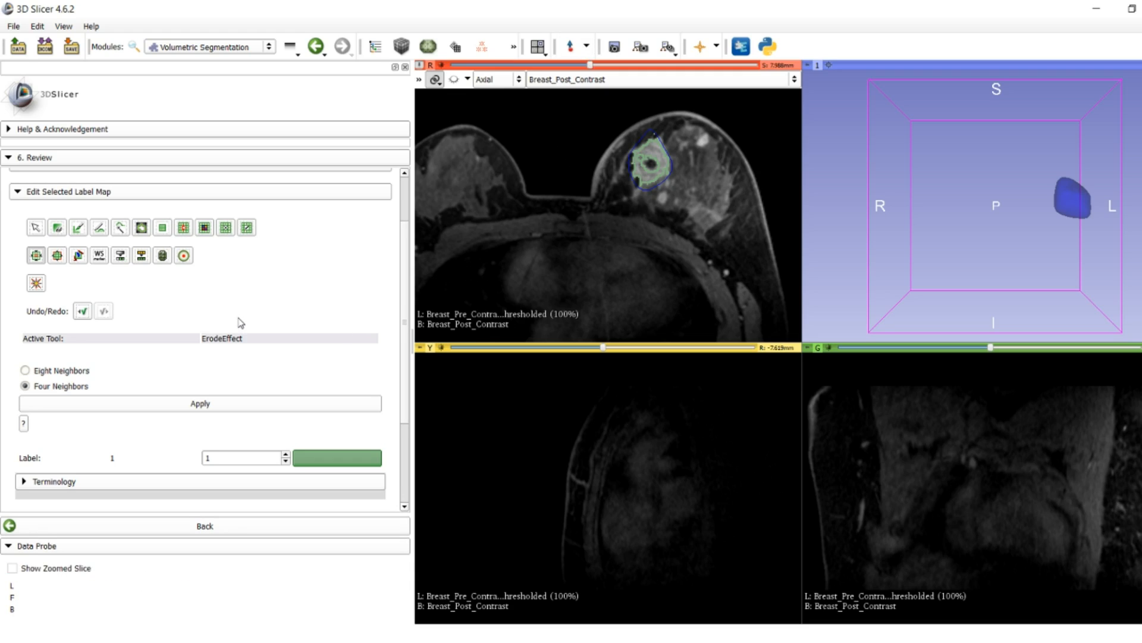
{"action": "mouse_move", "coordinate": [130, 302]}
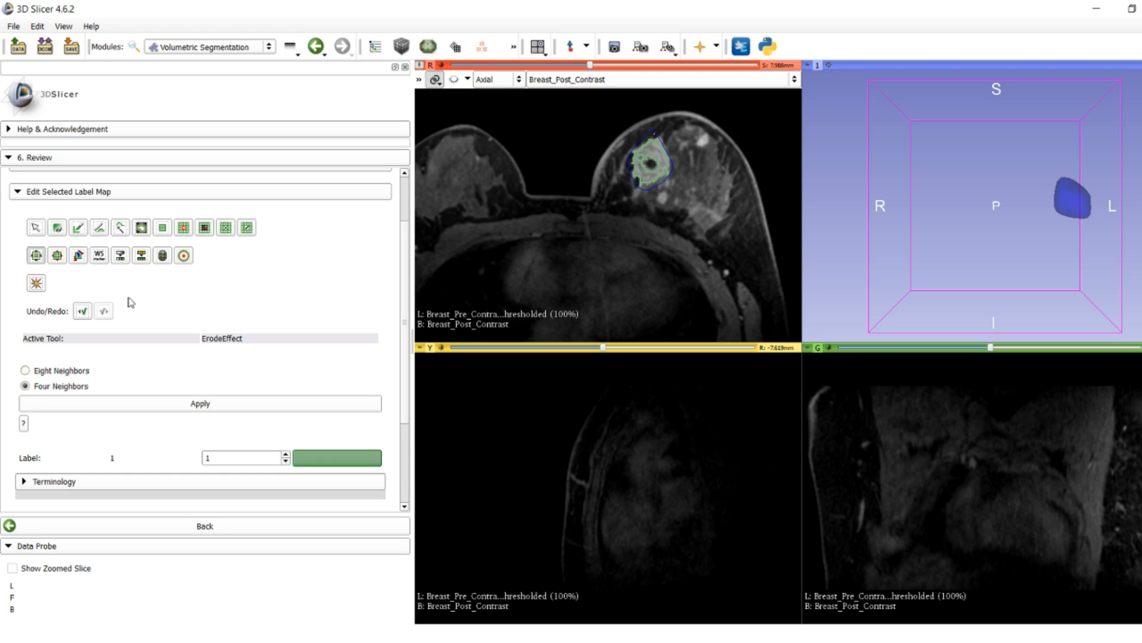
Step: Fill the tumour label's gaps with a 9.594 mm sphere brush, checking nearby slices
{"action": "left_click", "coordinate": [78, 227]}
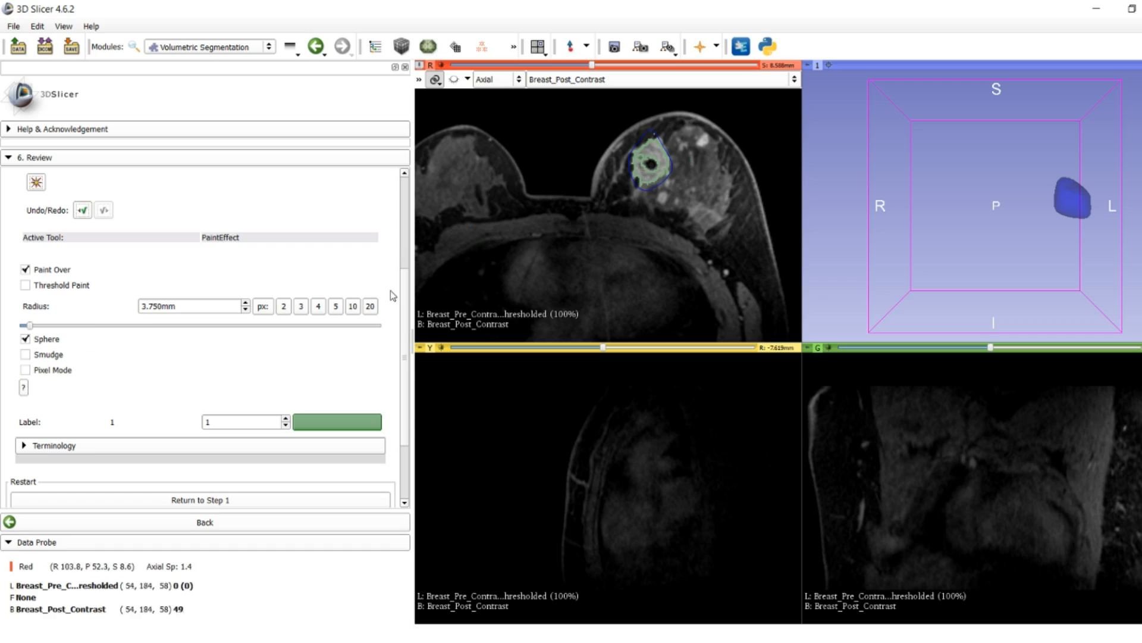
{"action": "left_click_drag", "start_coordinate": [27, 325], "coordinate": [35, 325]}
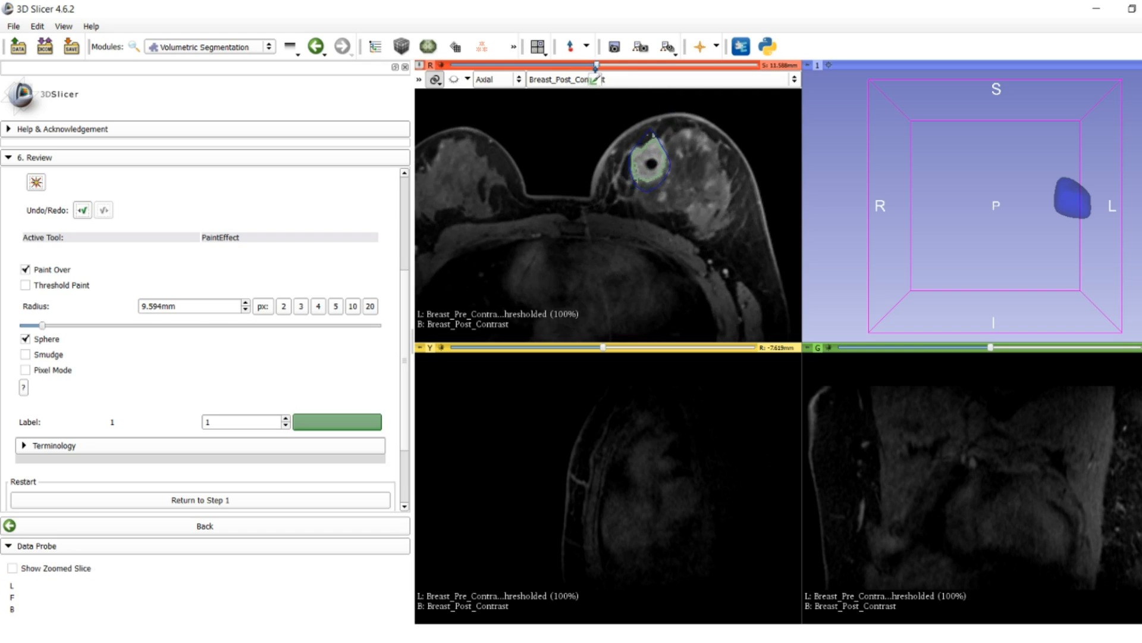
{"action": "scroll", "scroll_direction": "down", "scroll_amount": 3}
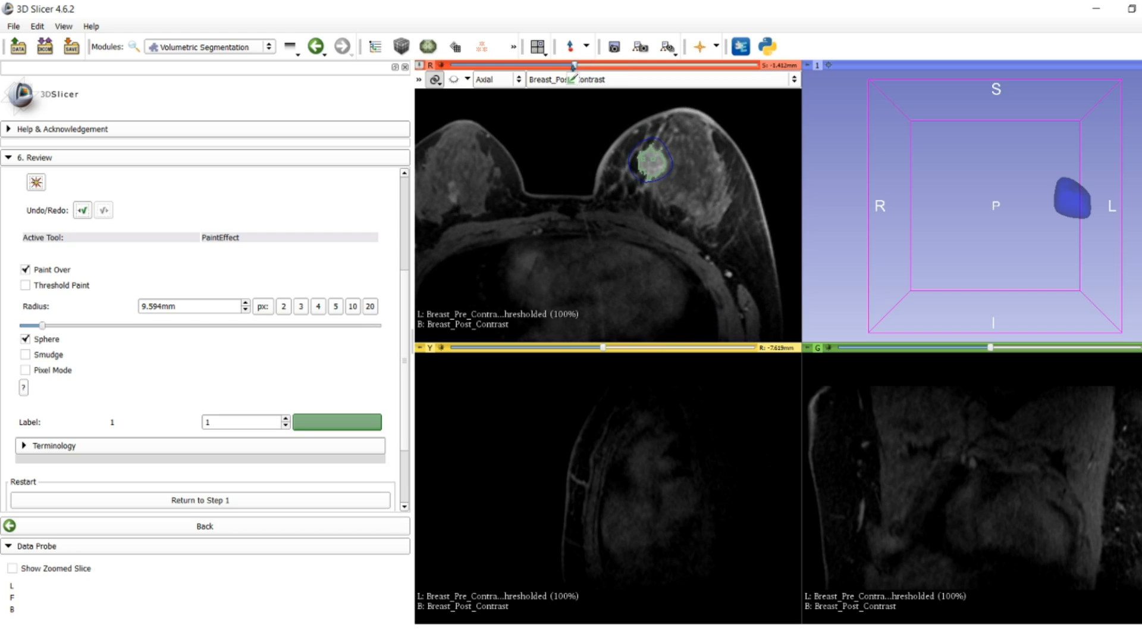
{"action": "left_click_drag", "start_coordinate": [575, 66], "coordinate": [572, 66]}
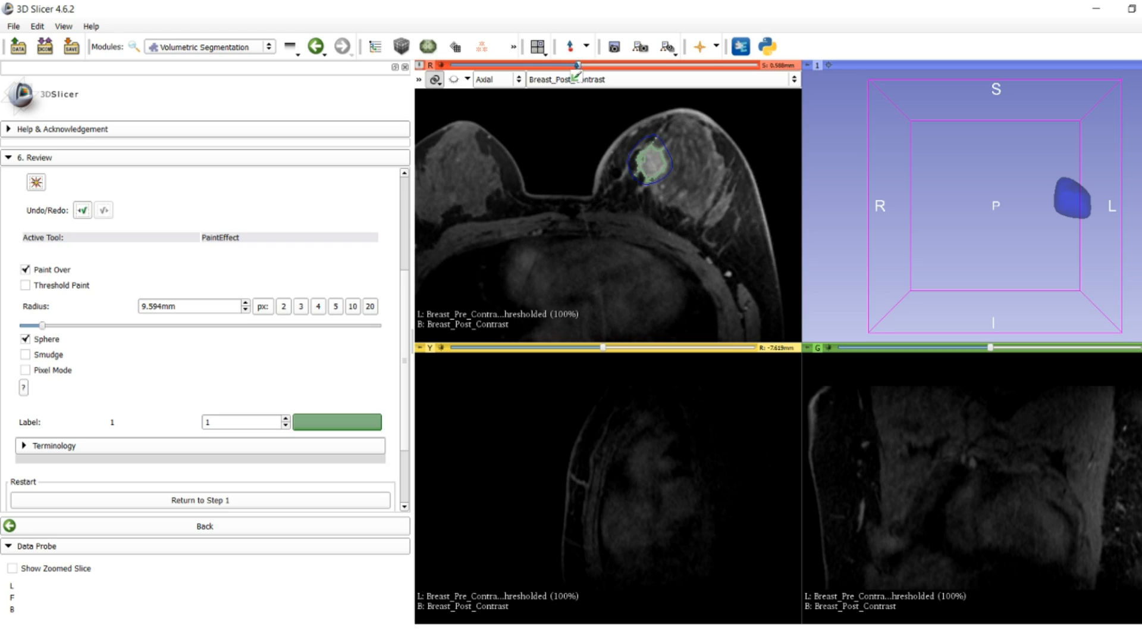
{"action": "scroll", "scroll_direction": "down", "scroll_amount": 3}
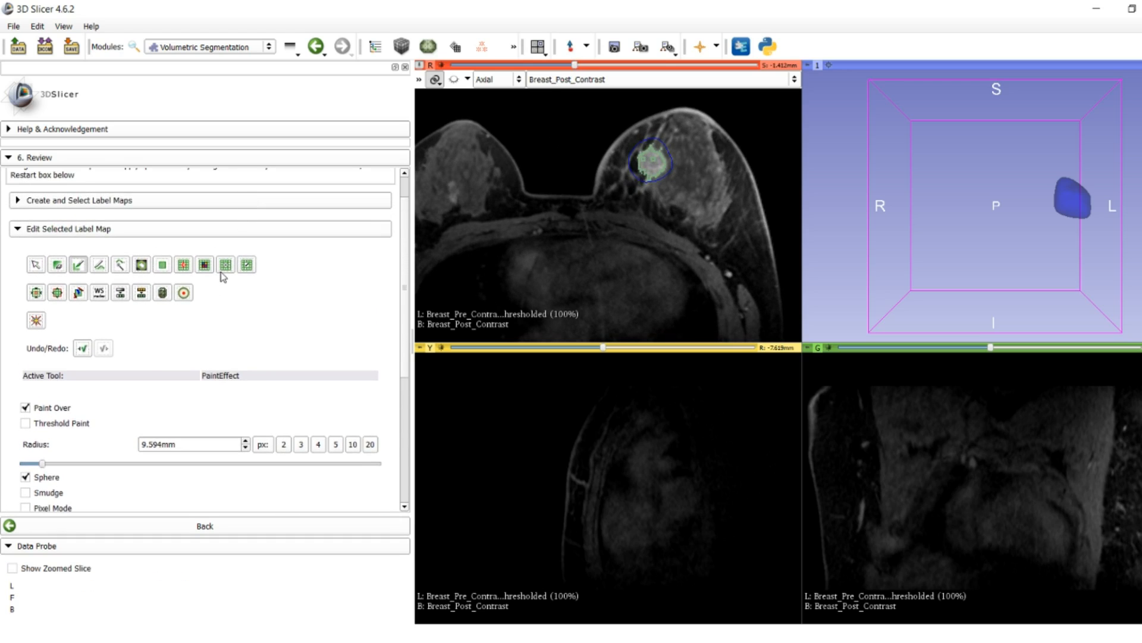
Step: Select Remove Islands with minimum size 15 and review the axial slices
{"action": "left_click", "coordinate": [226, 264]}
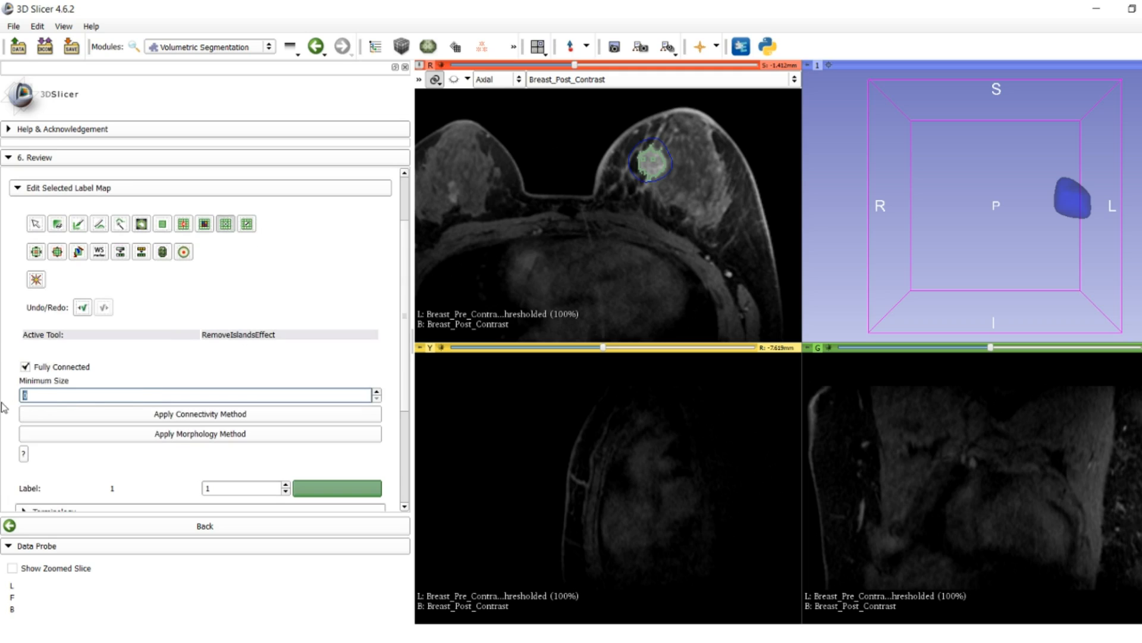
{"action": "type", "text": "15"}
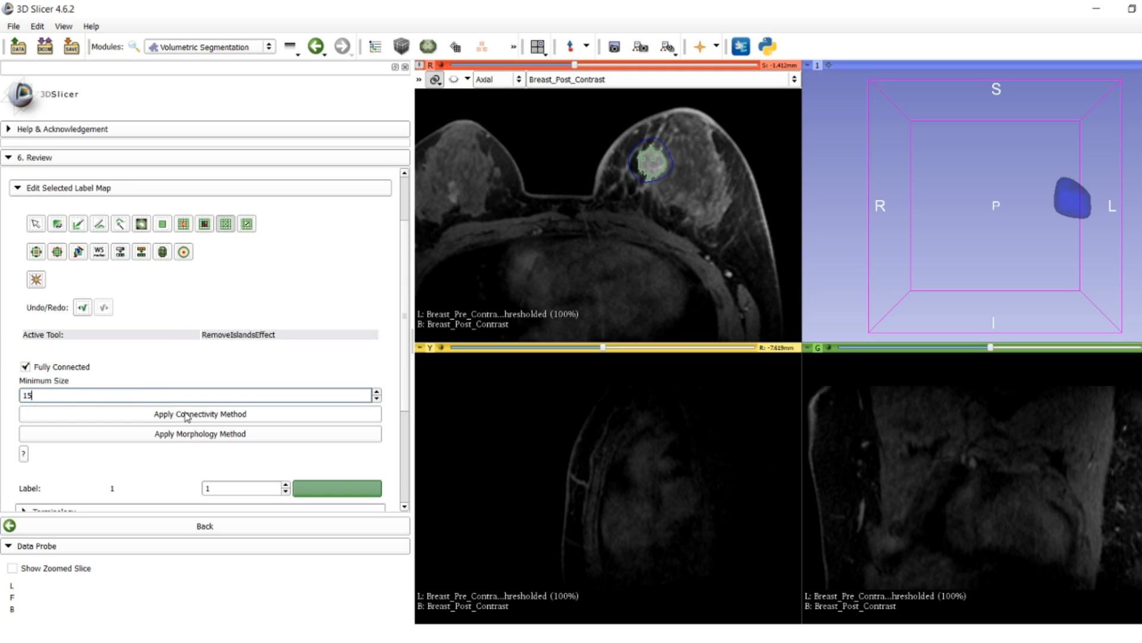
{"action": "mouse_move", "coordinate": [188, 418]}
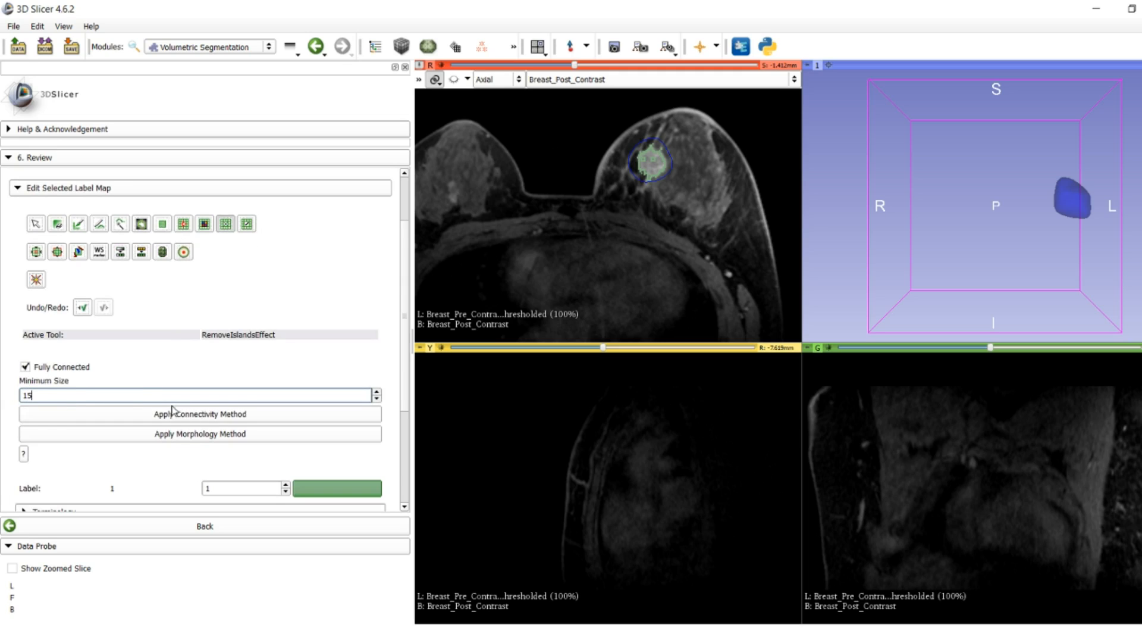
{"action": "mouse_move", "coordinate": [200, 414]}
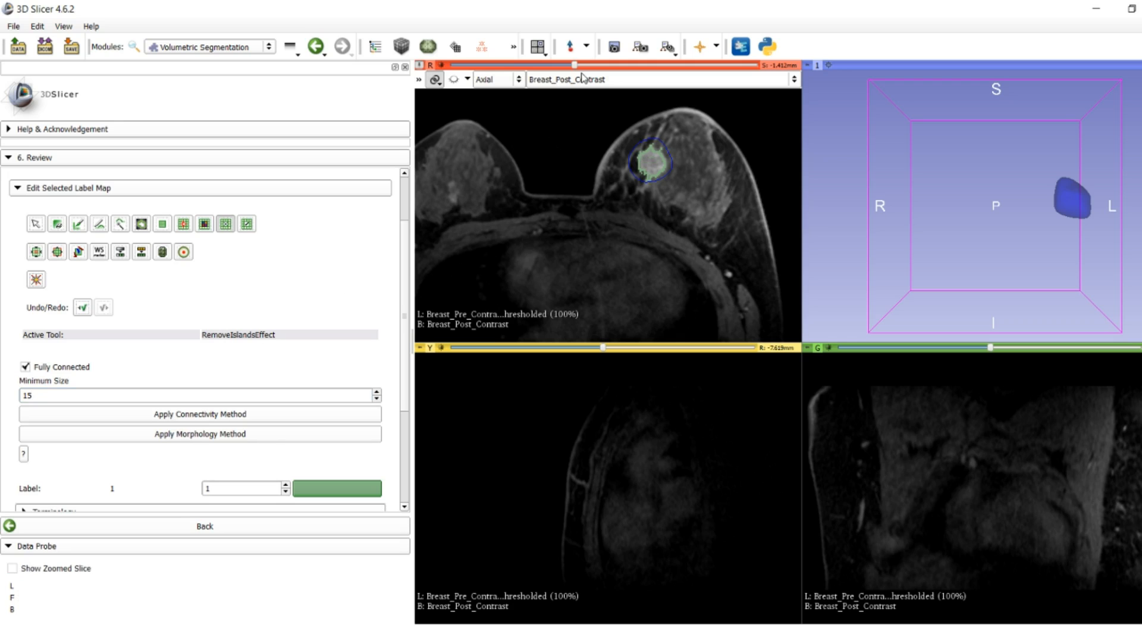
{"action": "left_click_drag", "start_coordinate": [575, 65], "coordinate": [590, 65]}
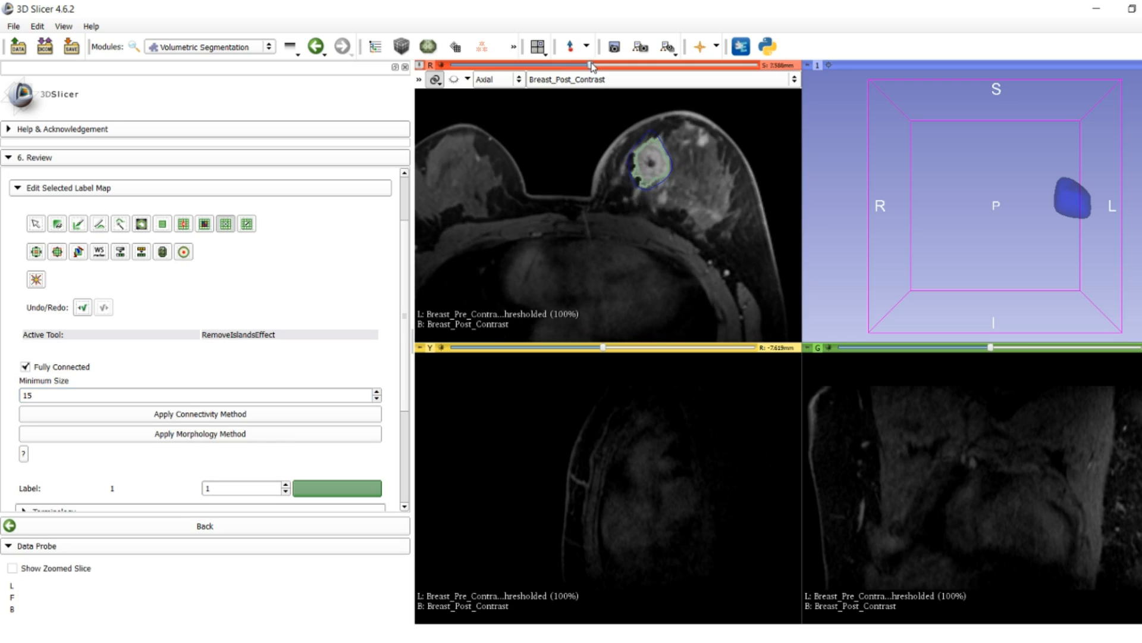
{"action": "left_click_drag", "start_coordinate": [590, 65], "coordinate": [612, 65]}
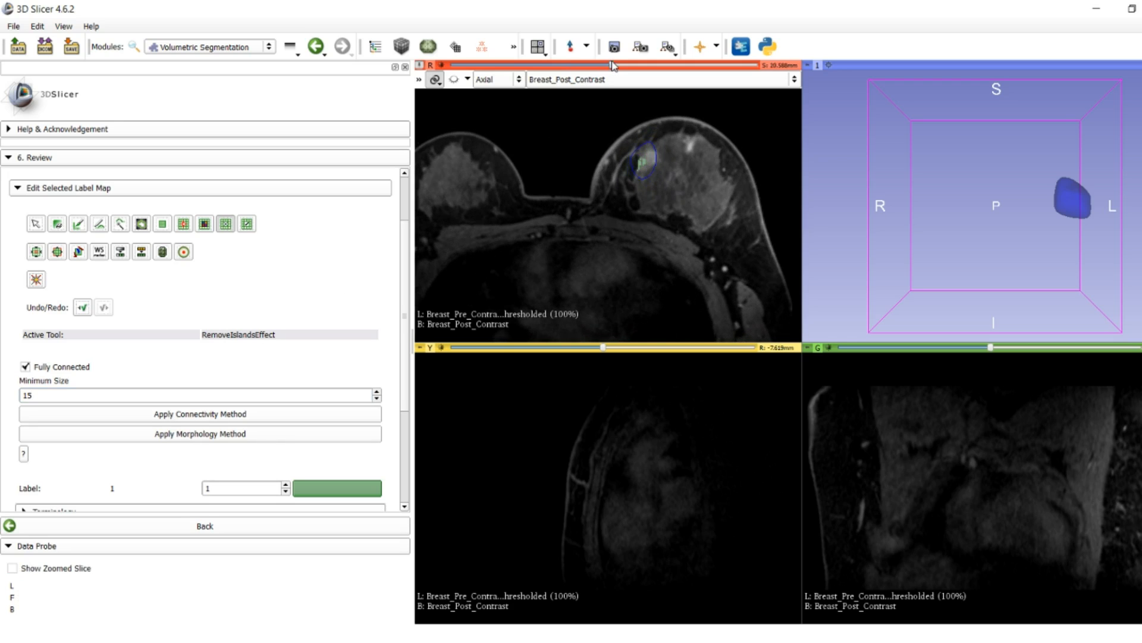
{"action": "left_click_drag", "start_coordinate": [616, 65], "coordinate": [599, 65]}
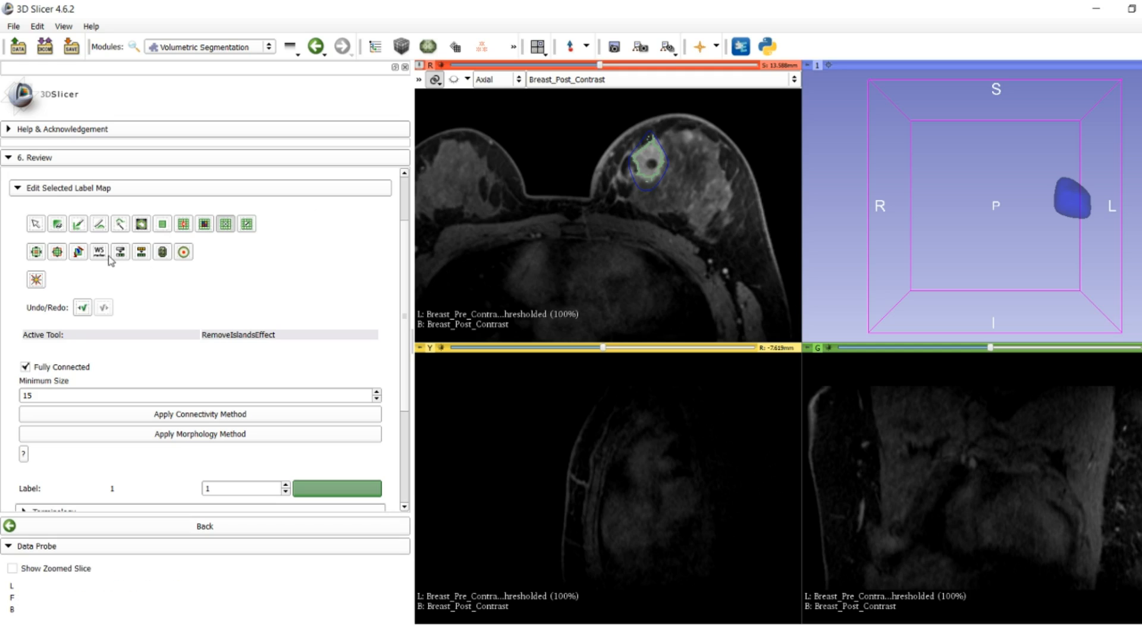
Step: Reactivate the Paint effect on label 1, now with a 3.188 mm brush
{"action": "left_click", "coordinate": [58, 224]}
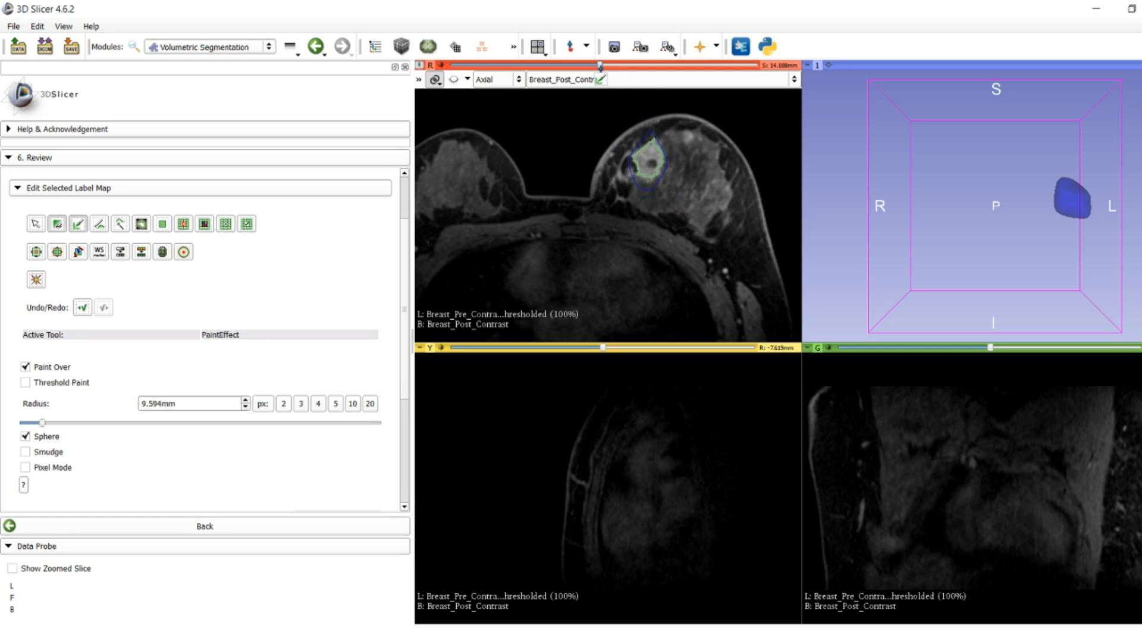
{"action": "scroll", "scroll_direction": "down", "scroll_amount": 3}
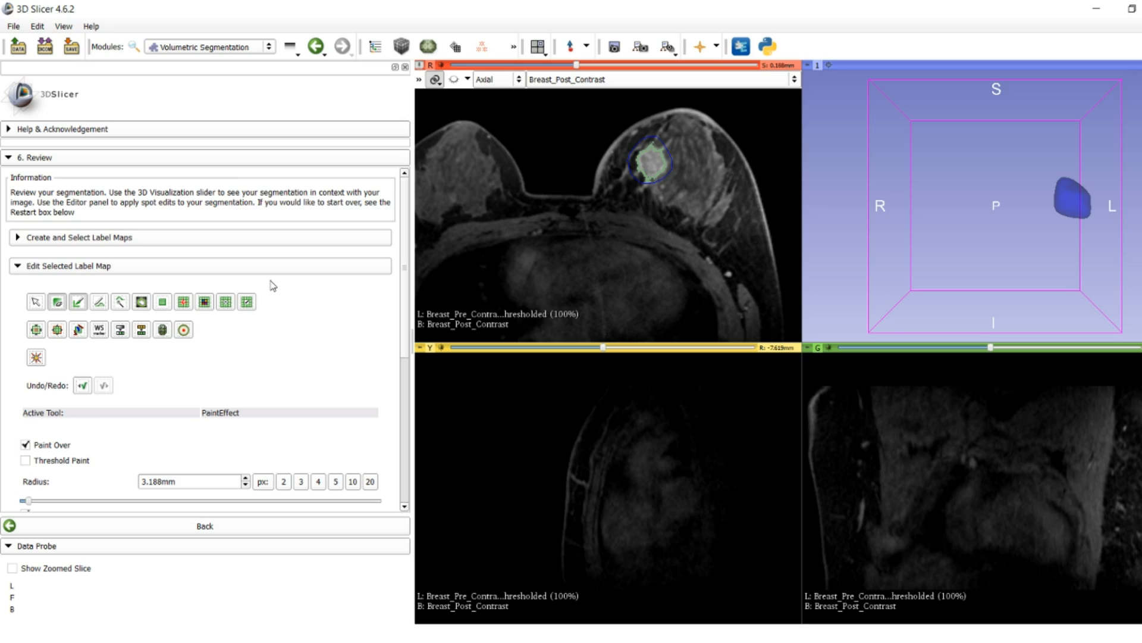
{"action": "mouse_move", "coordinate": [121, 330]}
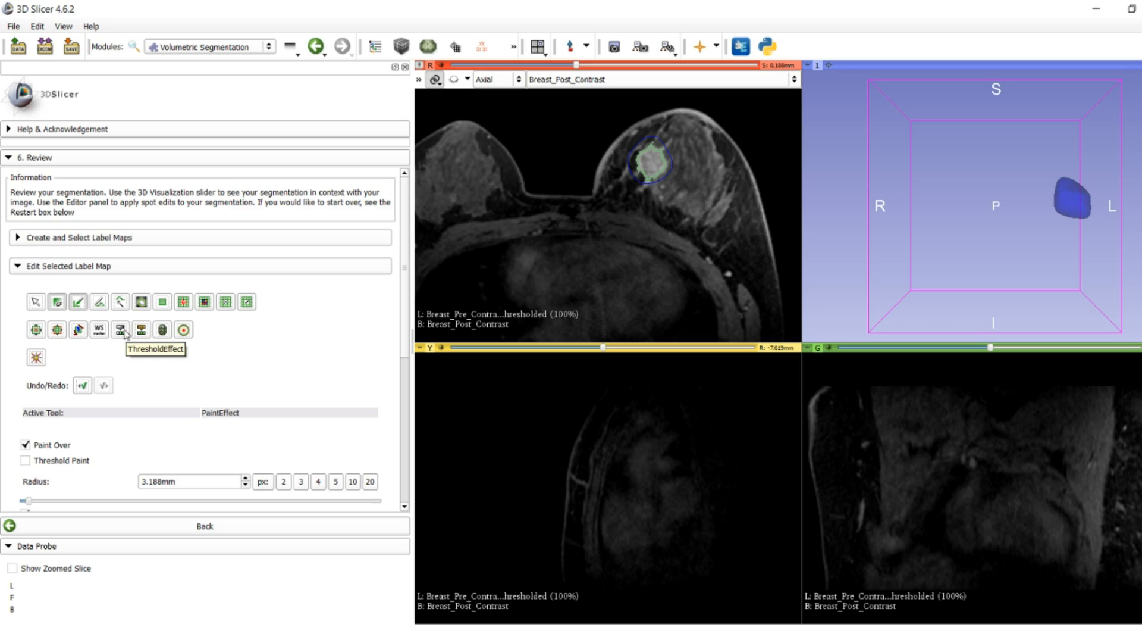
{"action": "mouse_move", "coordinate": [120, 318]}
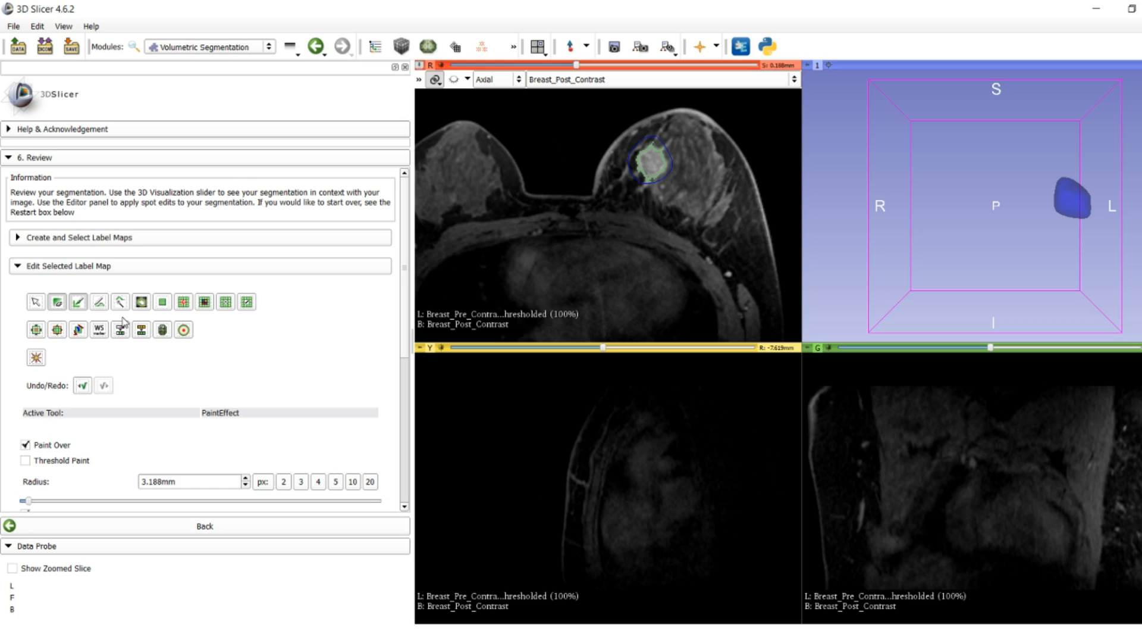
{"action": "mouse_move", "coordinate": [123, 322]}
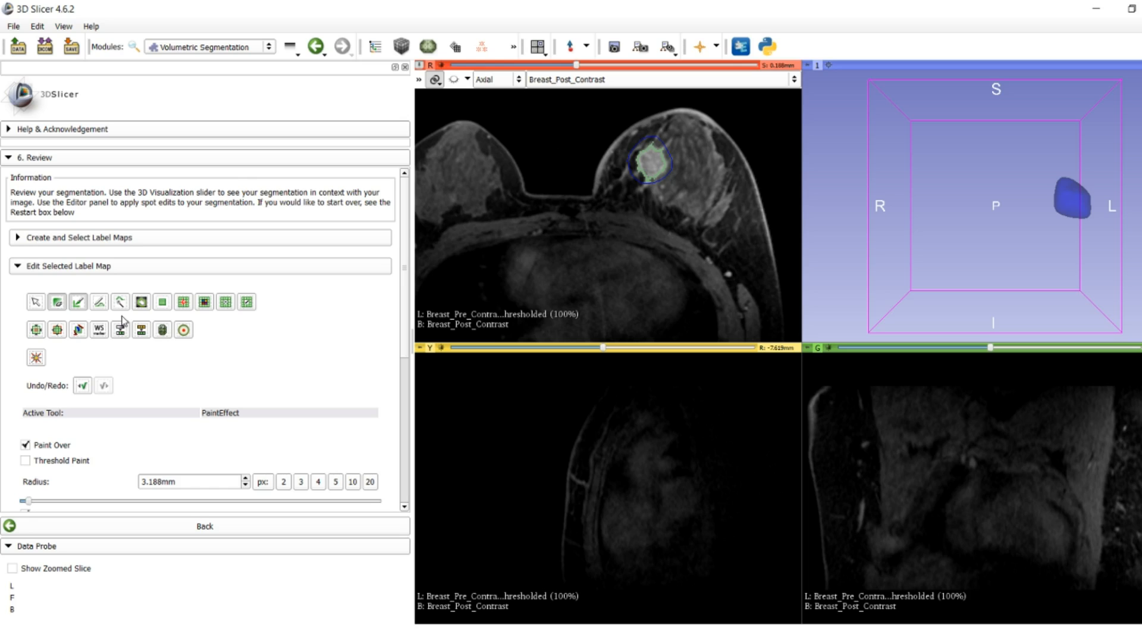